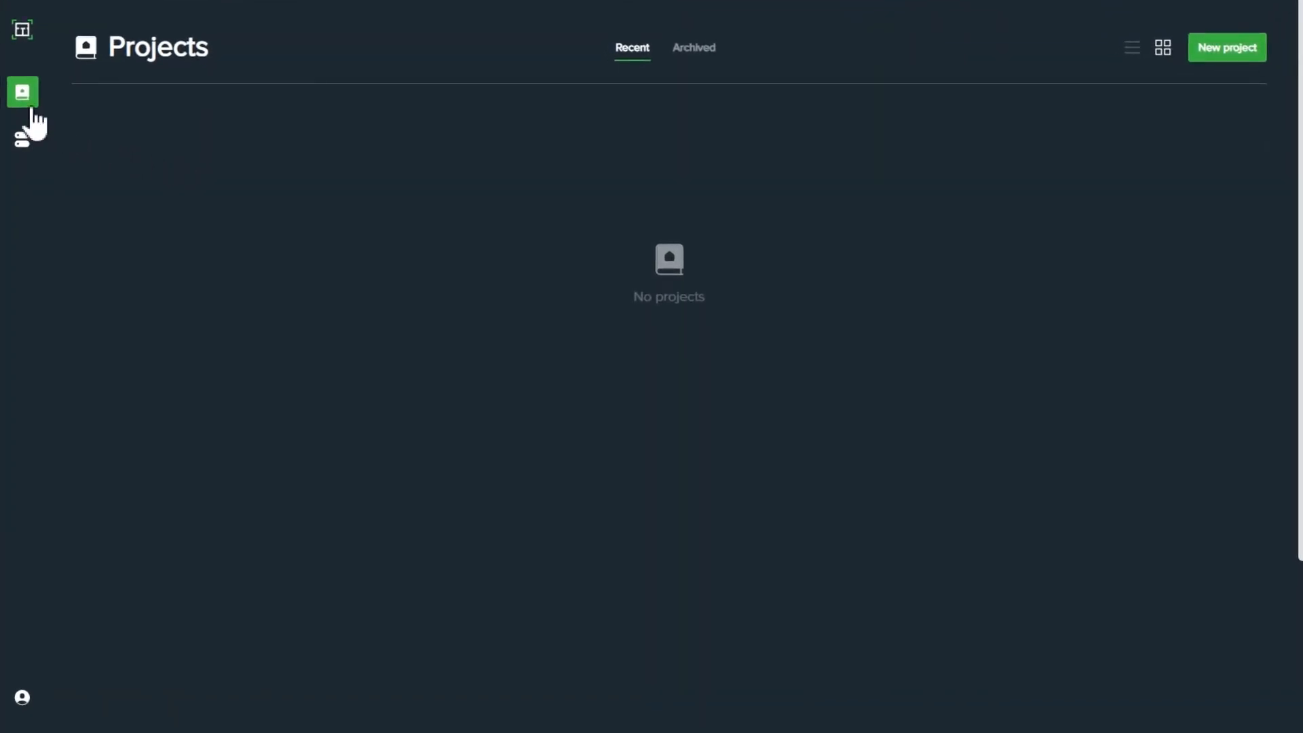
mouse_move(24, 91)
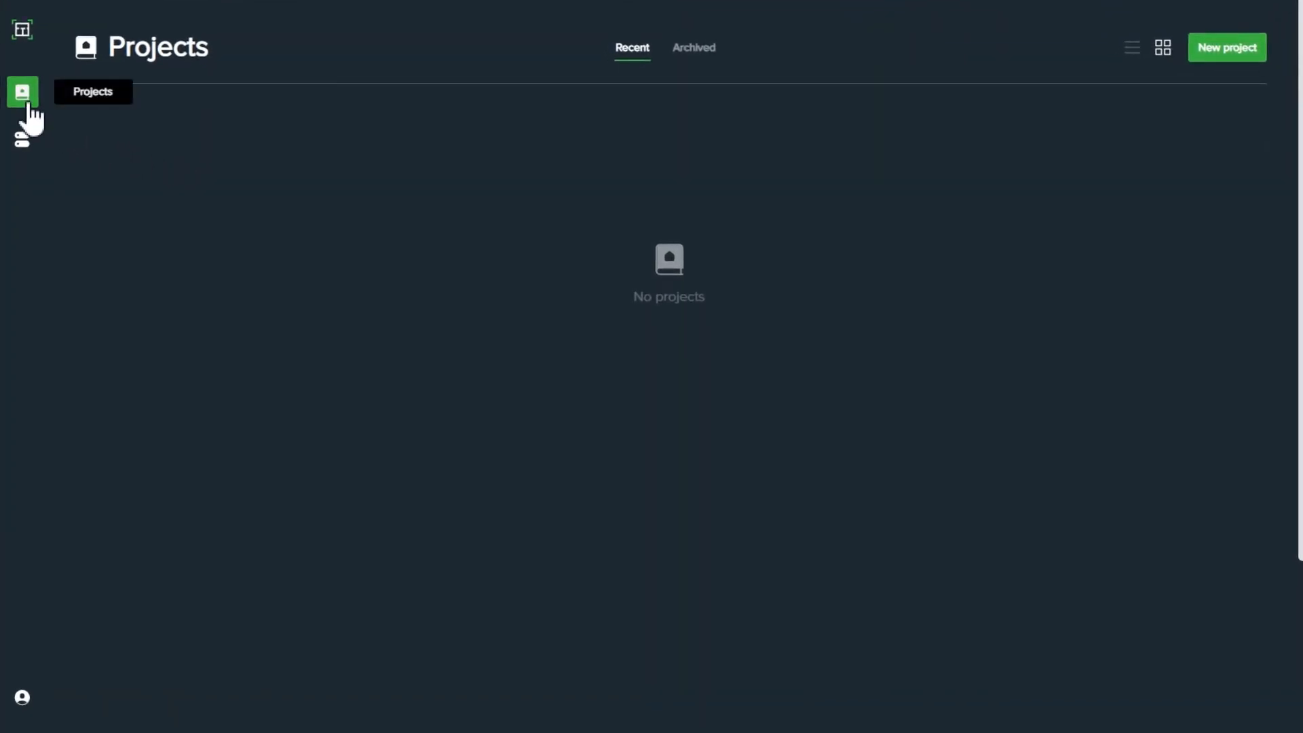
mouse_move(216, 153)
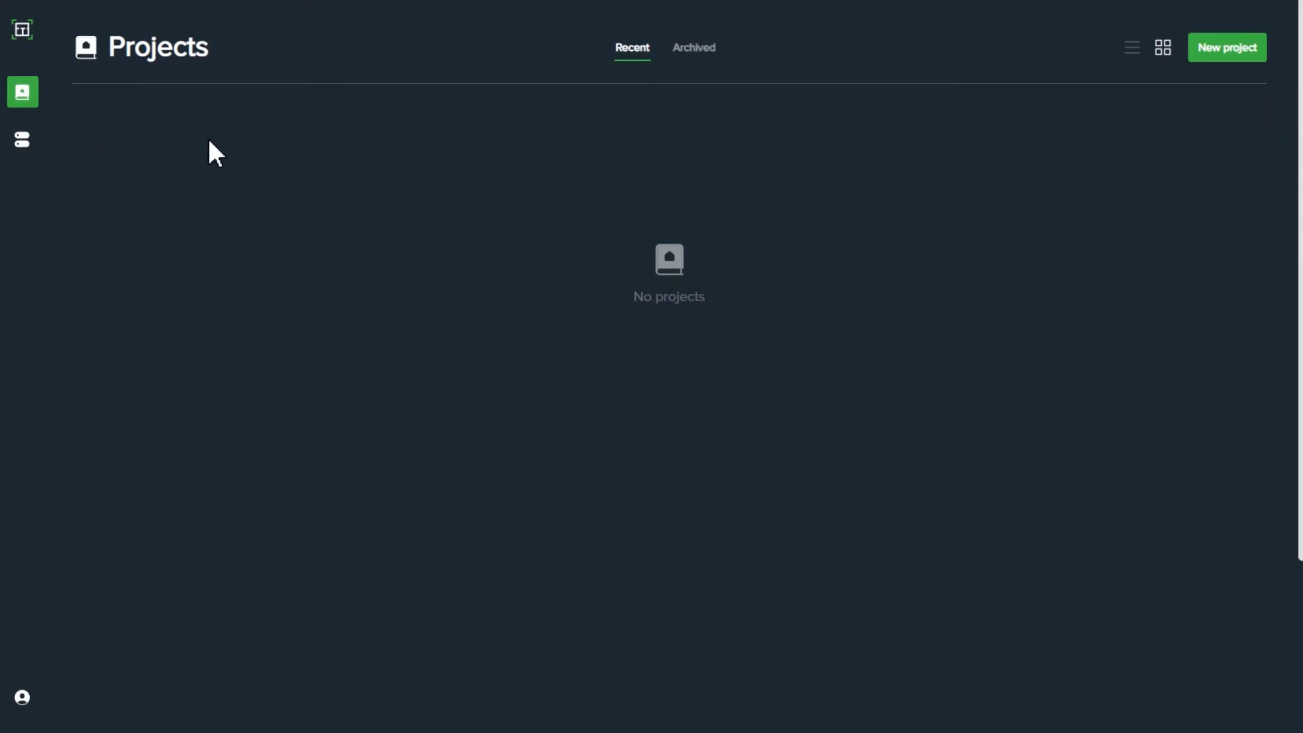
mouse_move(716, 195)
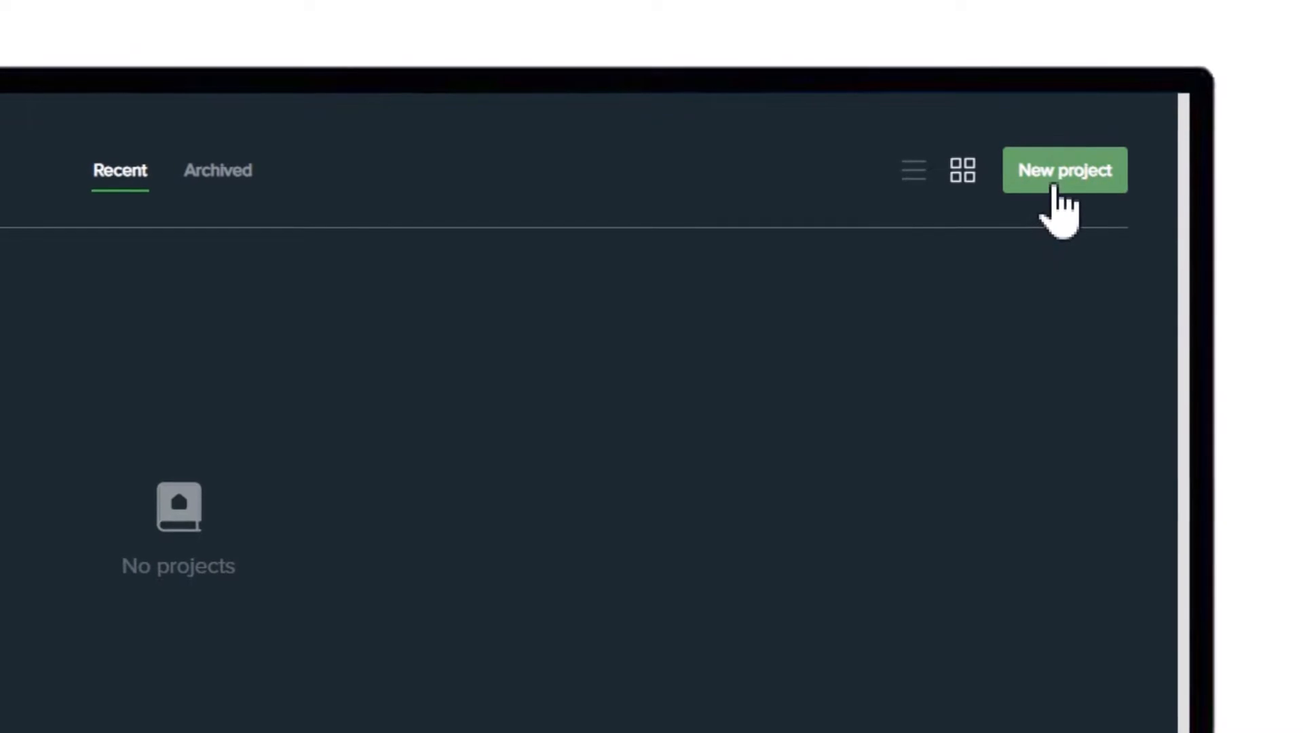
Create a new project named 'Project 1' and land on its empty page.
left_click(1064, 169)
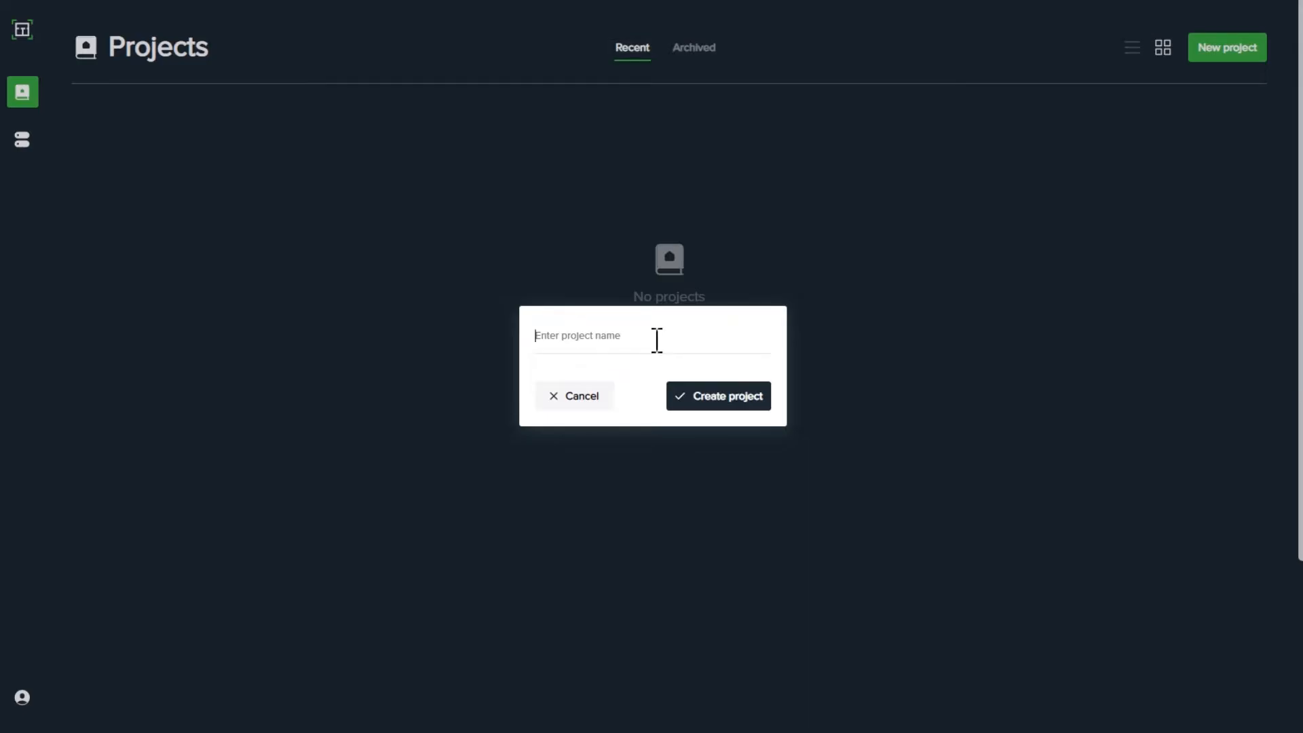
type("Project 1")
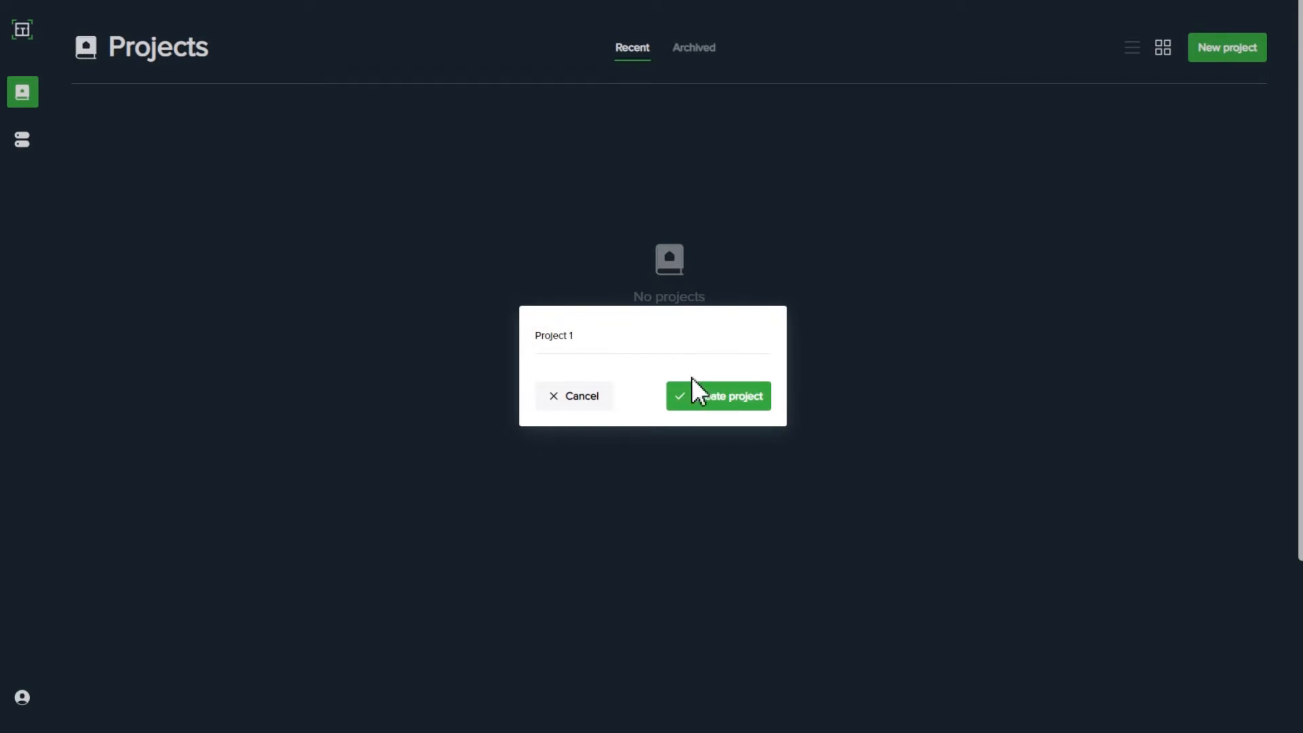
left_click(718, 395)
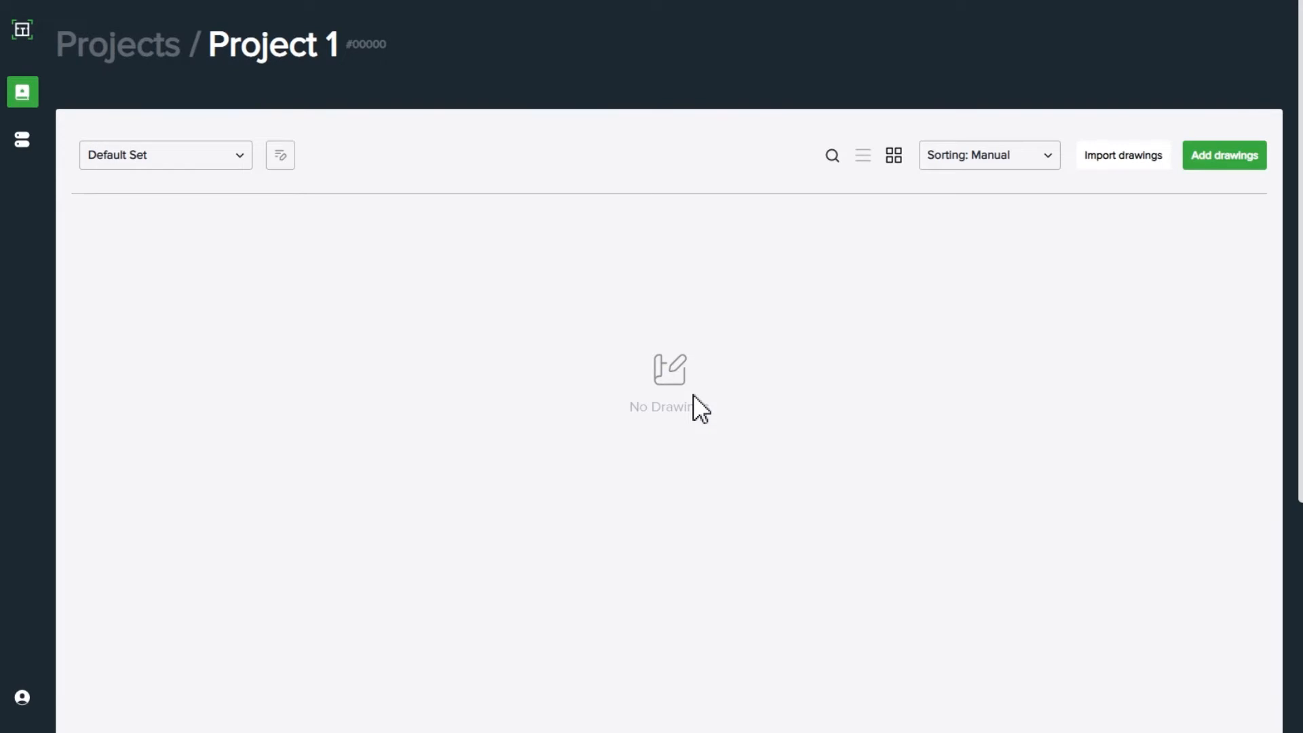
mouse_move(355, 342)
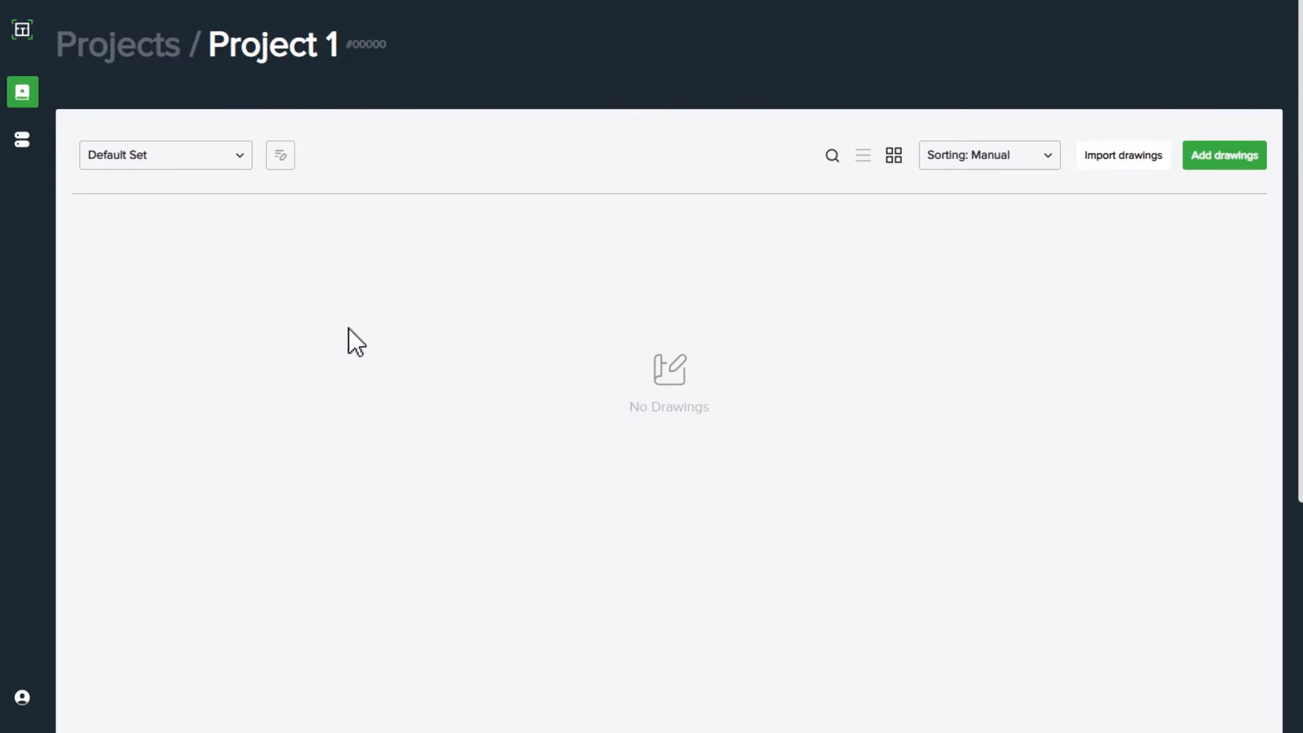
mouse_move(23, 91)
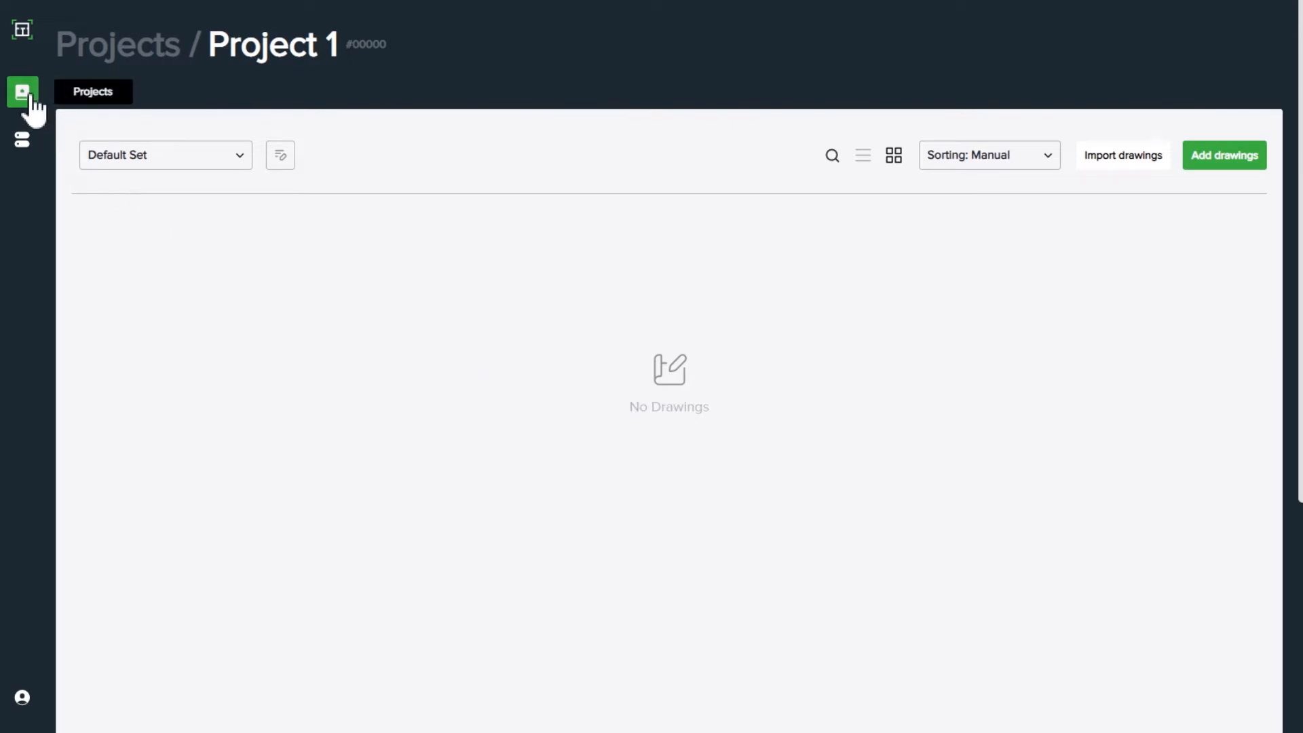
mouse_move(117, 79)
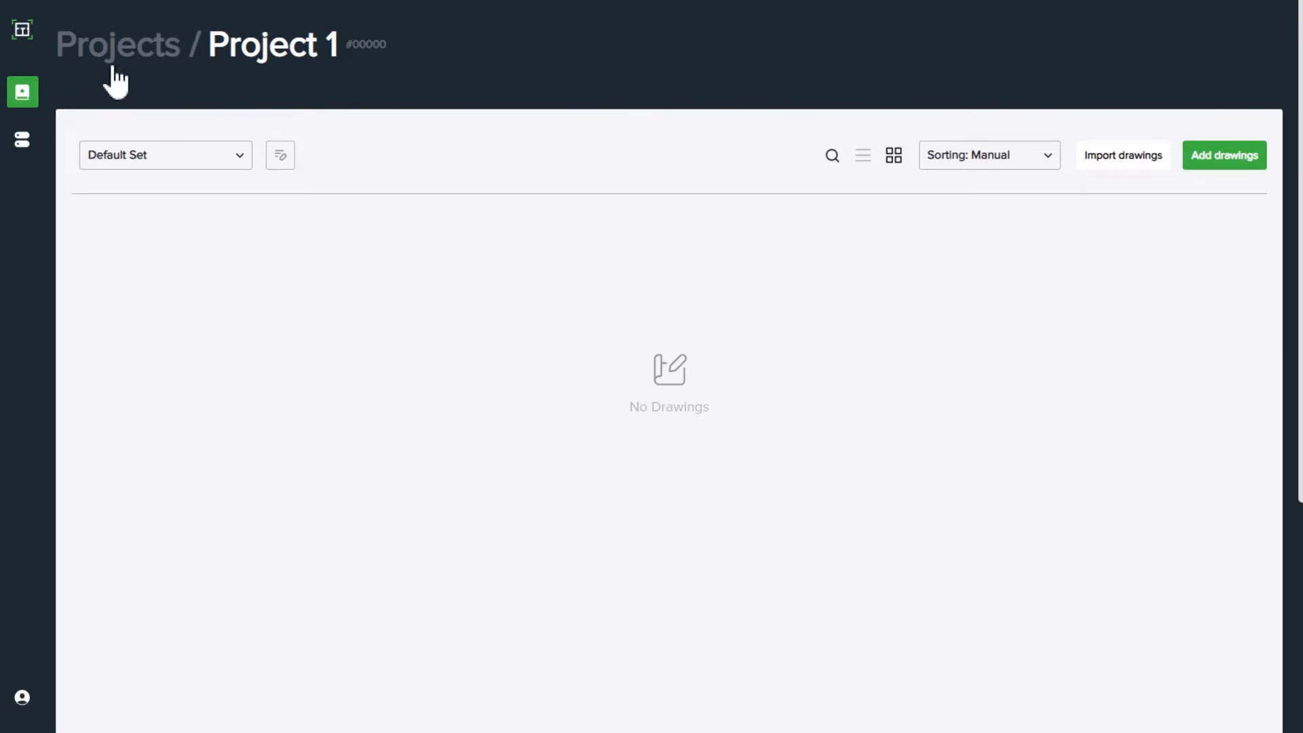
From the projects list, create a second project named 'Project 2'.
left_click(116, 43)
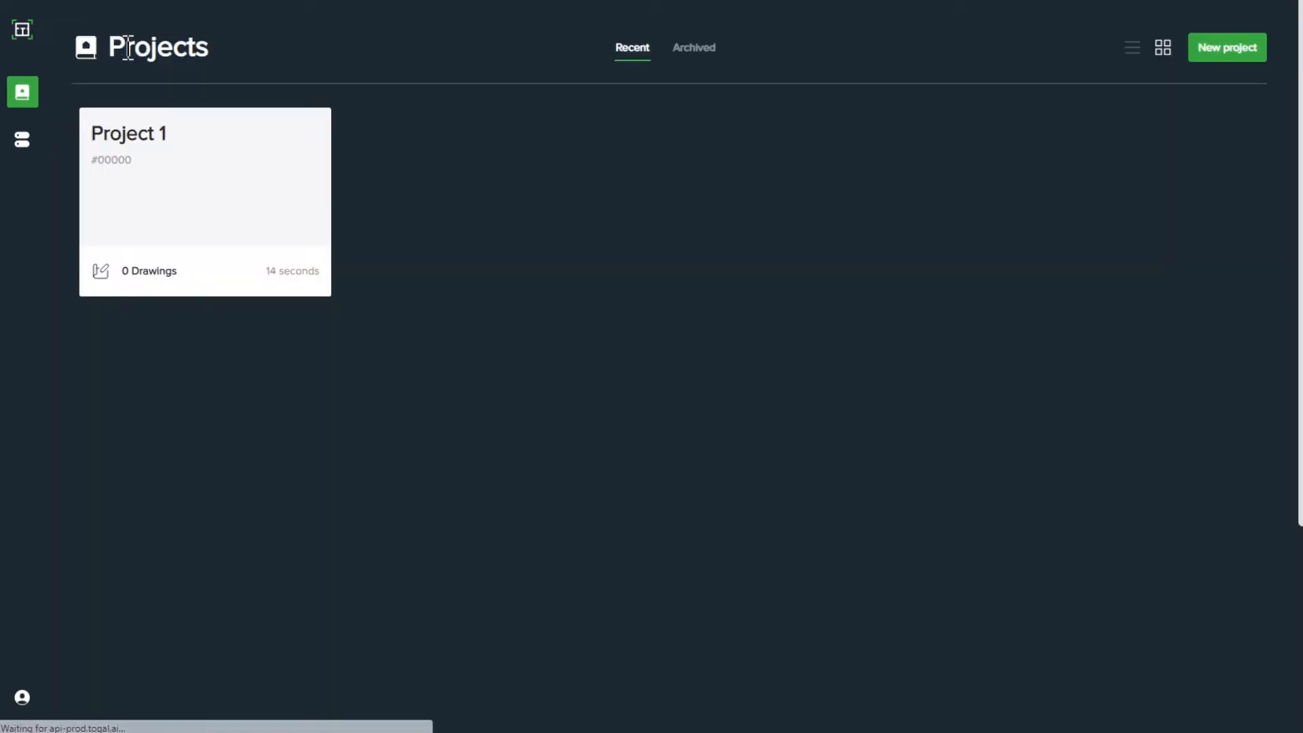
mouse_move(567, 150)
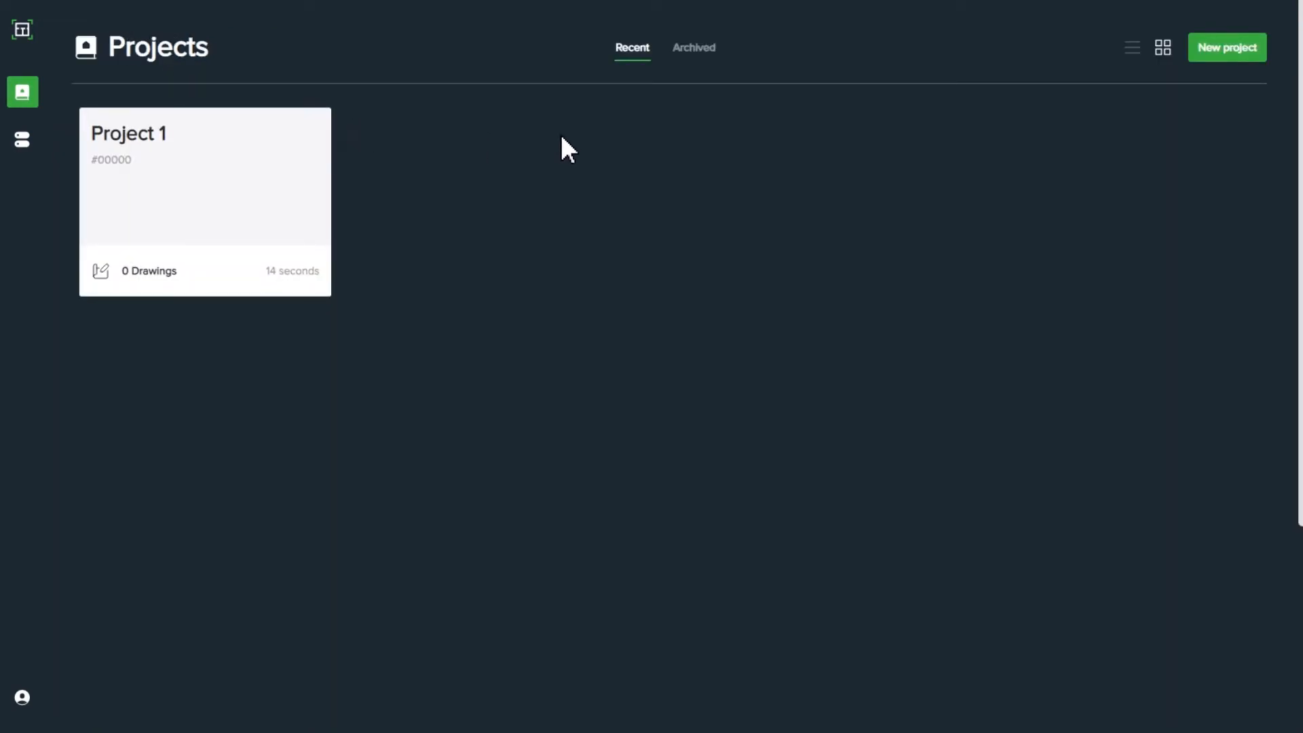
left_click(1227, 48)
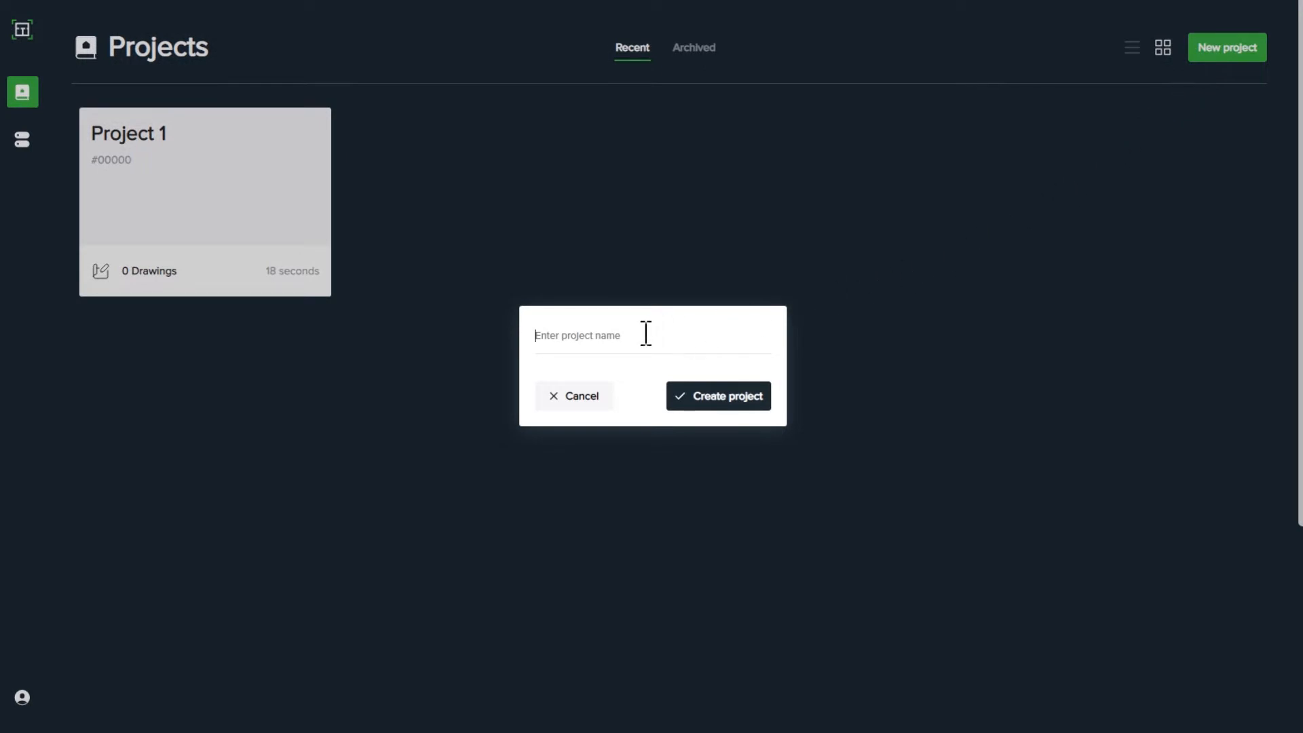
type("Project")
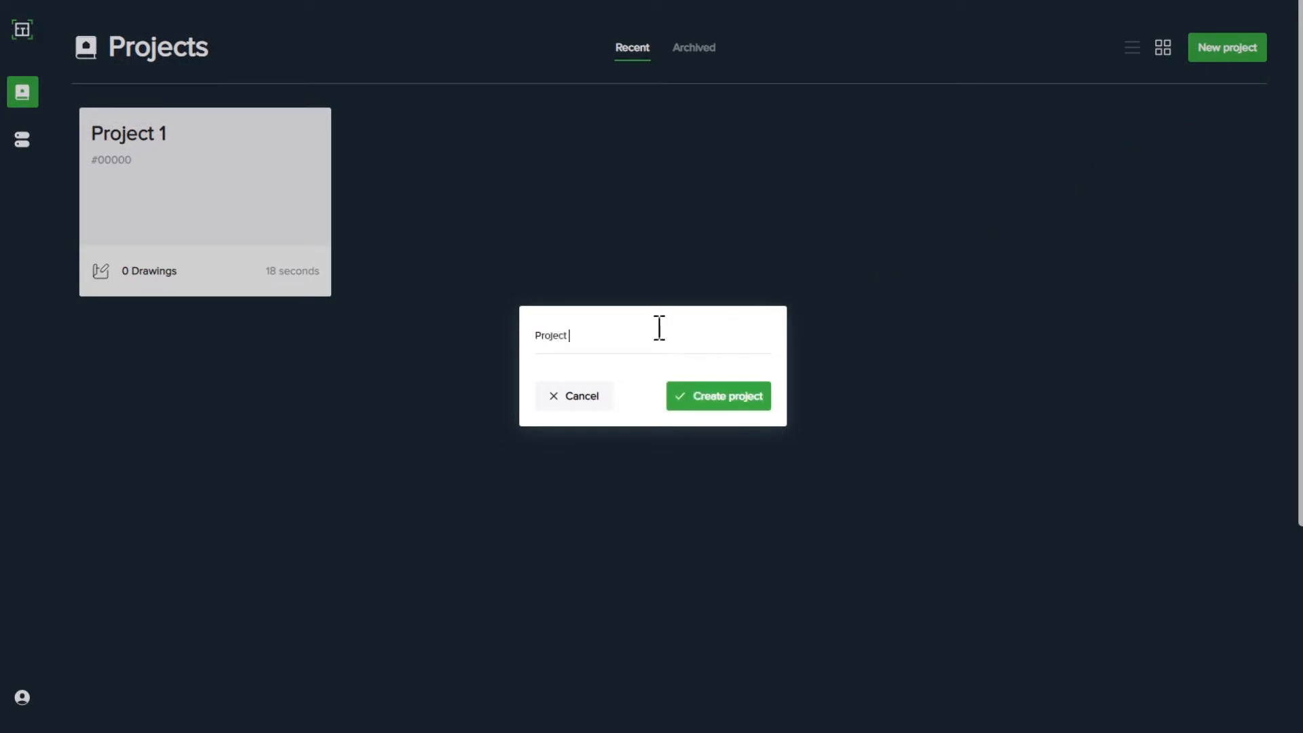
type("2")
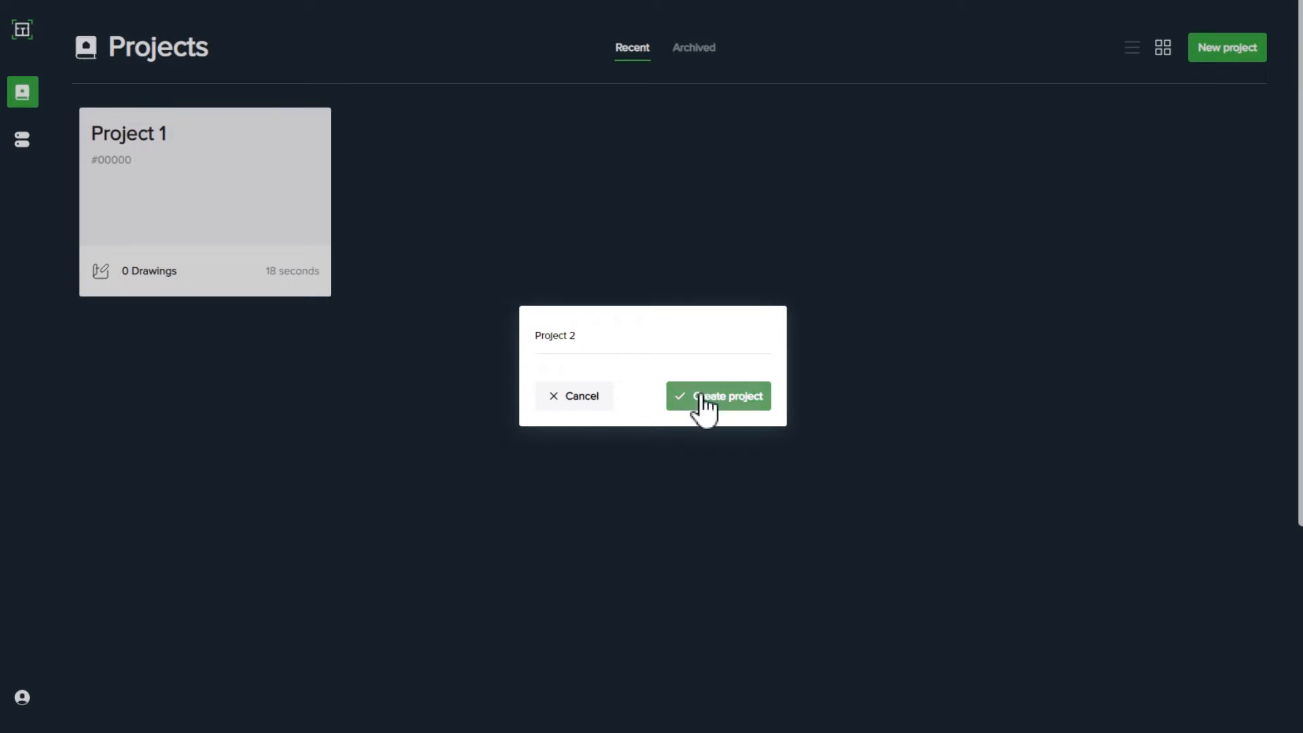
left_click(718, 395)
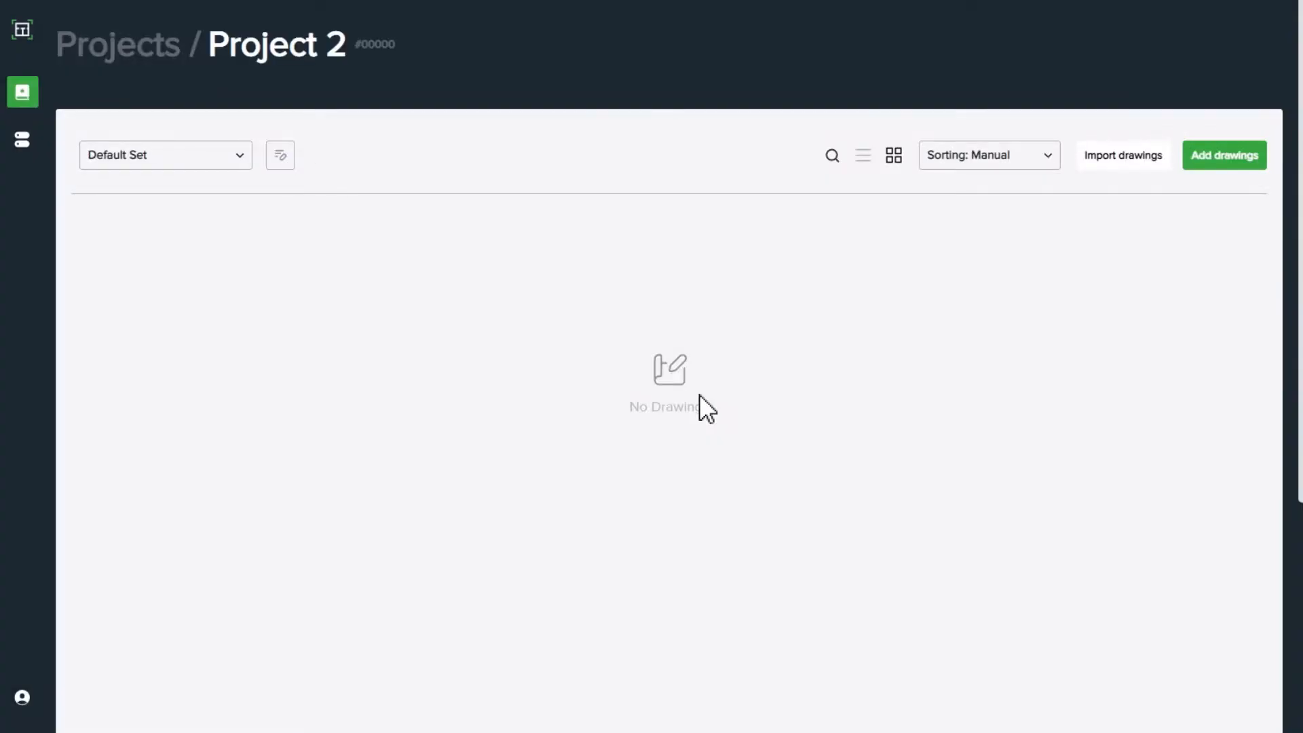
mouse_move(180, 114)
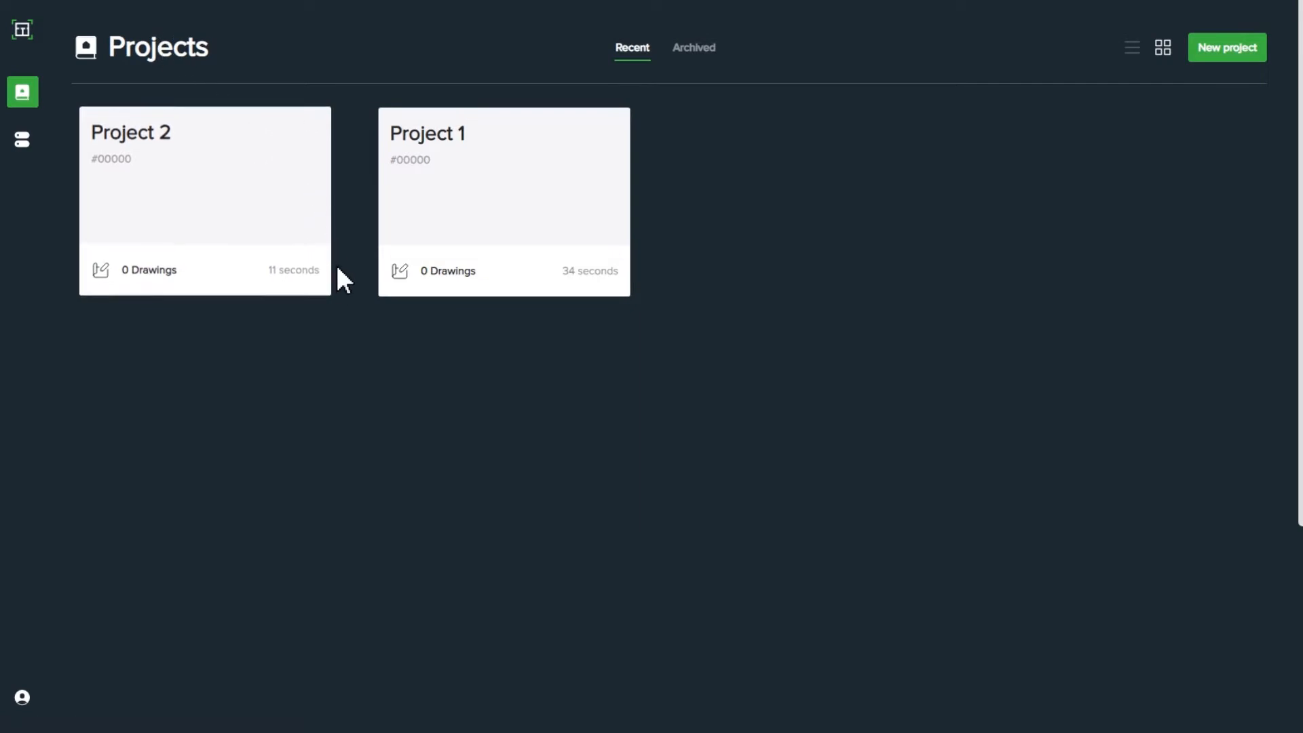
mouse_move(346, 320)
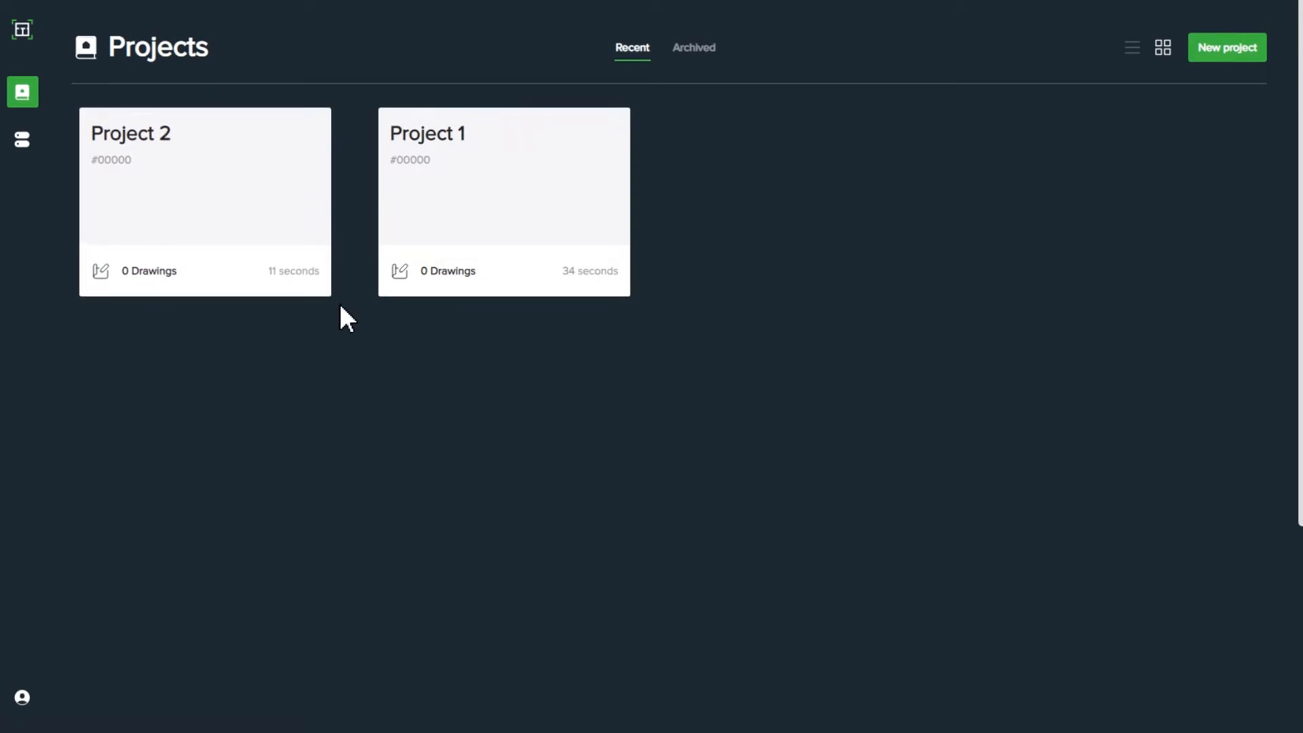
mouse_move(368, 310)
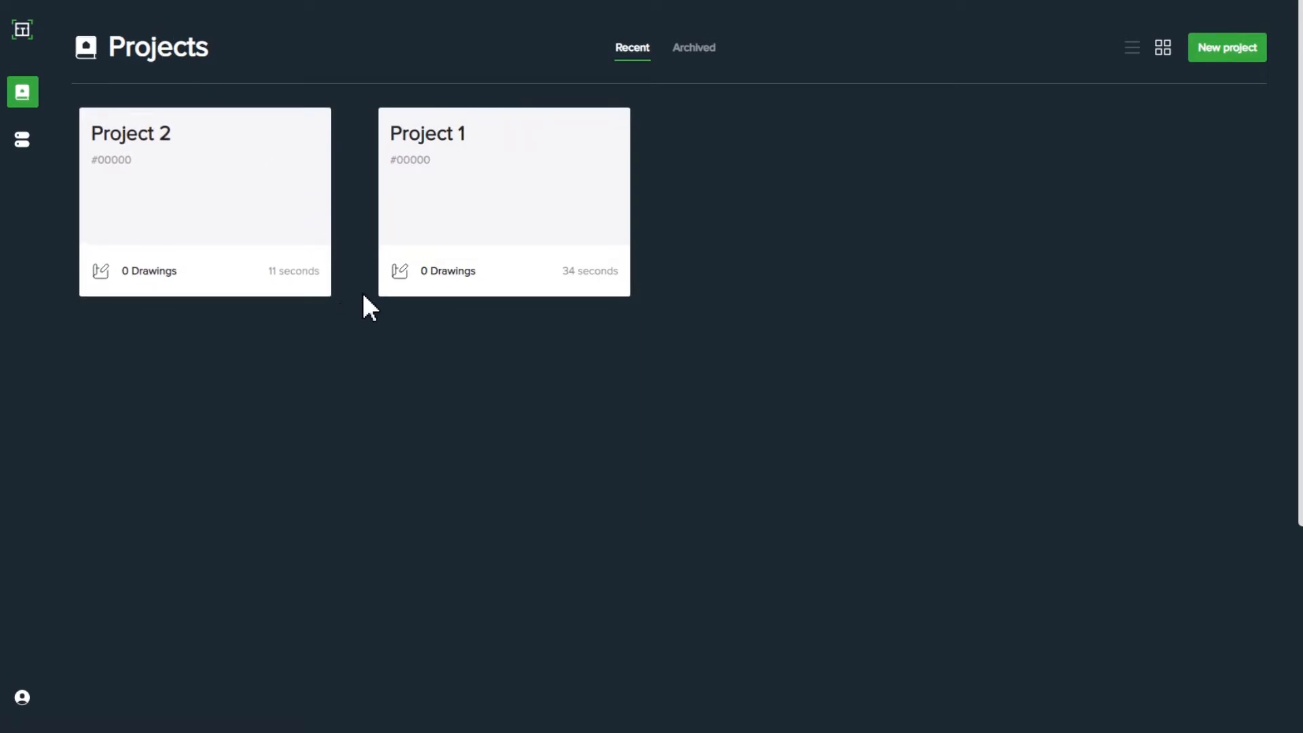
In Project 1, pick the Multipage and Single Page PDFs in the add-drawings file chooser.
left_click(503, 199)
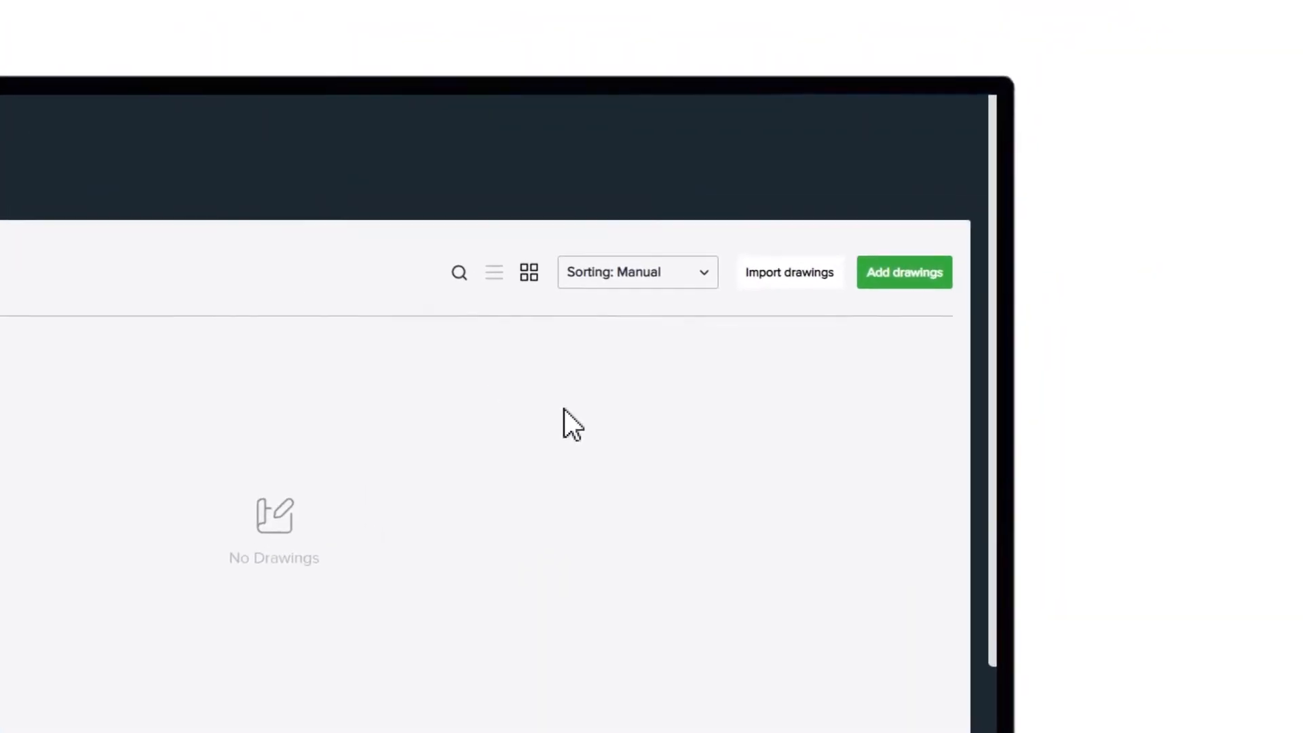
left_click(905, 271)
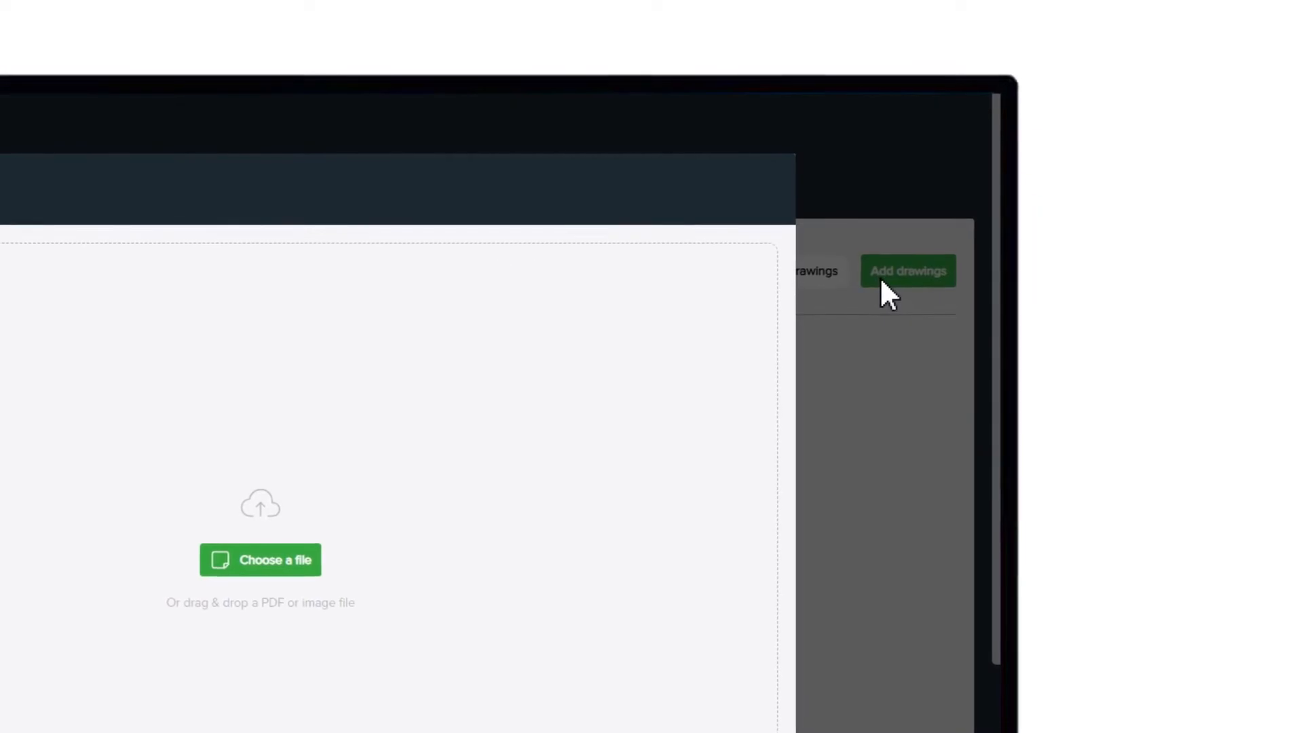
left_click(908, 271)
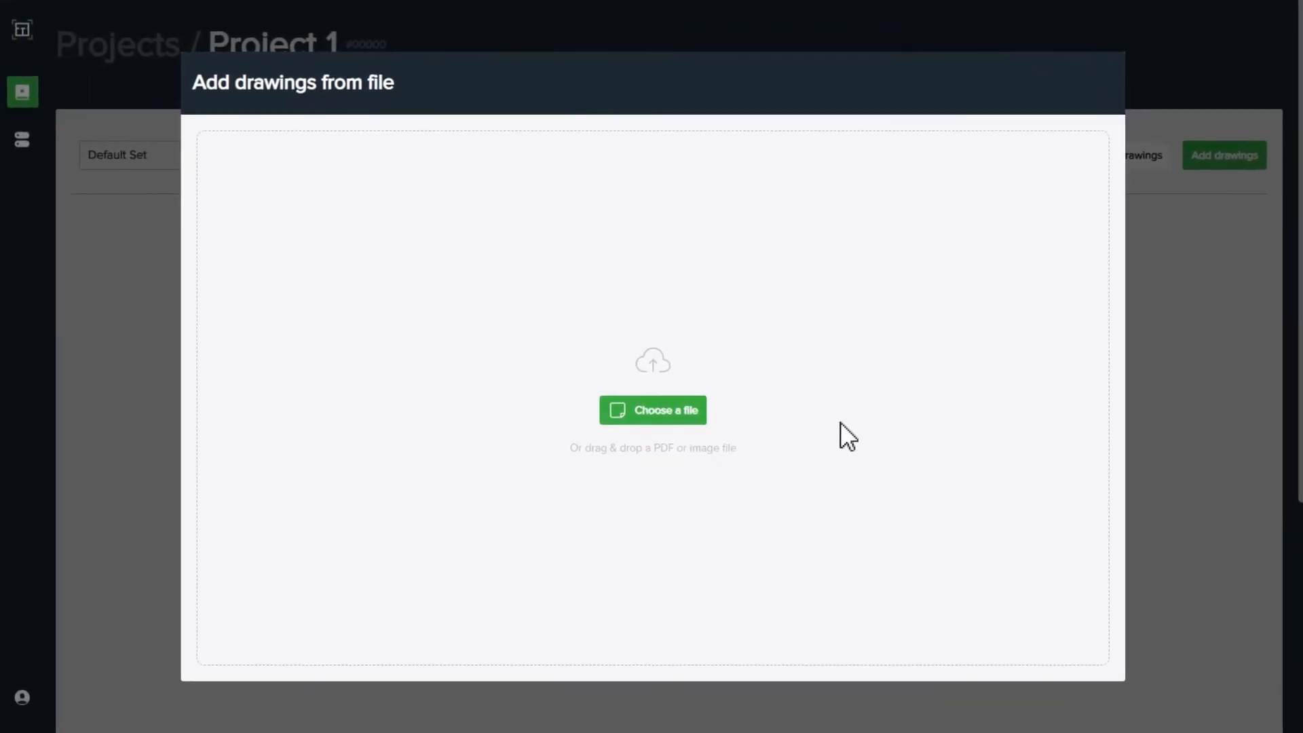
left_click(653, 410)
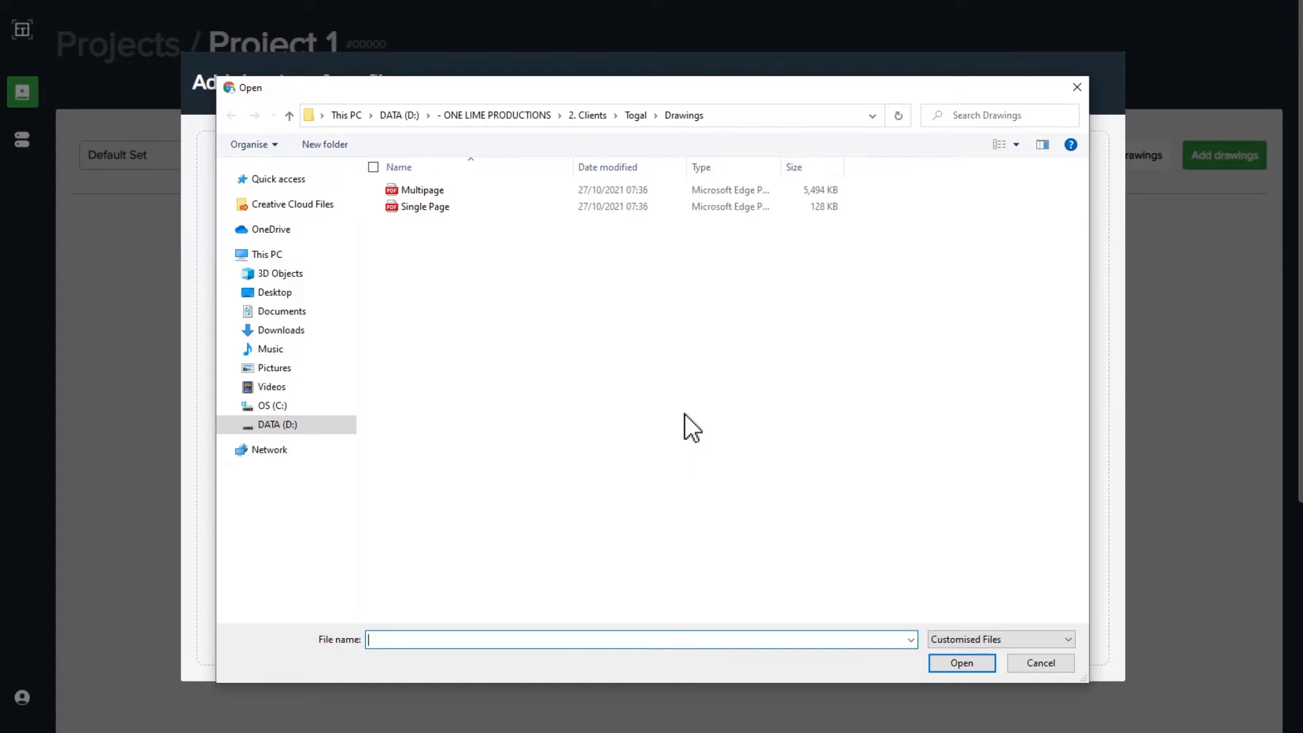
mouse_move(494, 289)
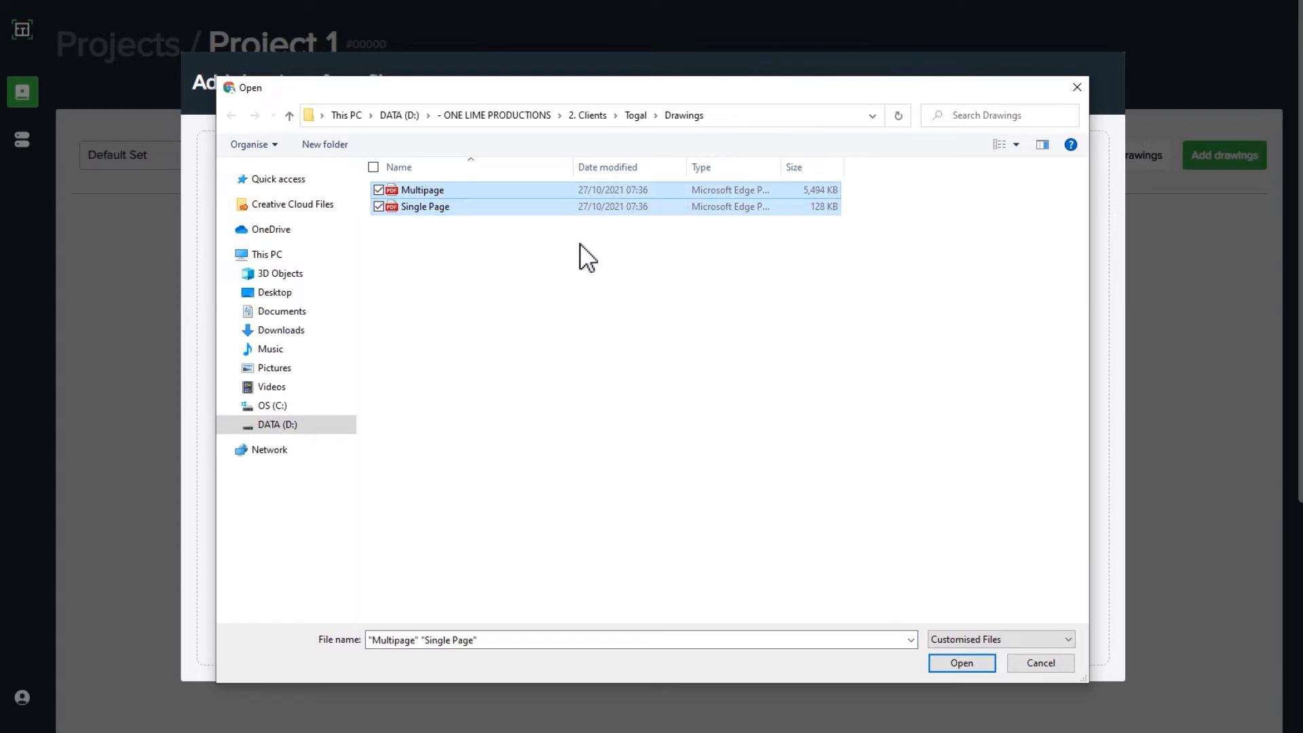
left_click(961, 662)
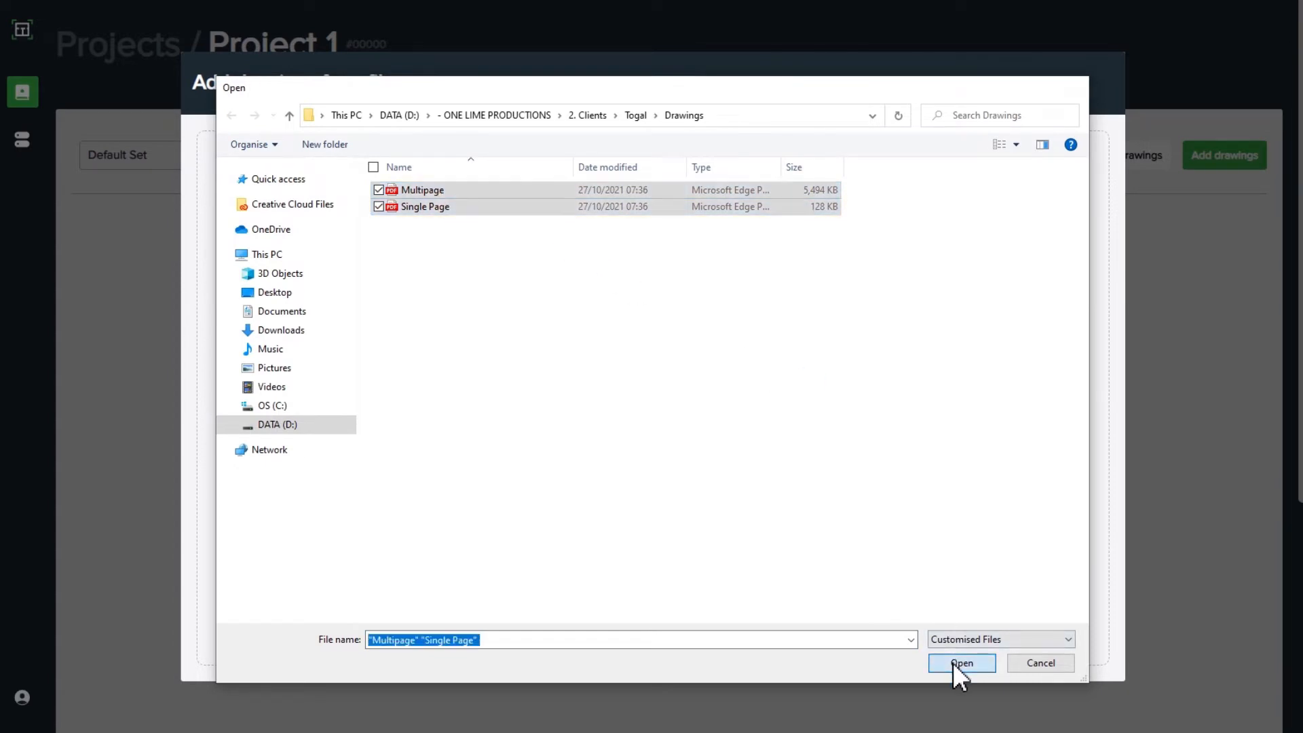
Upload the files and add Single Page.pdf's only page to the Default Set.
left_click(961, 663)
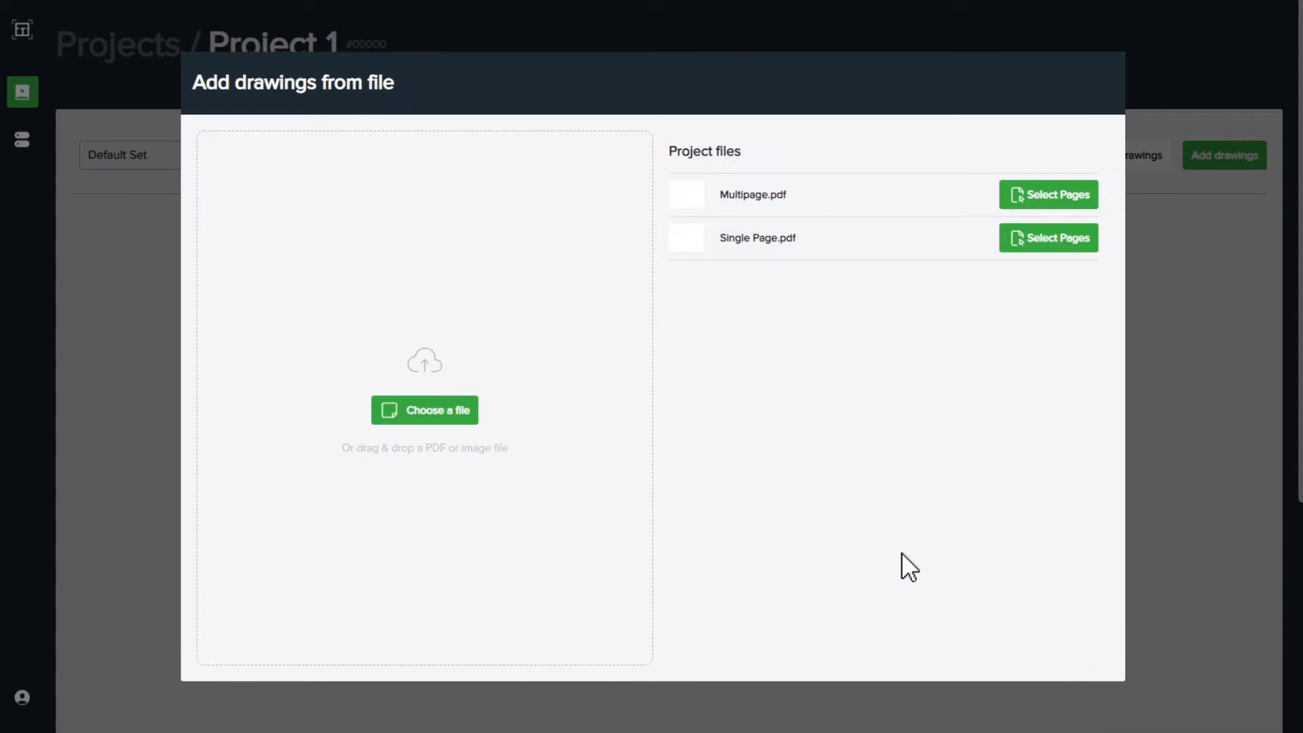
mouse_move(1048, 237)
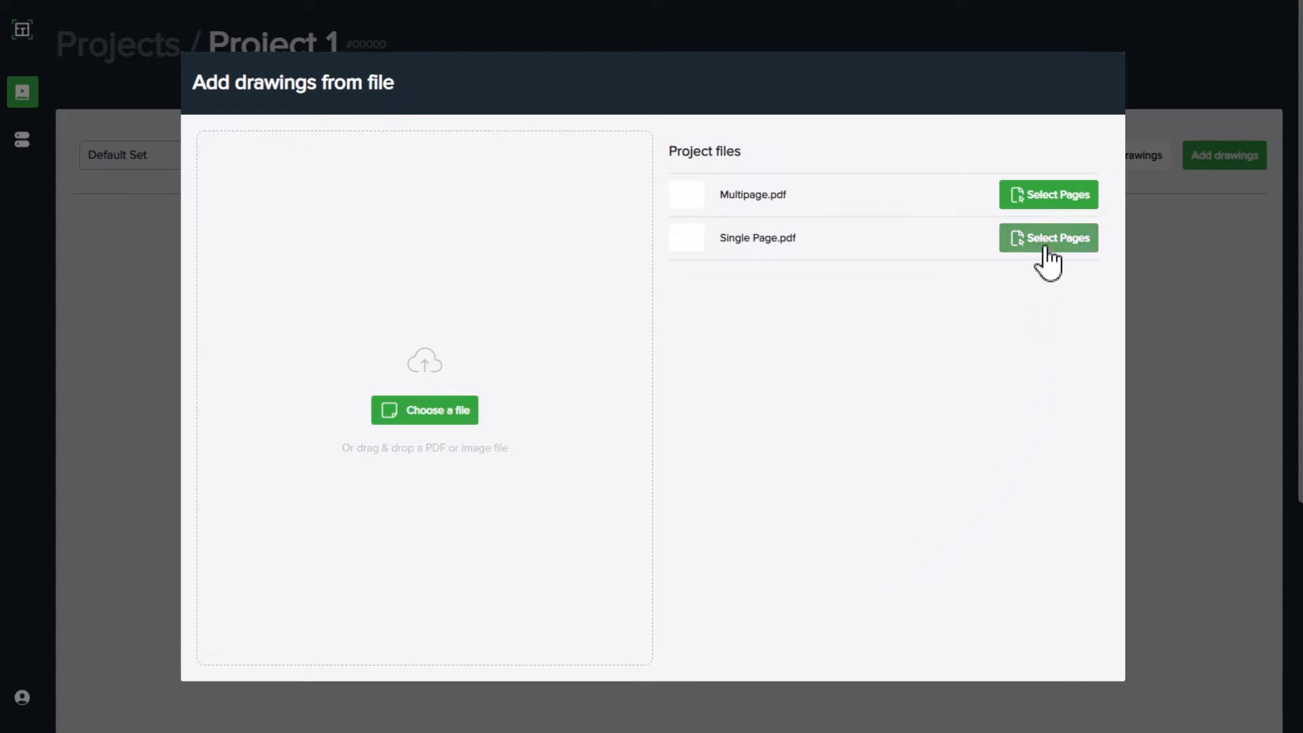
left_click(1048, 237)
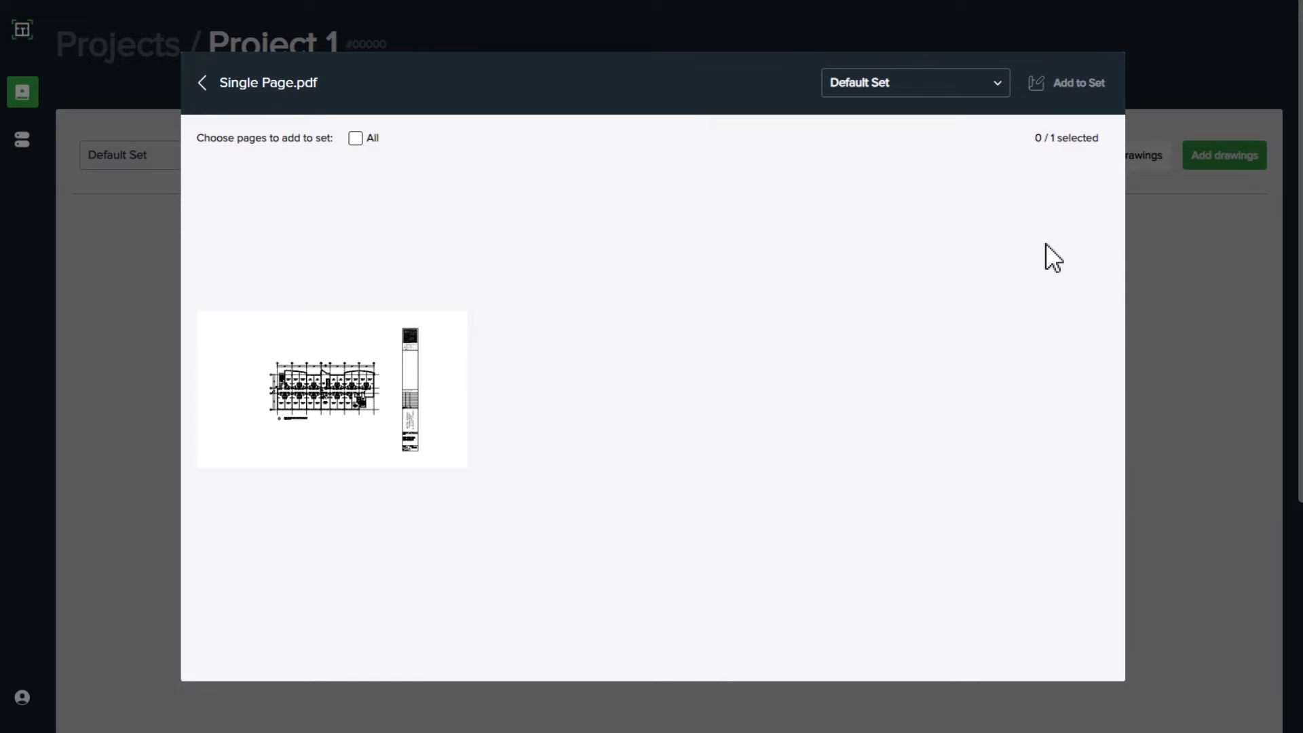
mouse_move(1049, 262)
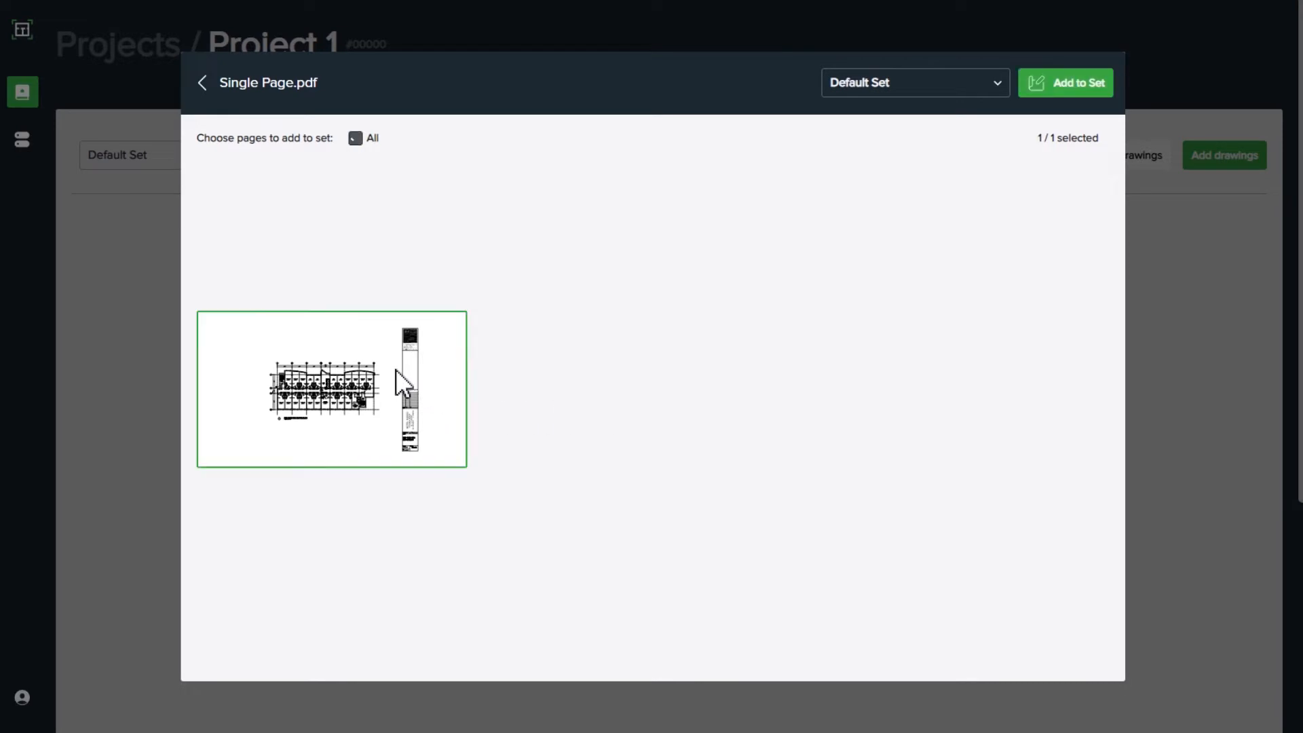
left_click(354, 138)
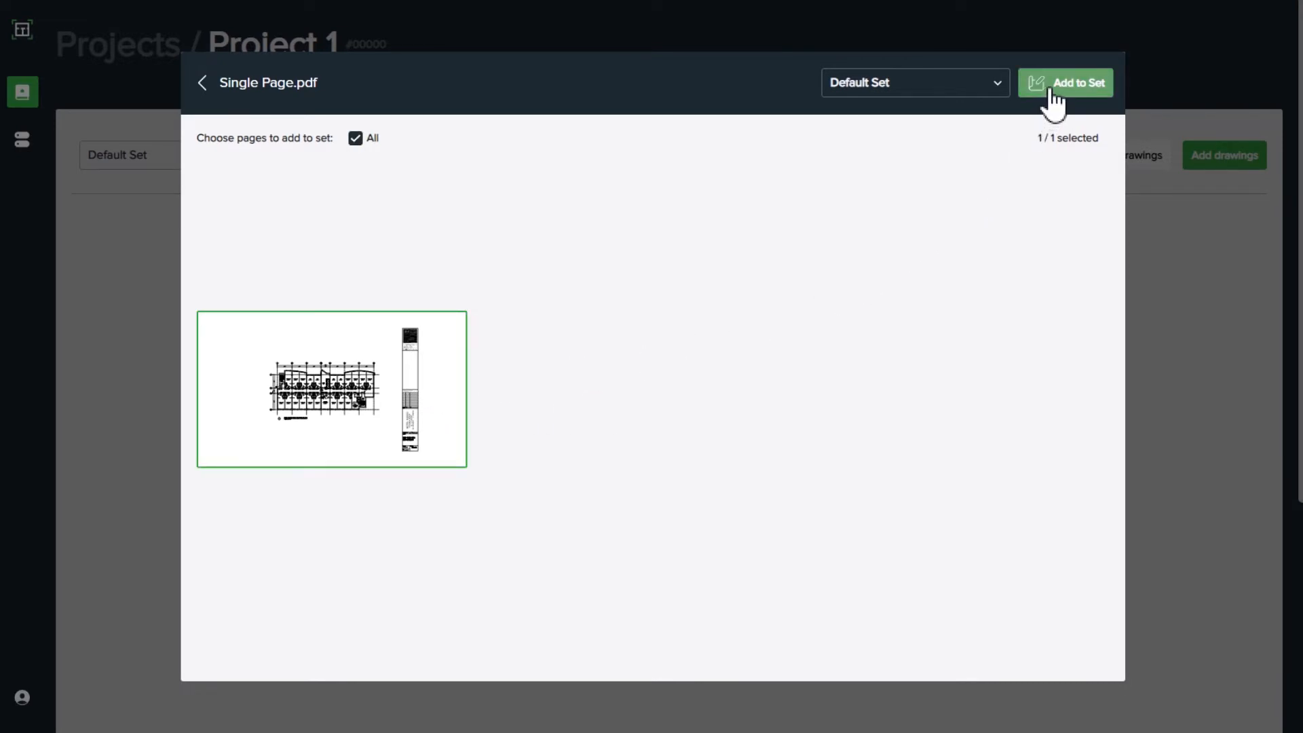
left_click(1067, 83)
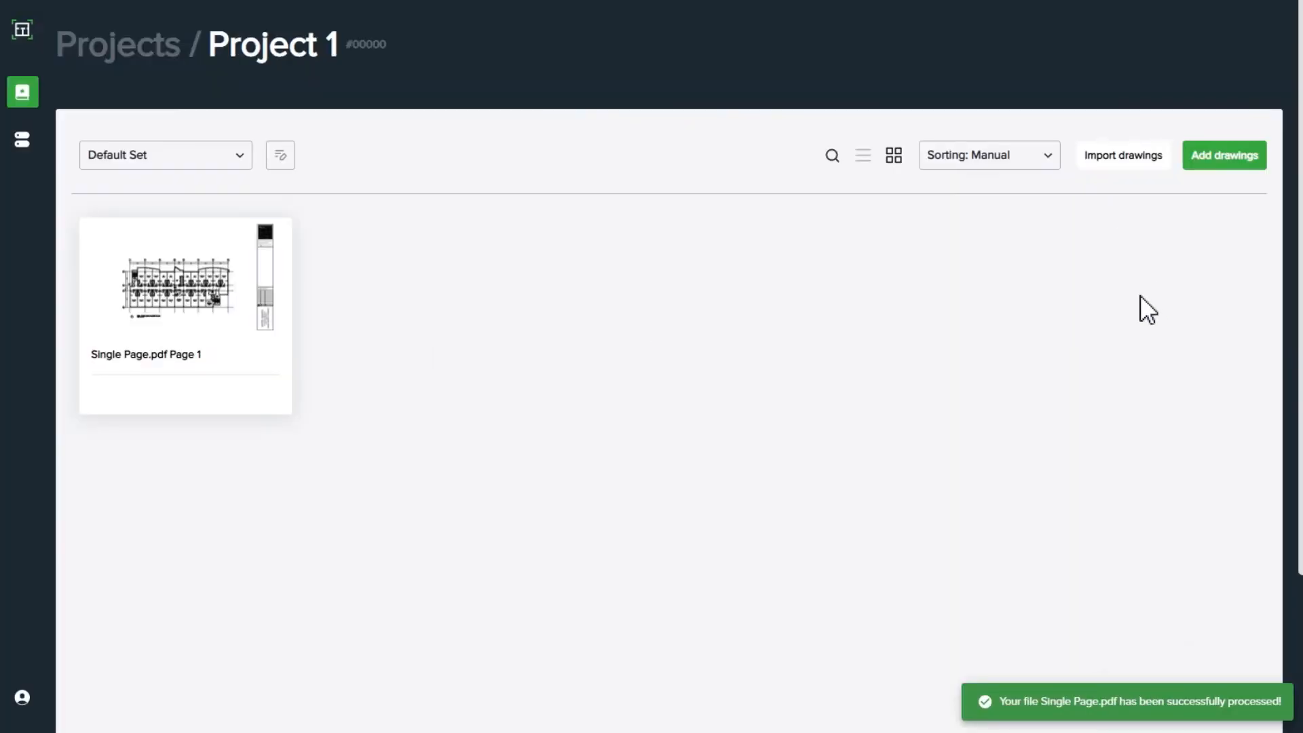
mouse_move(836, 350)
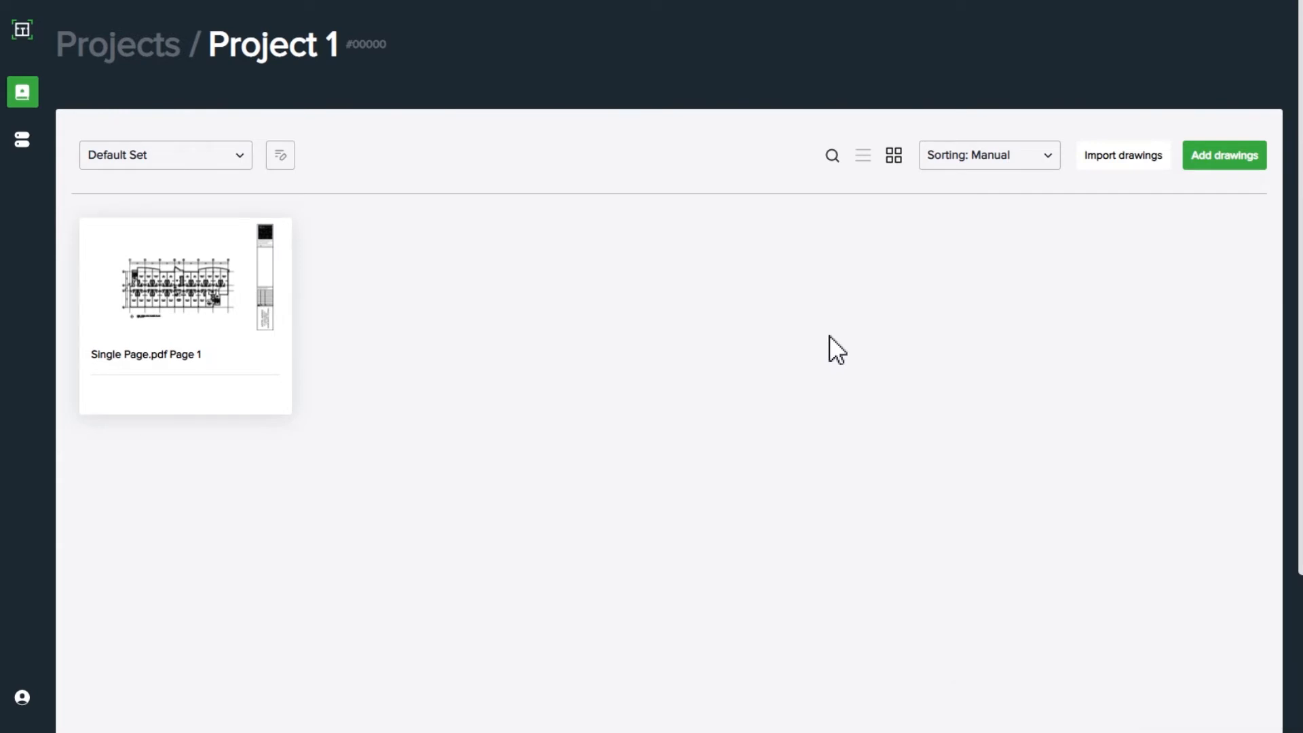
mouse_move(1195, 194)
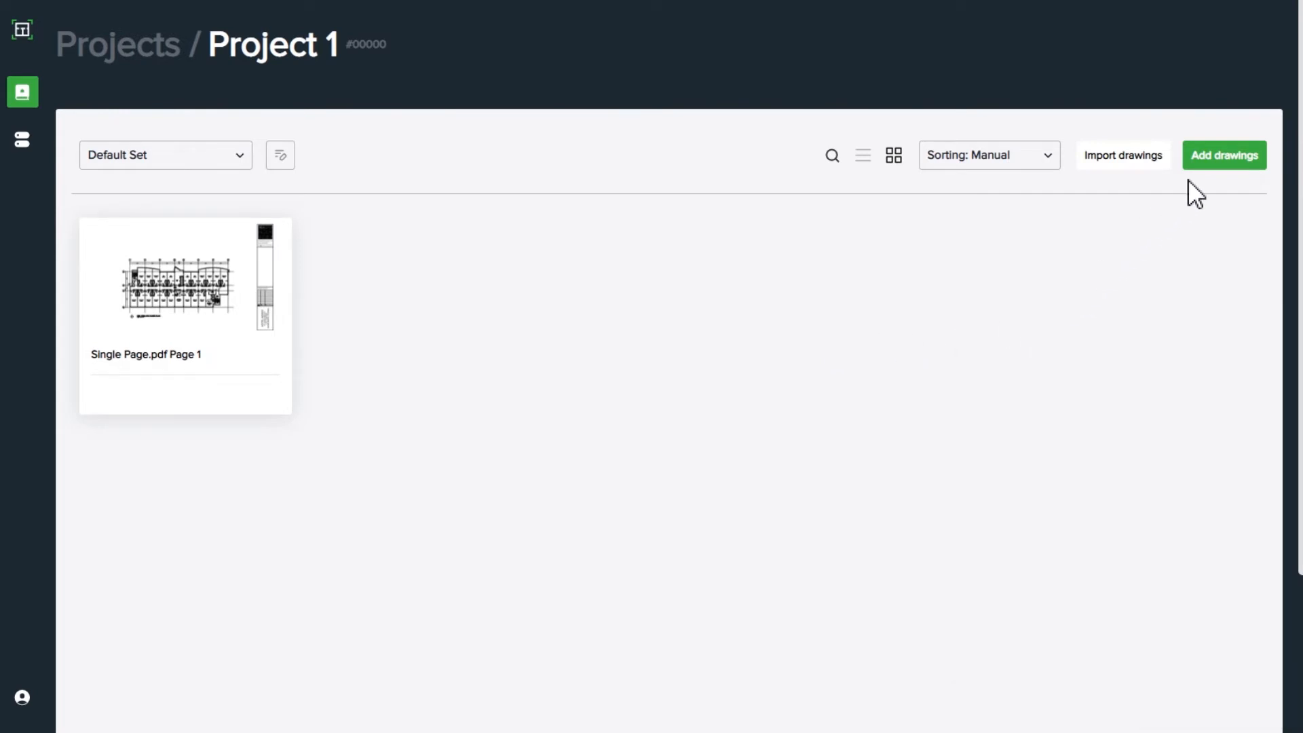
Add Multipage.pdf pages 2, 3, 5, 8 and 11 to the Default Set.
left_click(1223, 155)
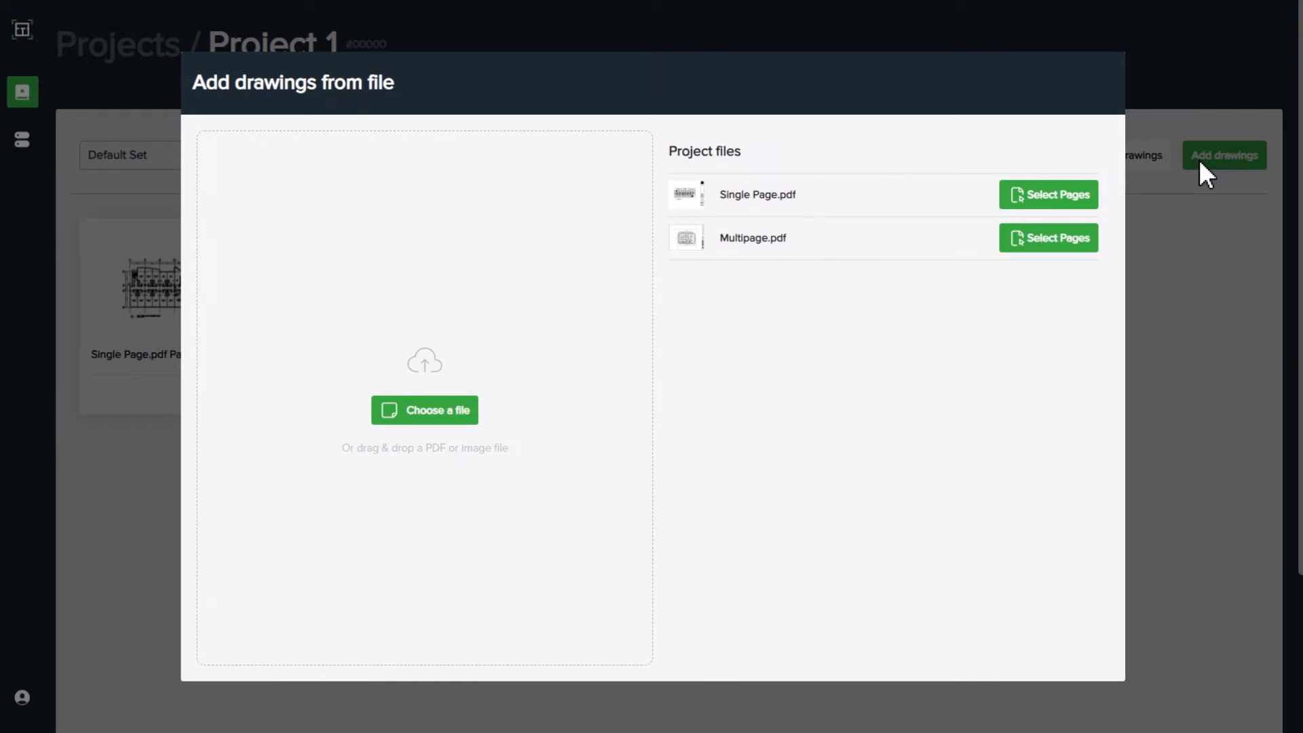
mouse_move(1049, 237)
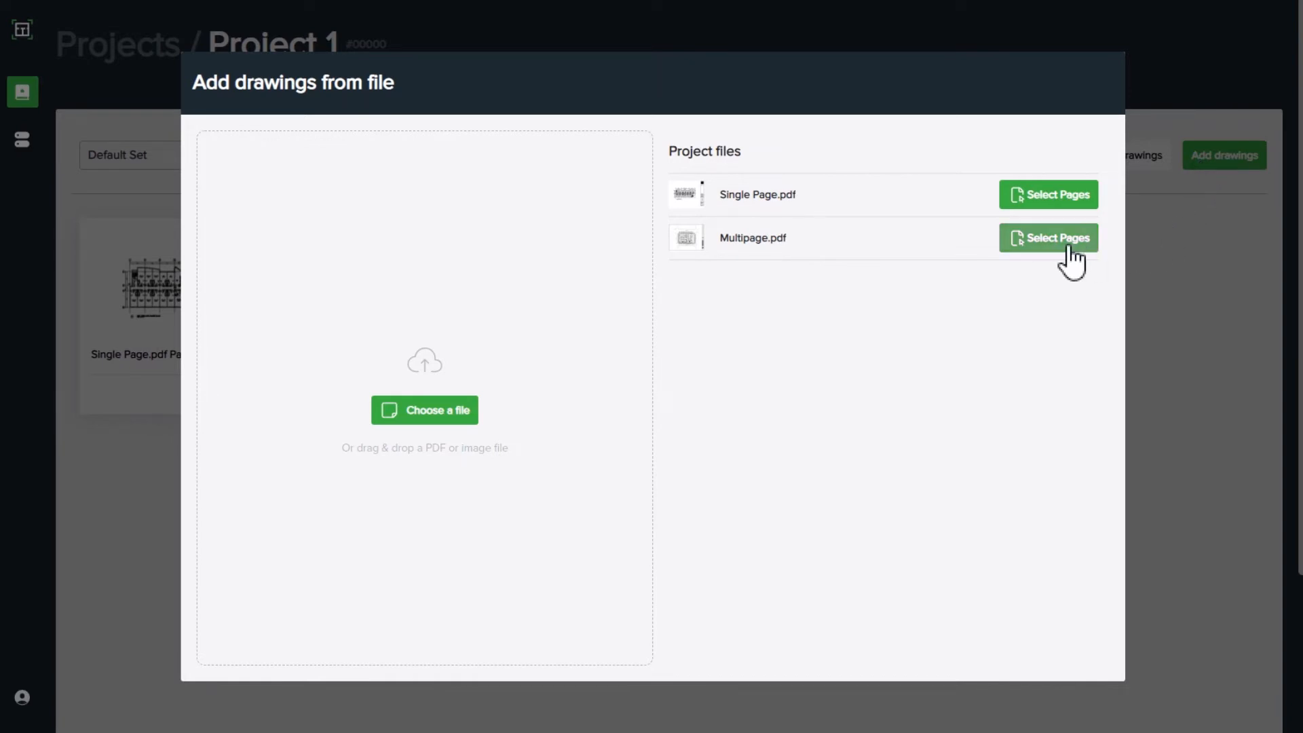
left_click(1048, 237)
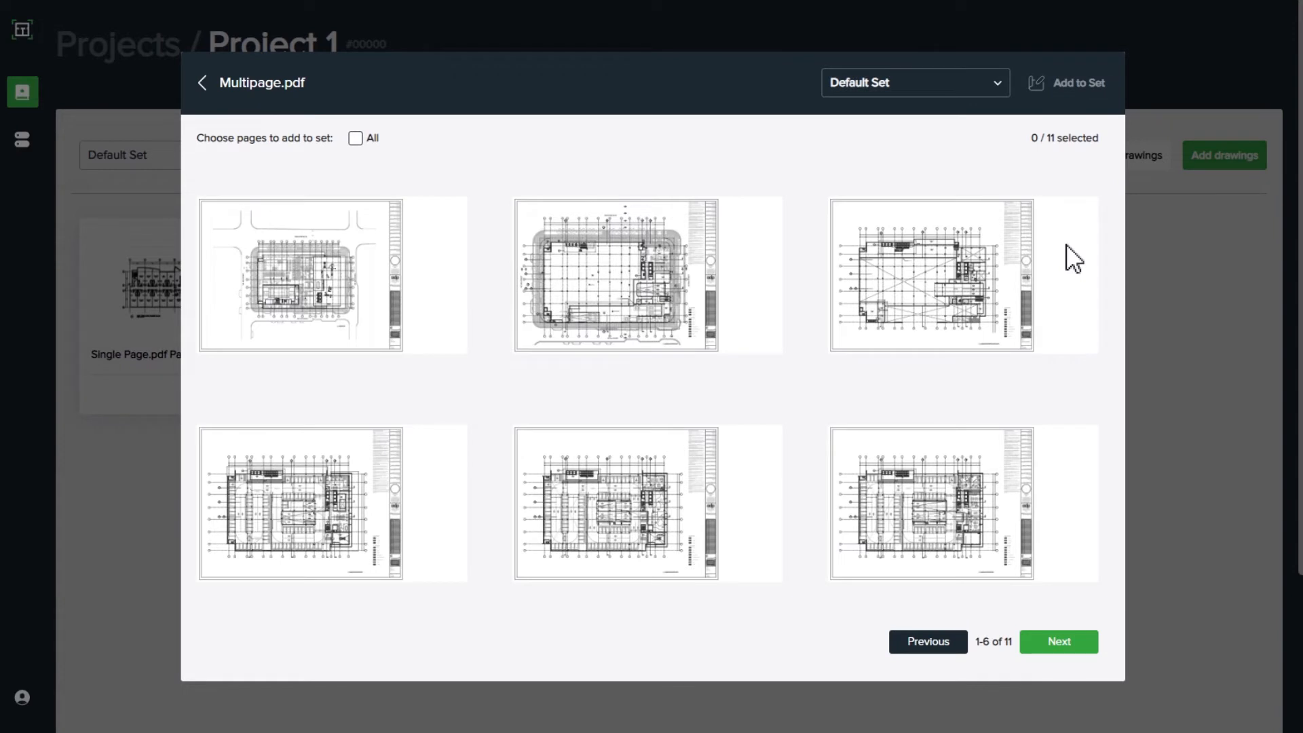
left_click(646, 274)
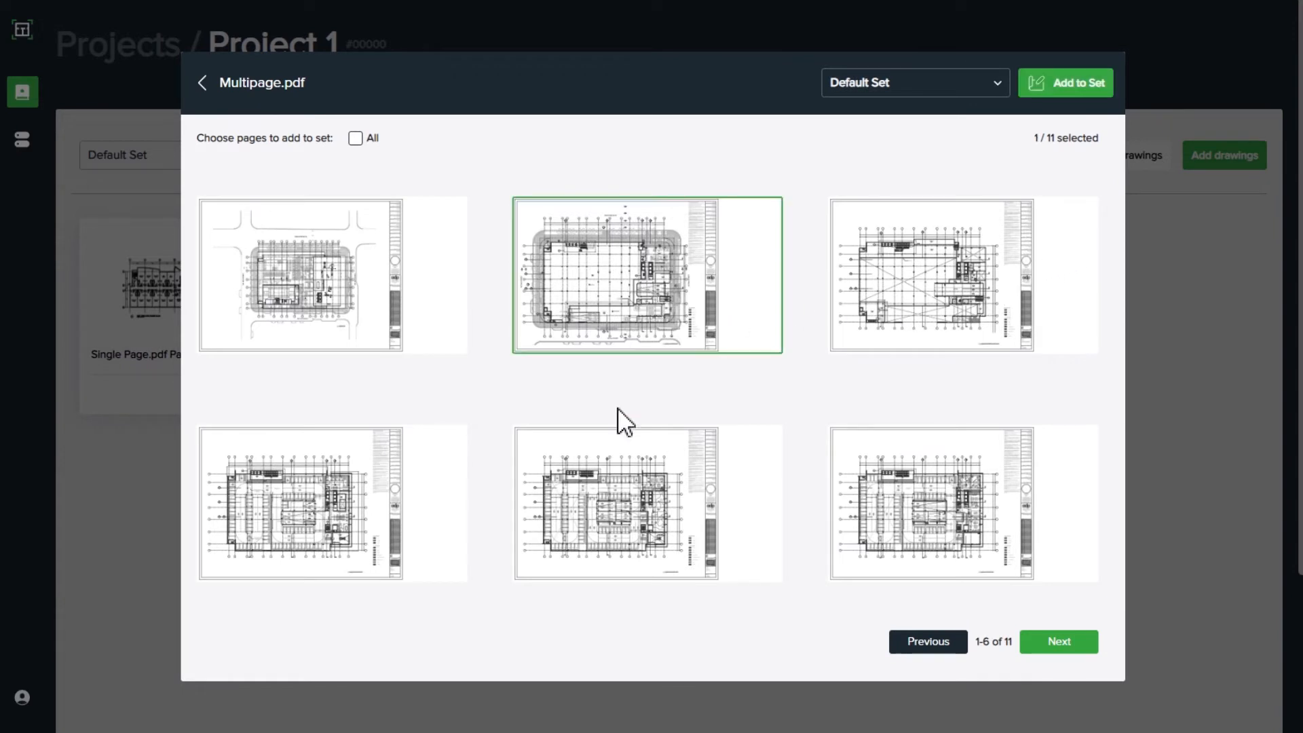
left_click(963, 276)
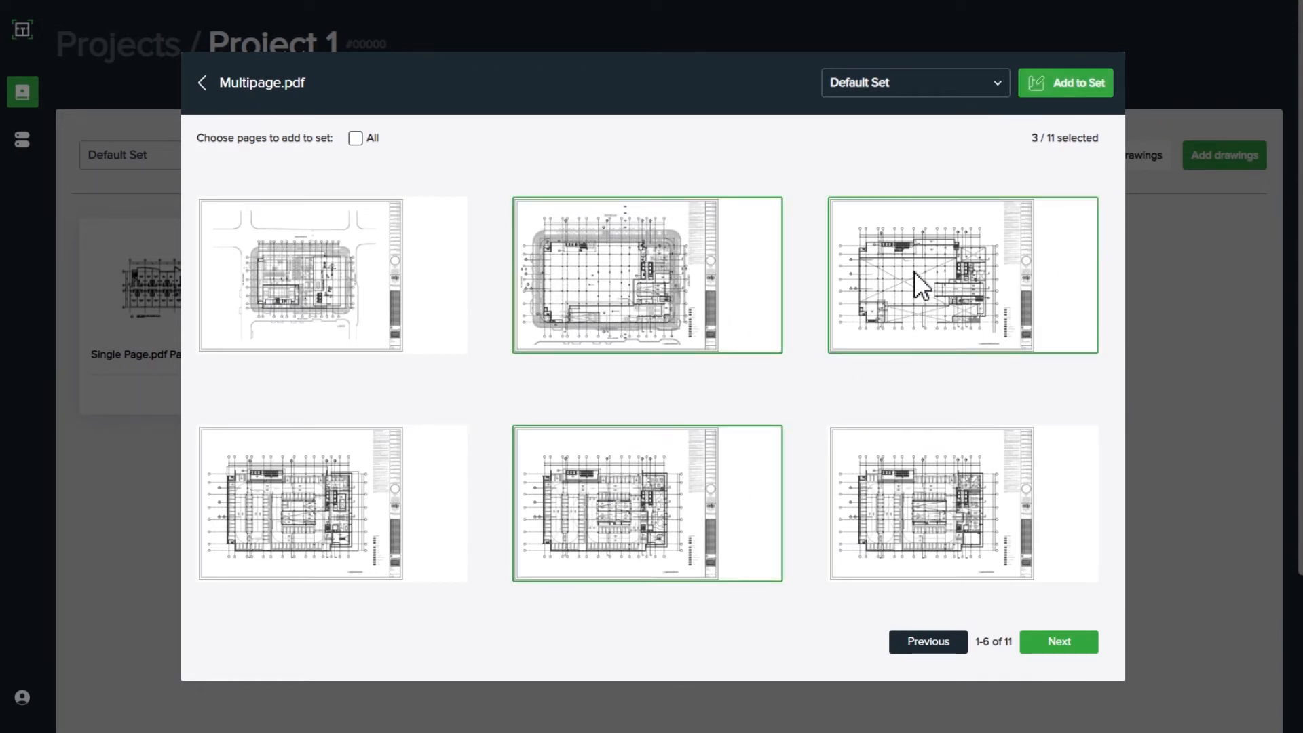
left_click(1057, 641)
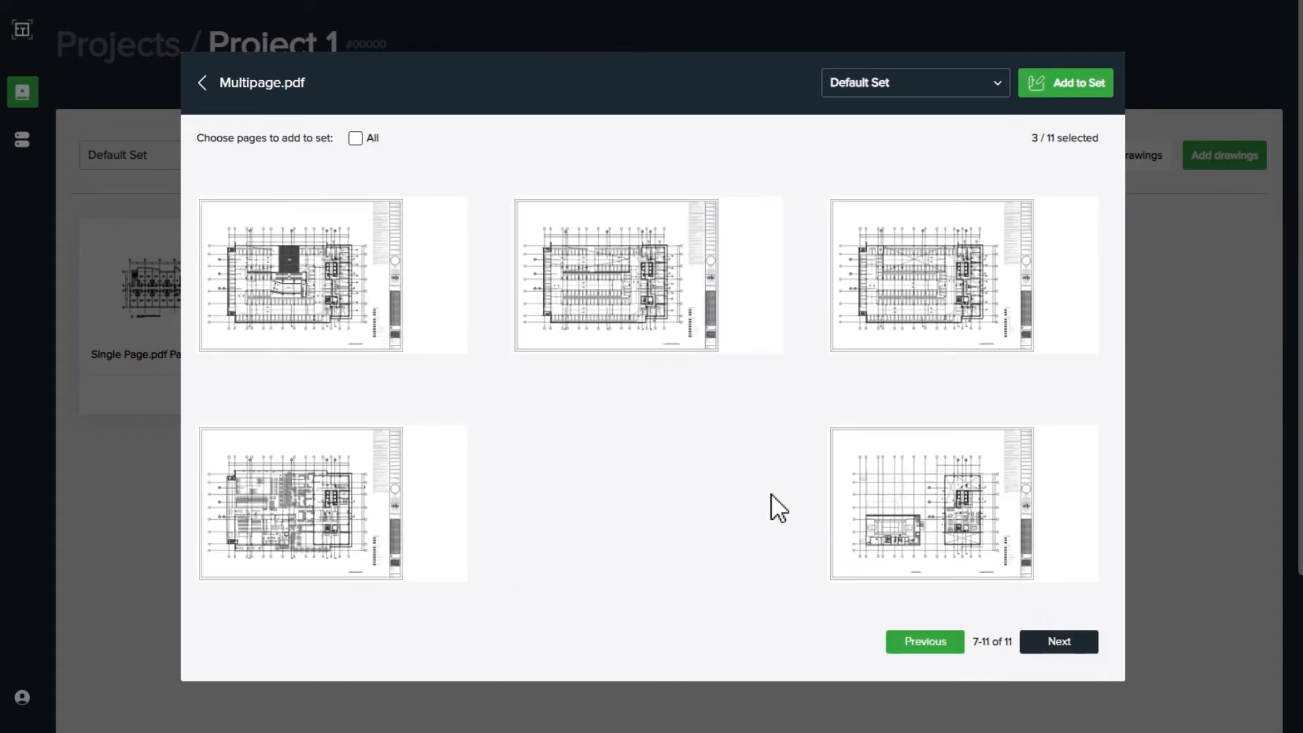
left_click(646, 275)
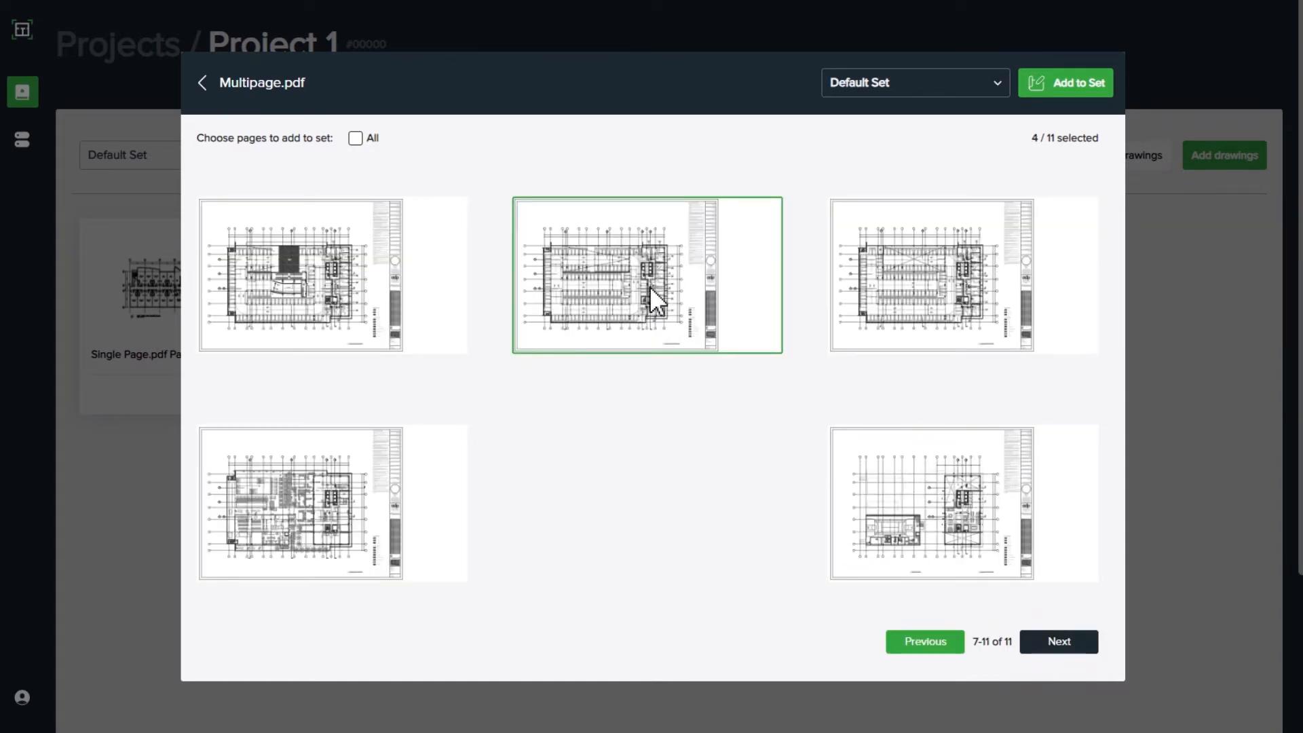
mouse_move(890, 504)
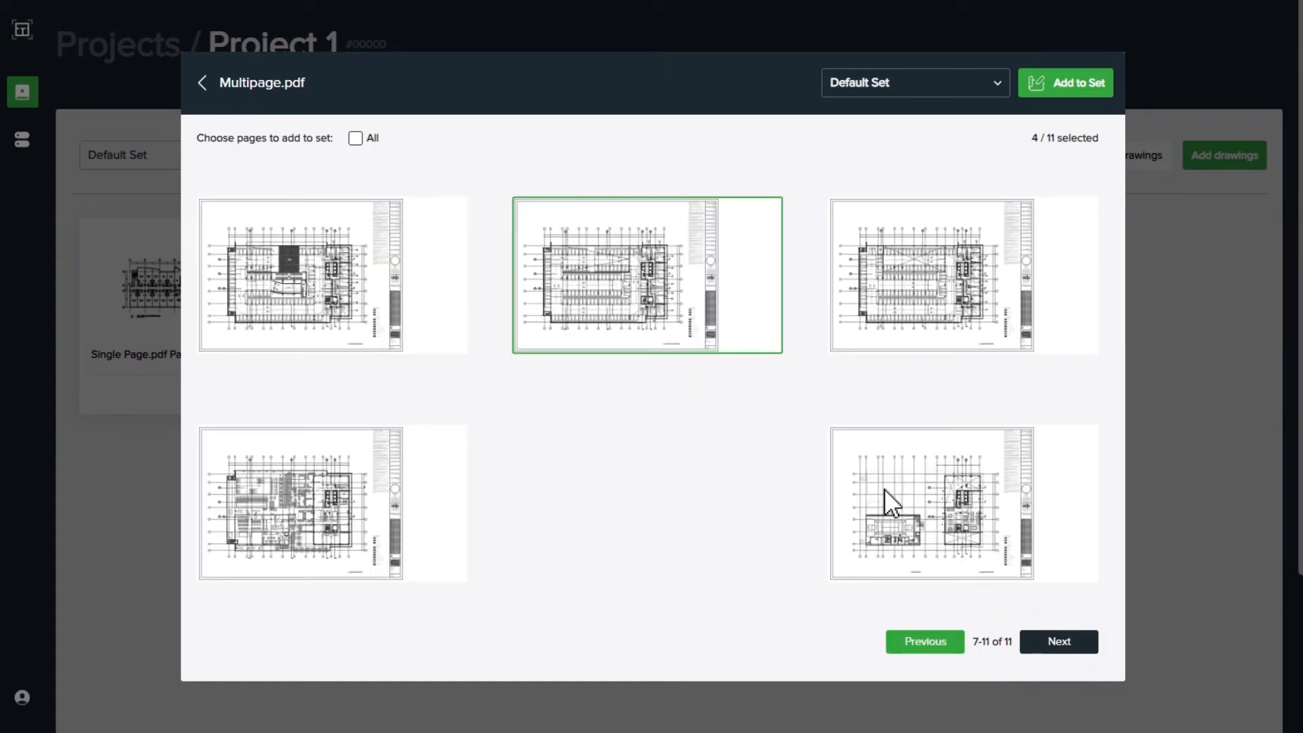
left_click(963, 502)
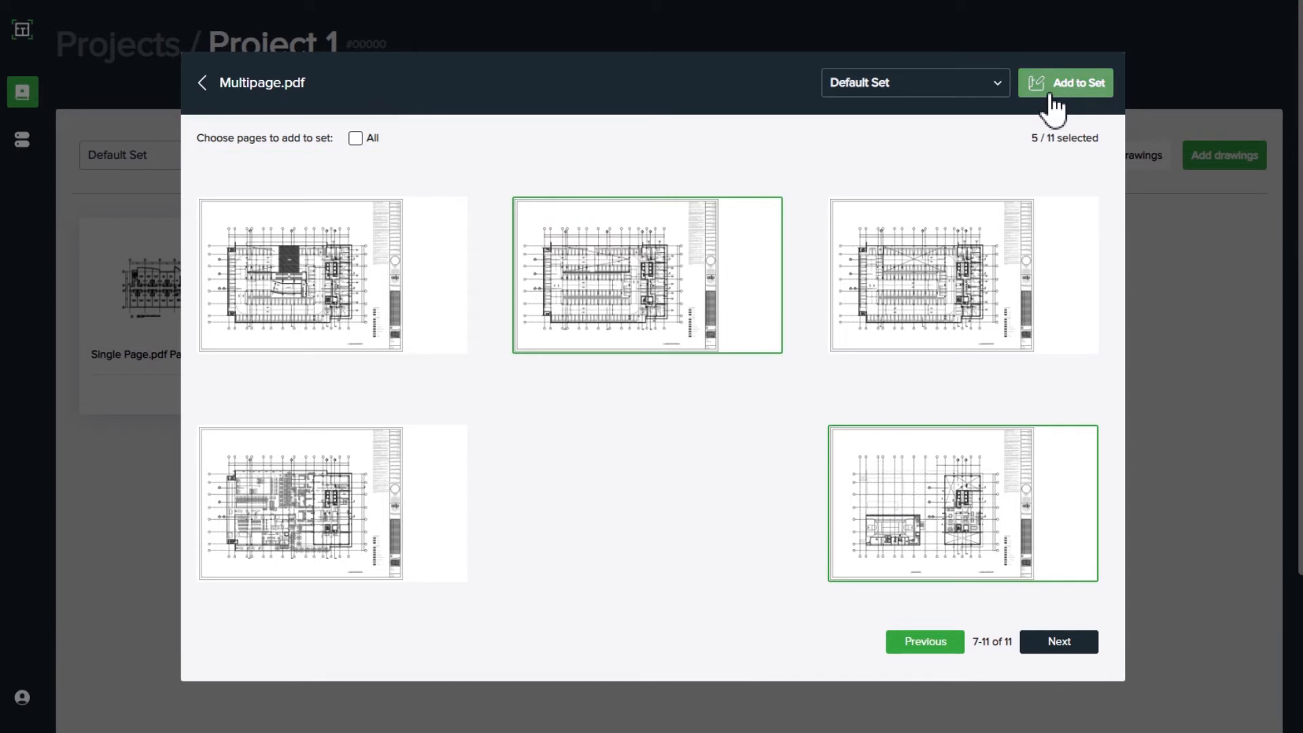
left_click(1066, 82)
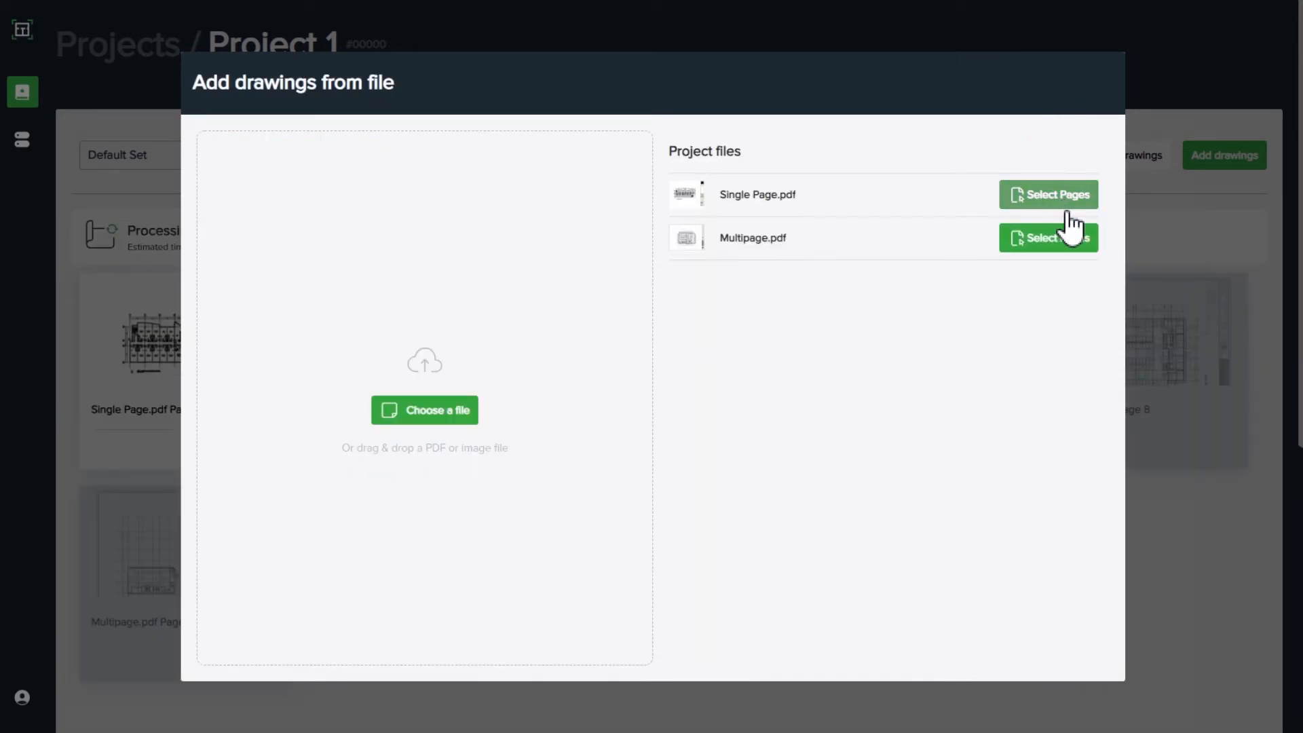
mouse_move(1182, 361)
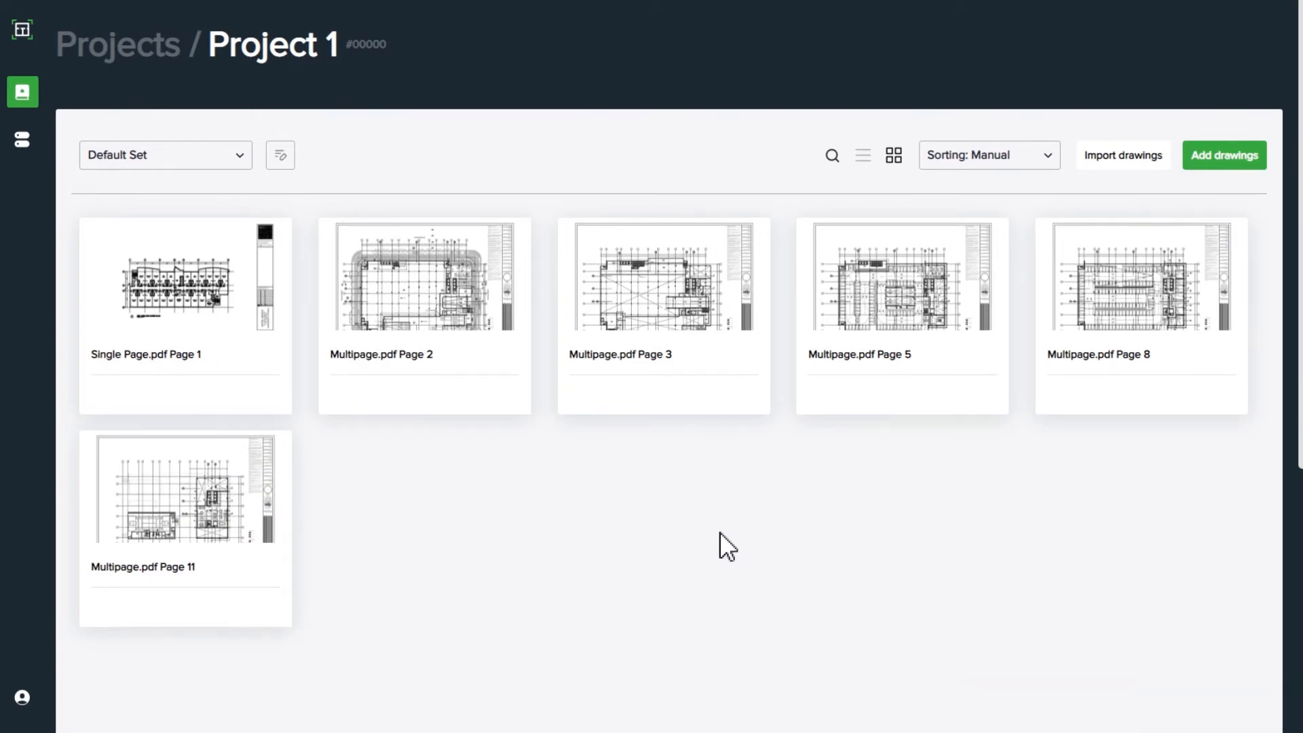
mouse_move(863, 154)
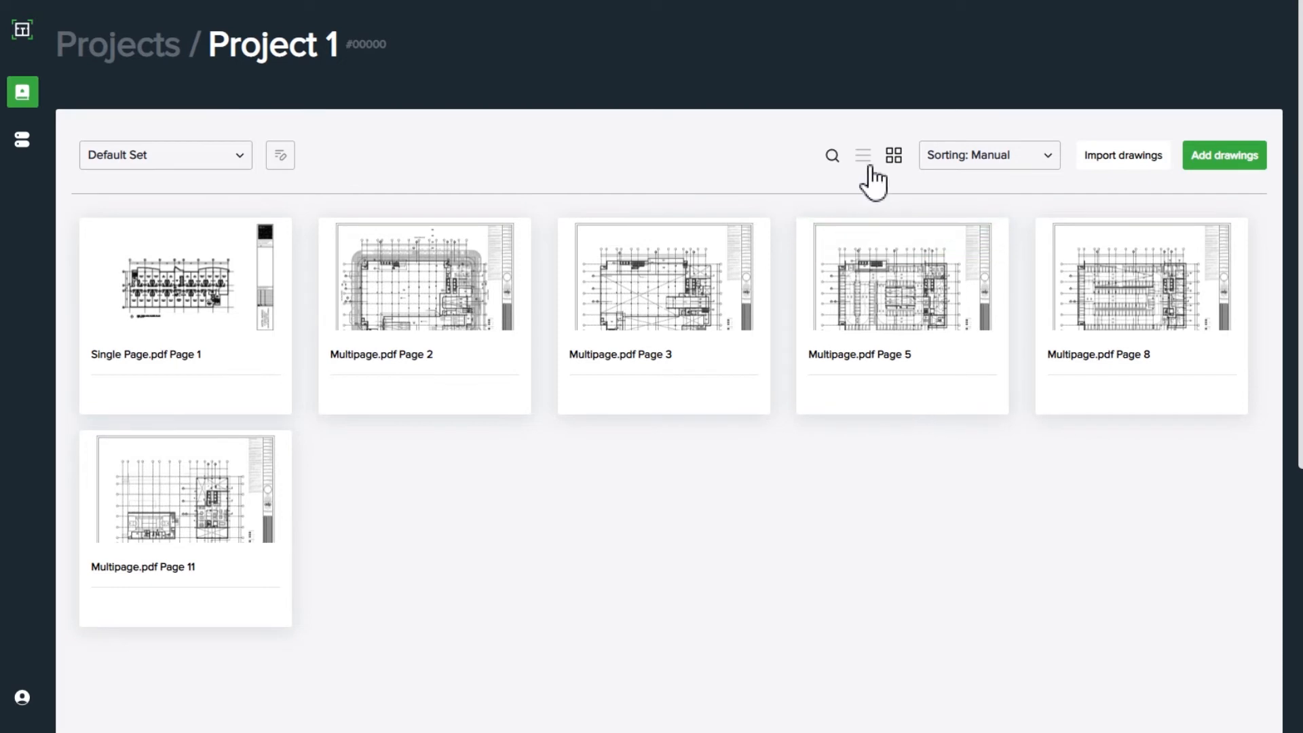
View the six Default Set drawings as a list, return to the grid, and check the sorting options.
left_click(862, 155)
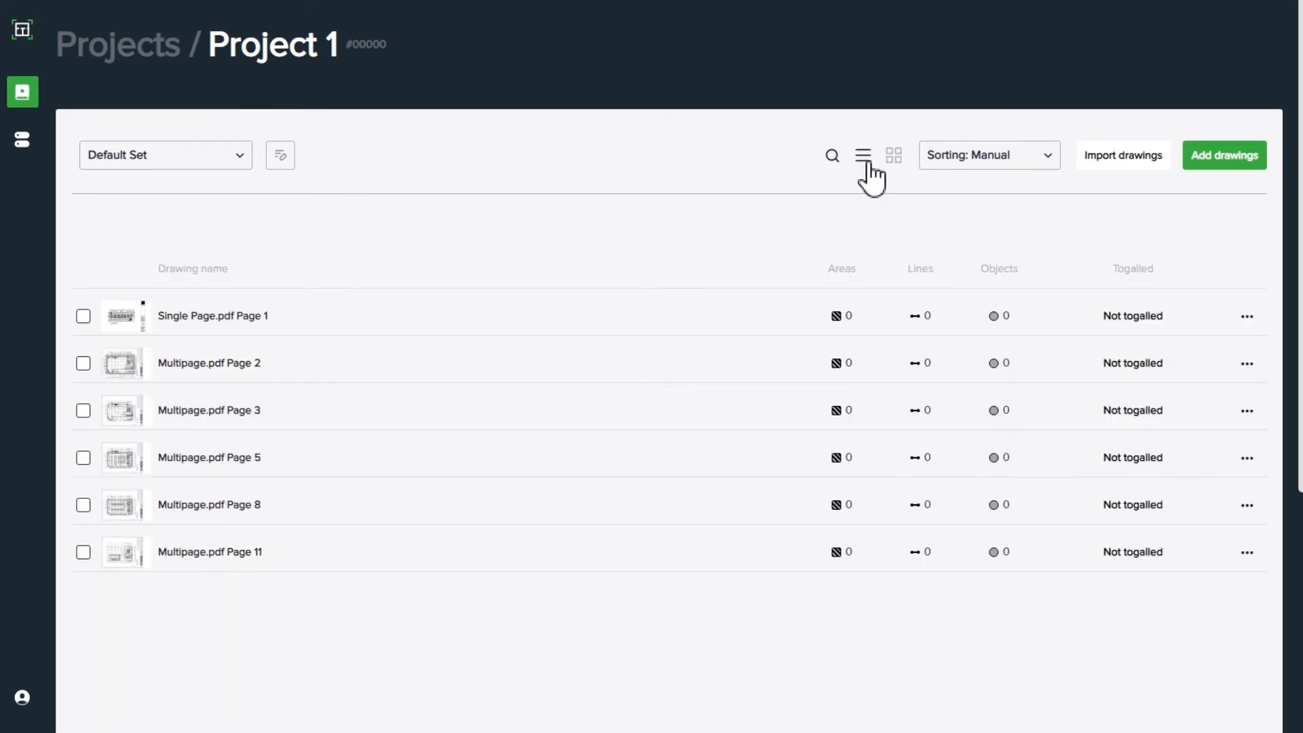
left_click(893, 155)
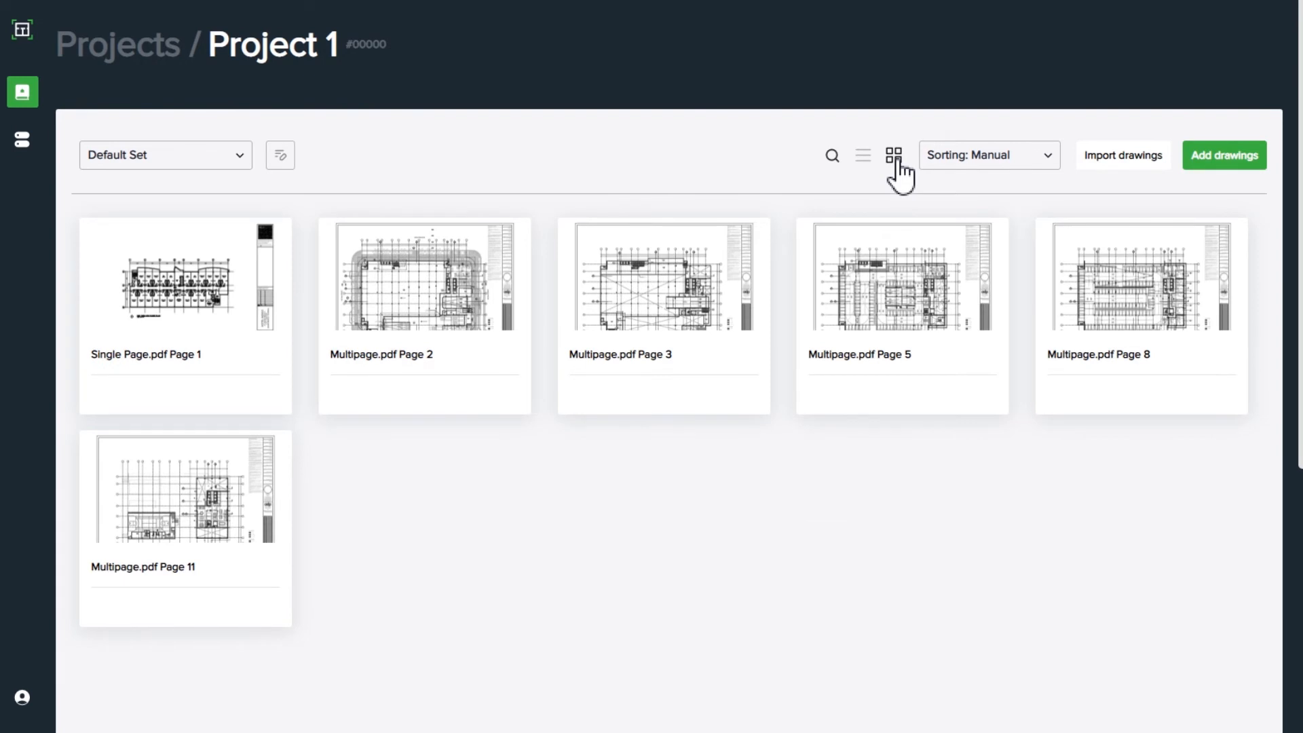
mouse_move(1051, 172)
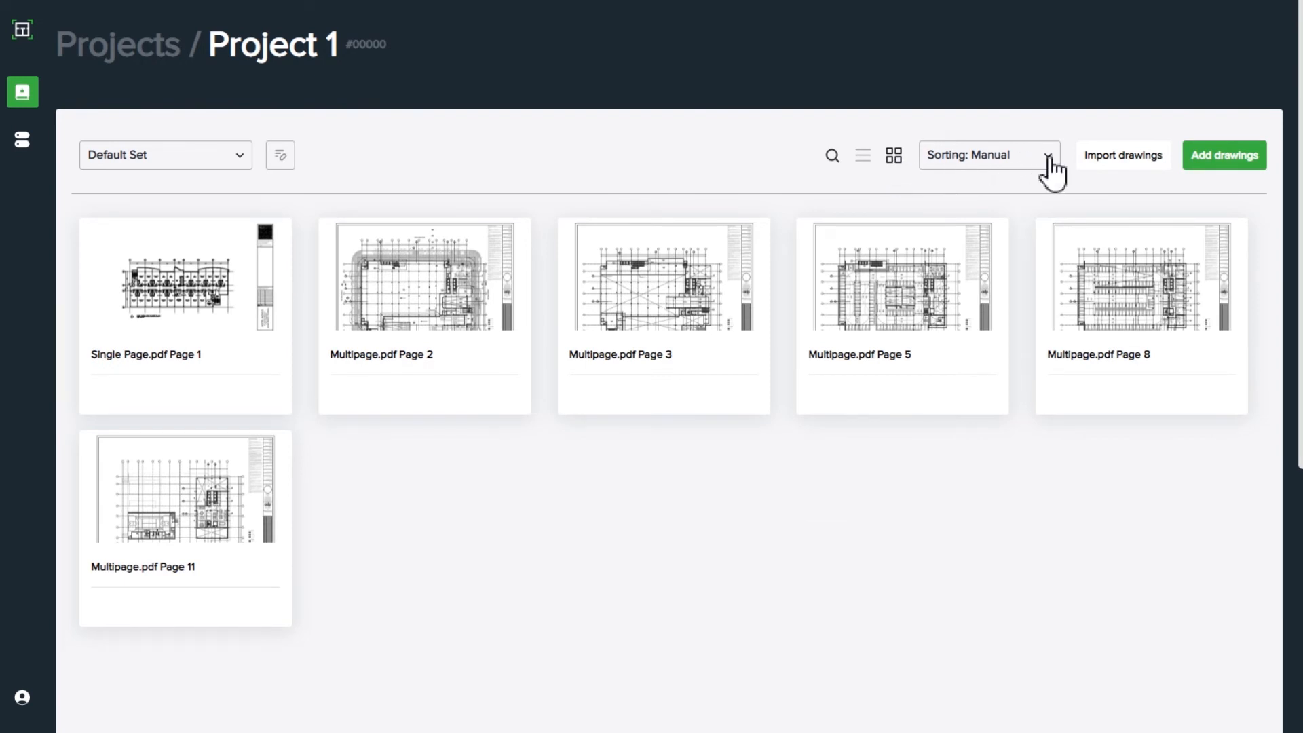
left_click(988, 154)
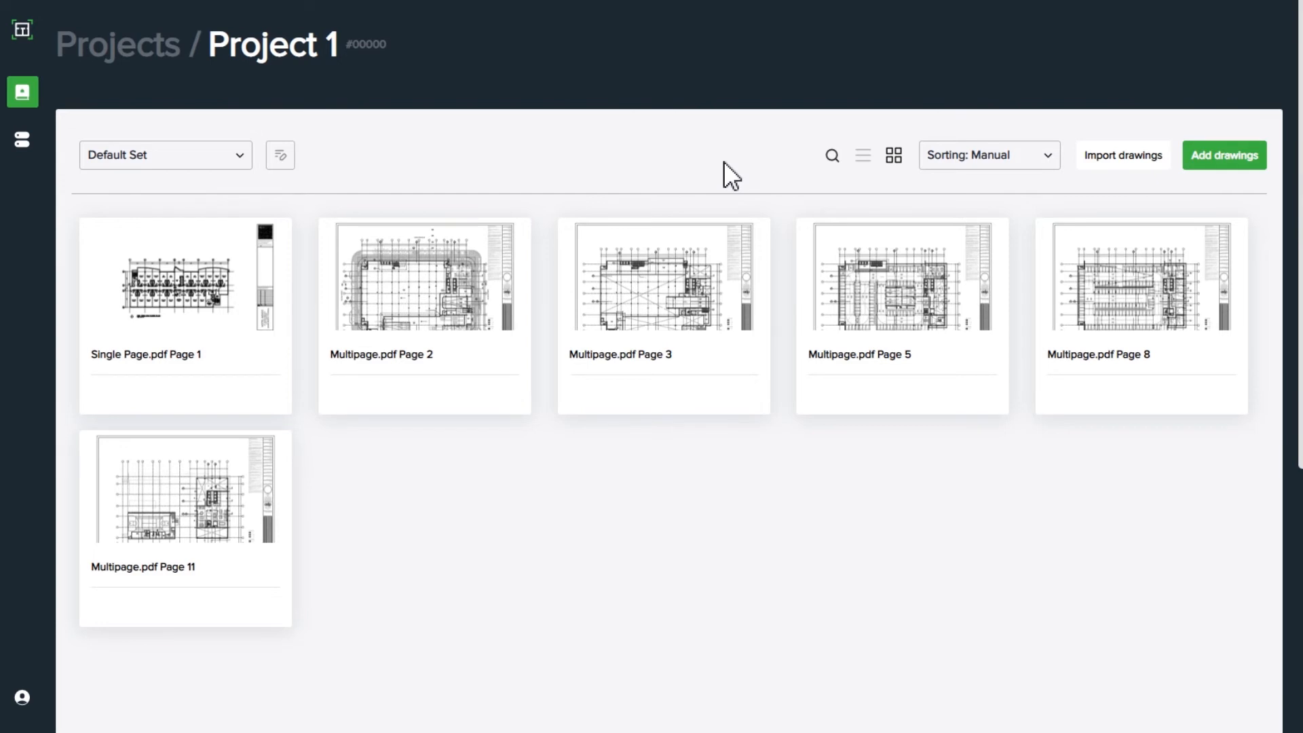
mouse_move(279, 155)
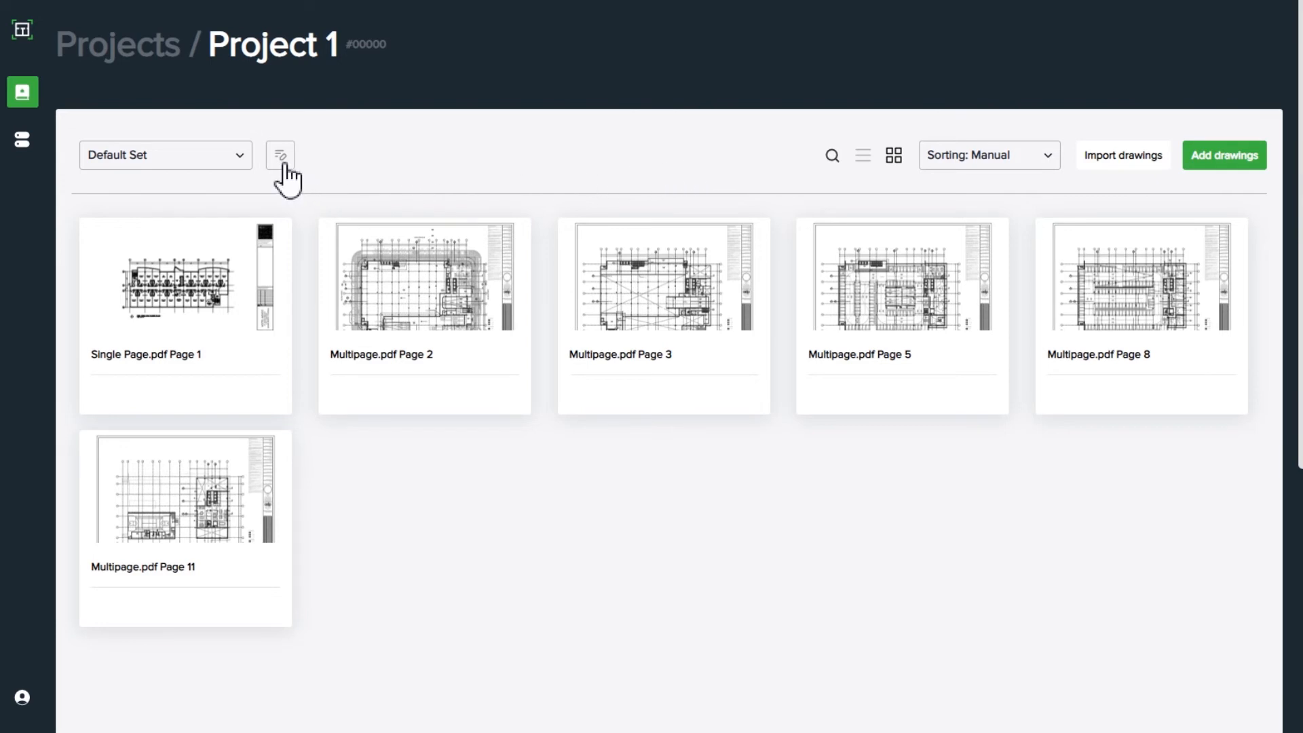
In Manage sets, create a new drawing set named 'Set 1' and finish with Done.
left_click(280, 155)
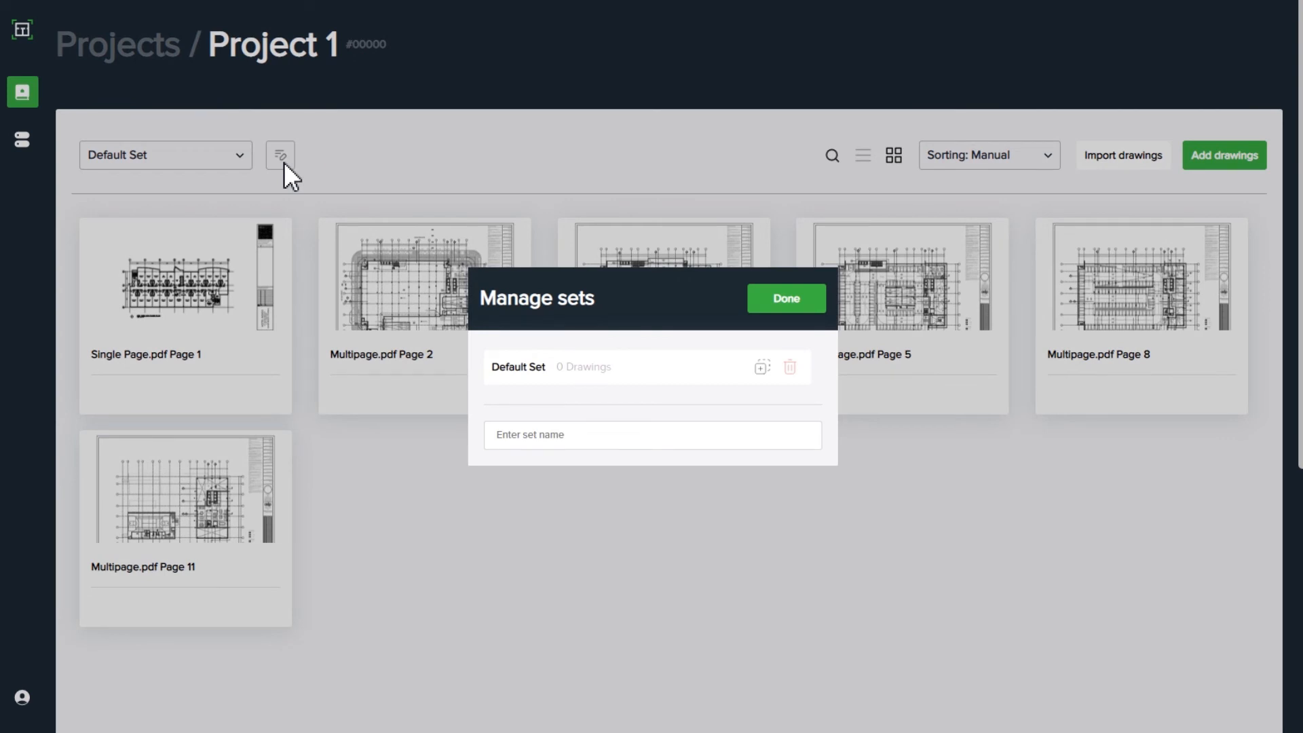
left_click(653, 434)
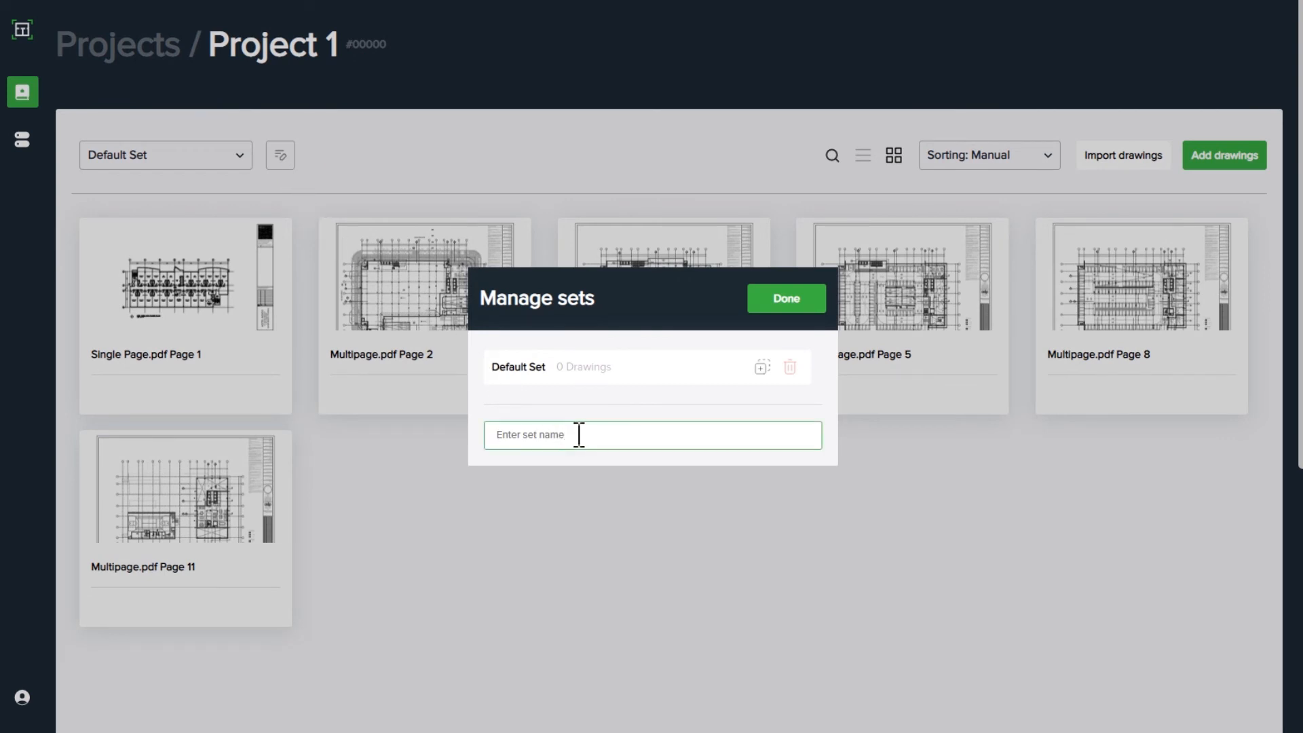
type("Set 1")
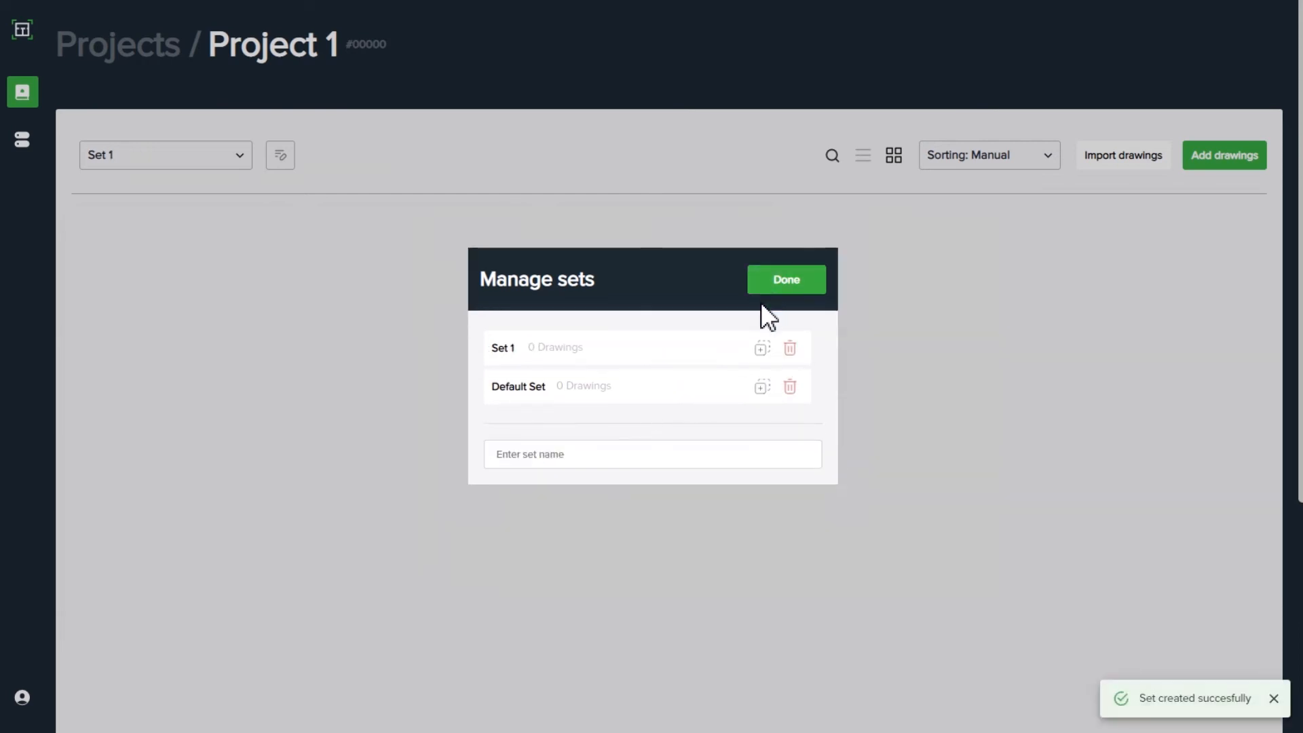
mouse_move(786, 280)
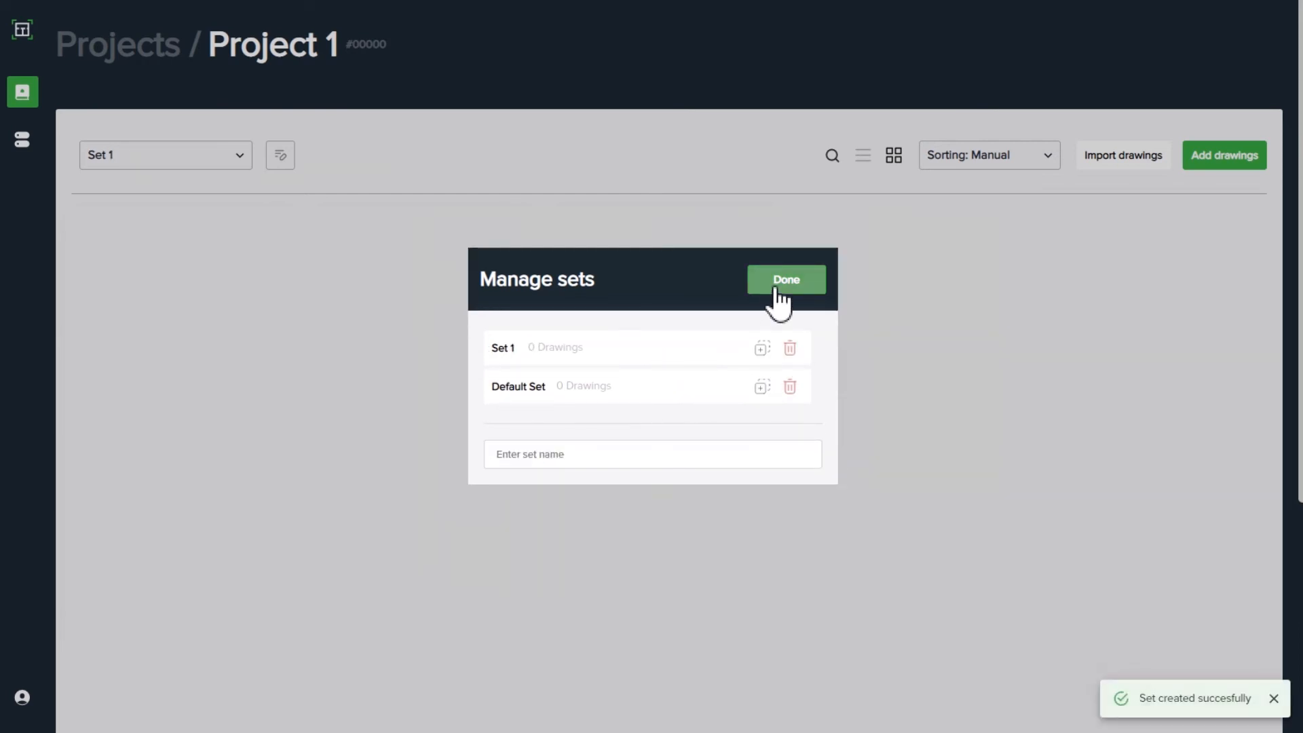
left_click(784, 280)
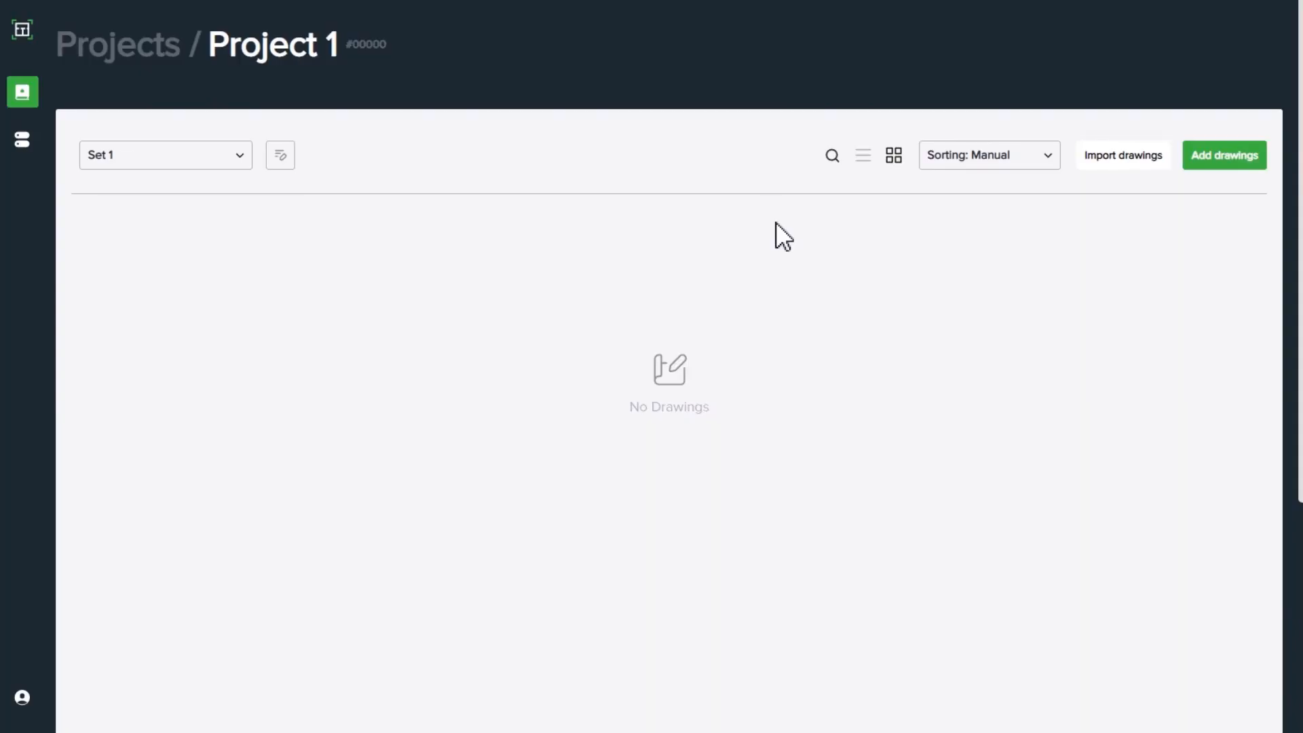
mouse_move(506, 255)
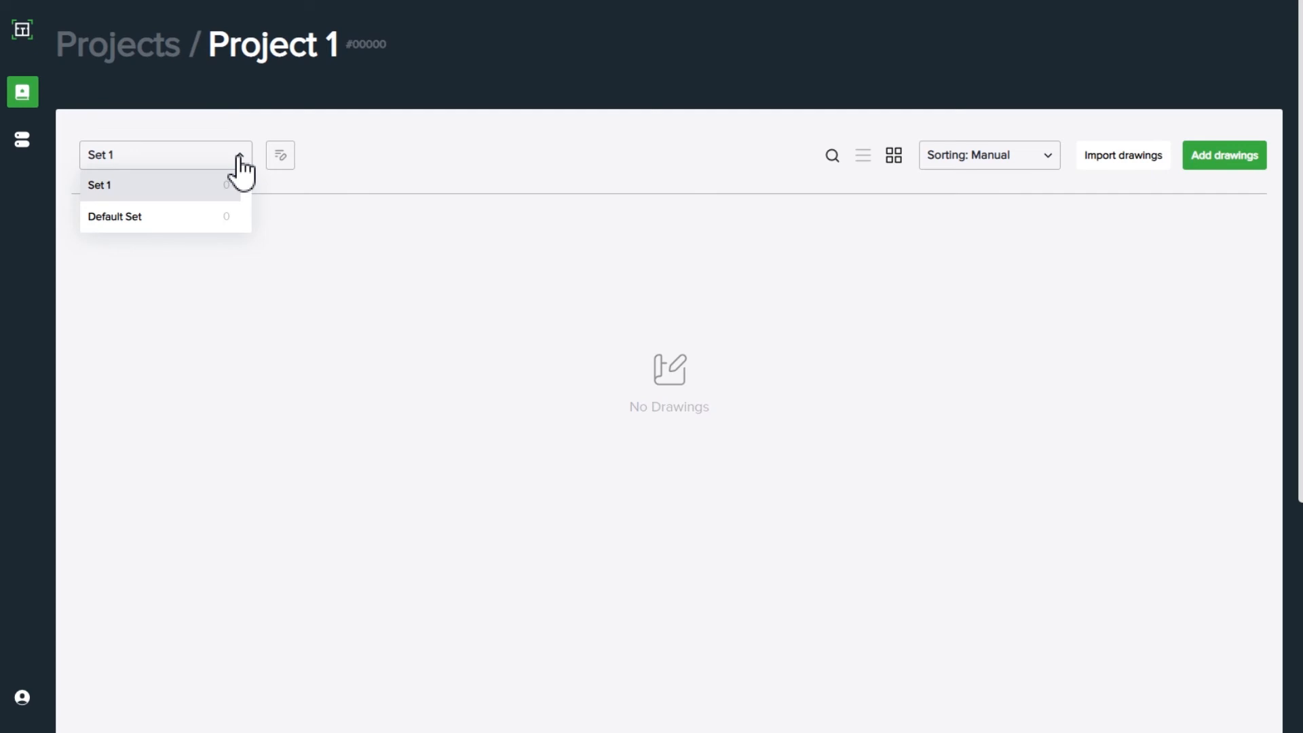
mouse_move(160, 224)
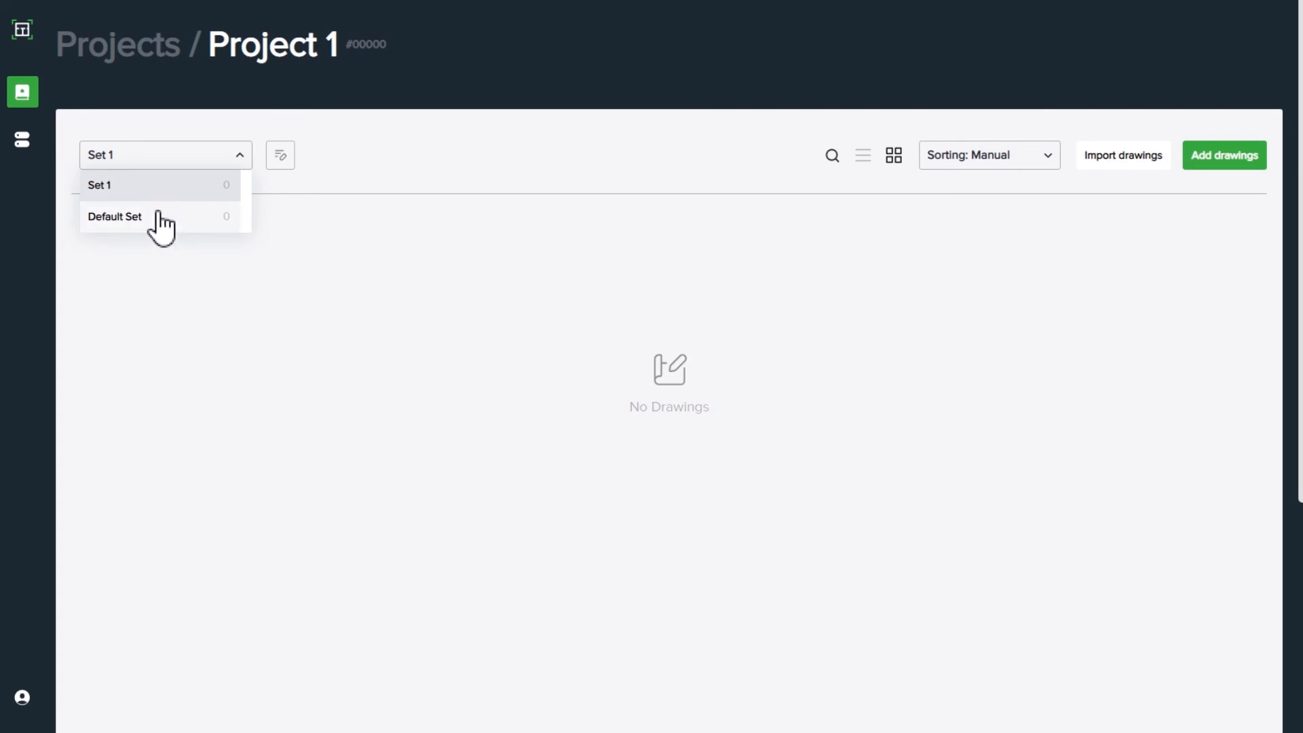
Switch the set dropdown back to Default Set to show its six drawings.
left_click(114, 216)
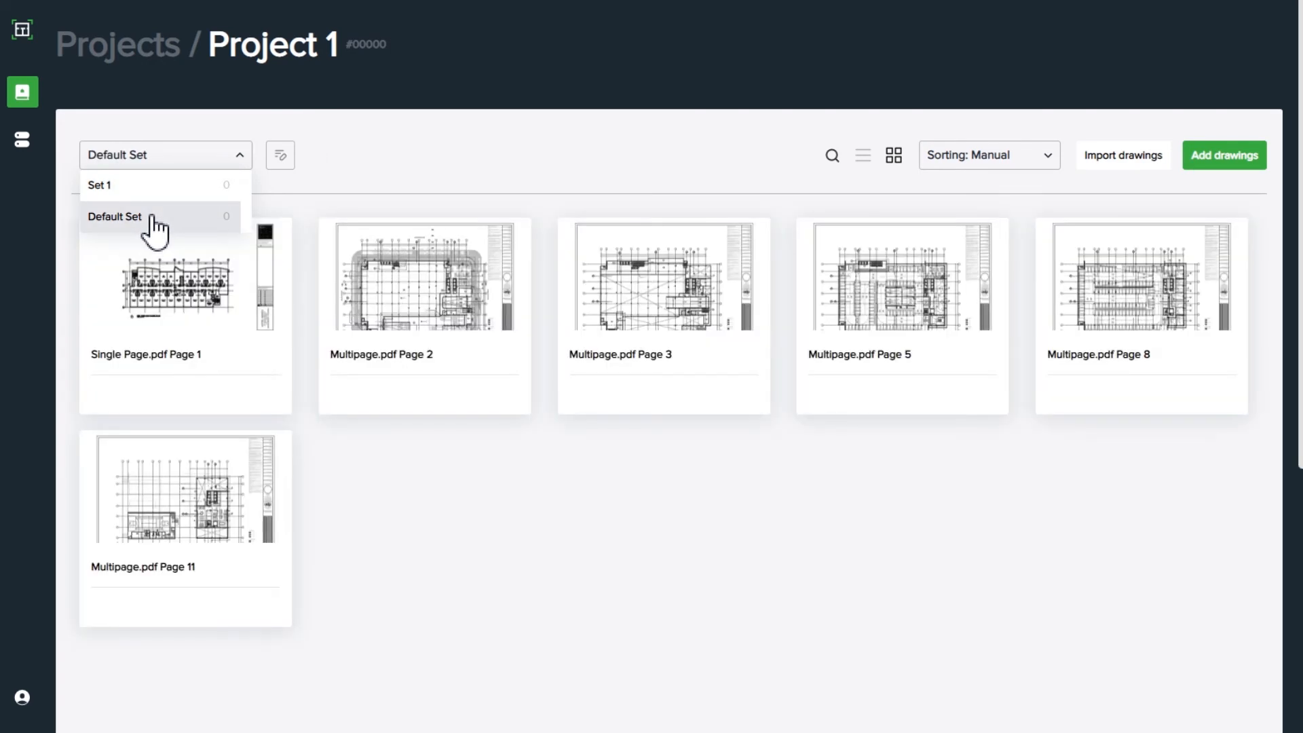
left_click(114, 217)
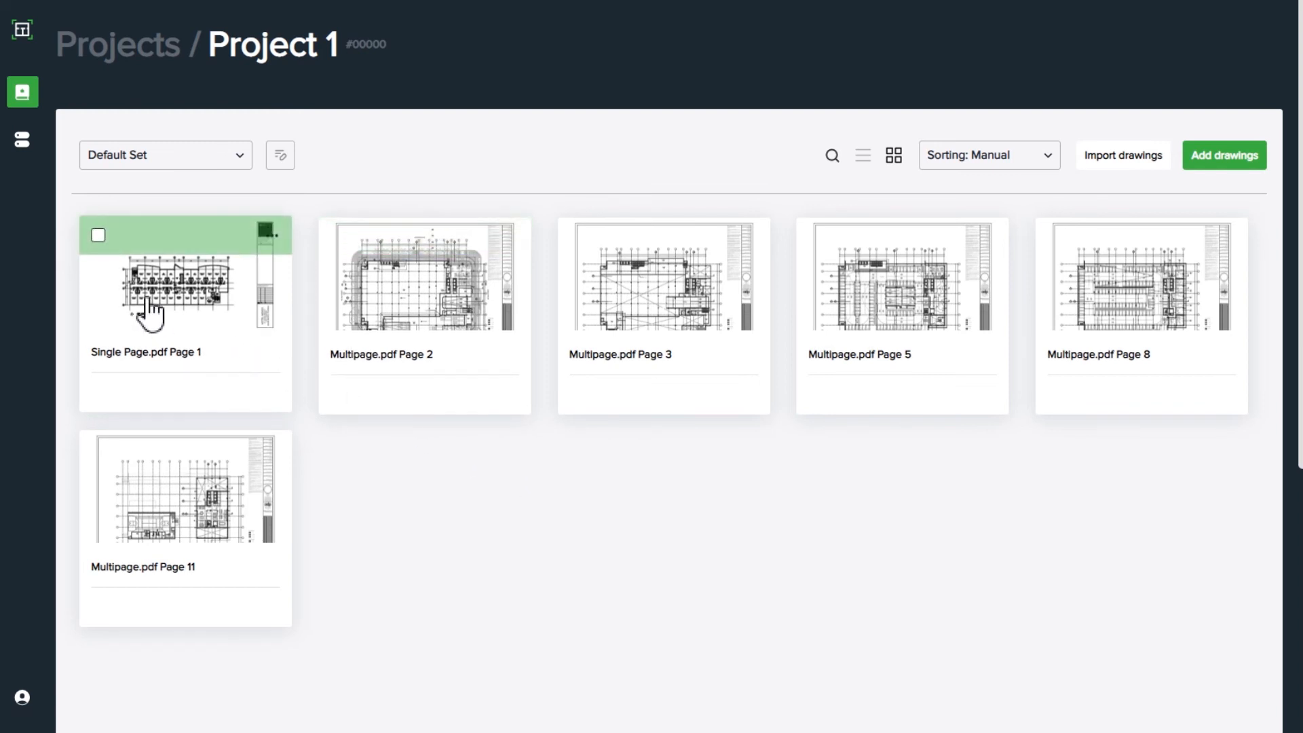
Select Single Page.pdf Page 1 and Multipage.pdf Pages 2 and 3 and move them into Set 1.
left_click(98, 234)
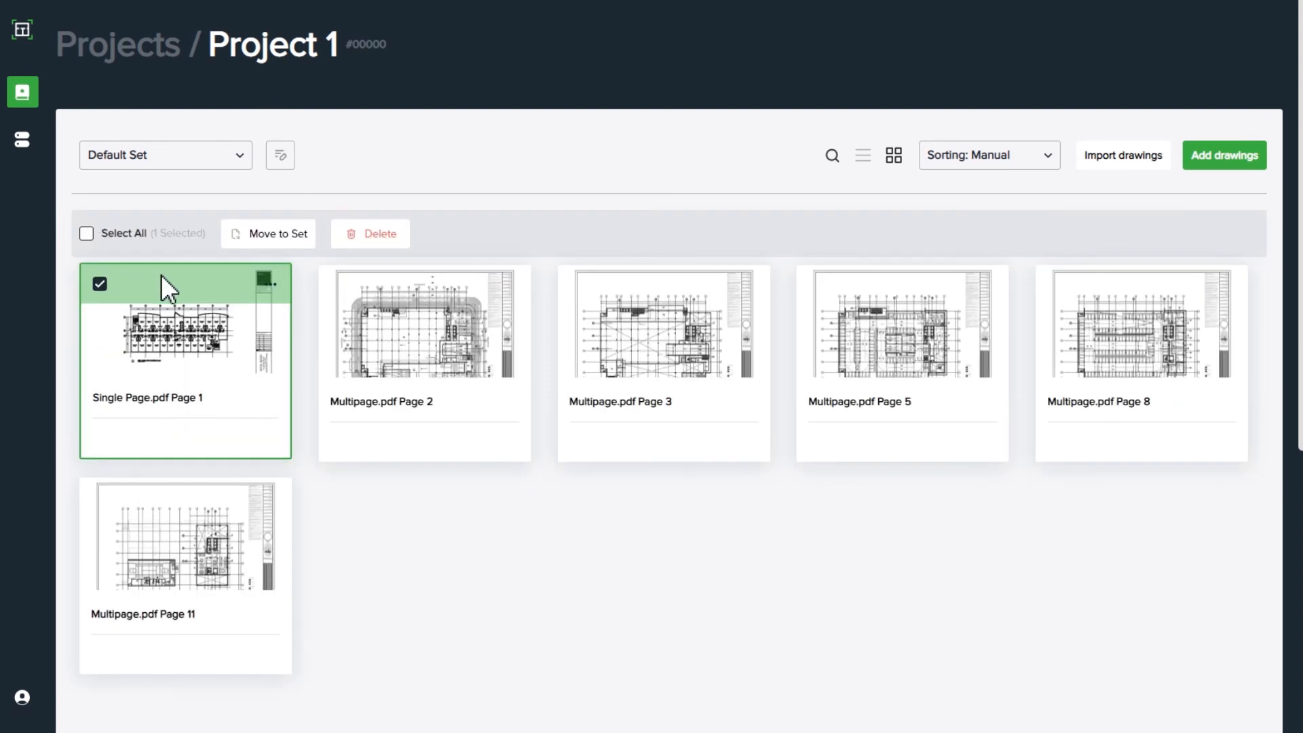
left_click(338, 285)
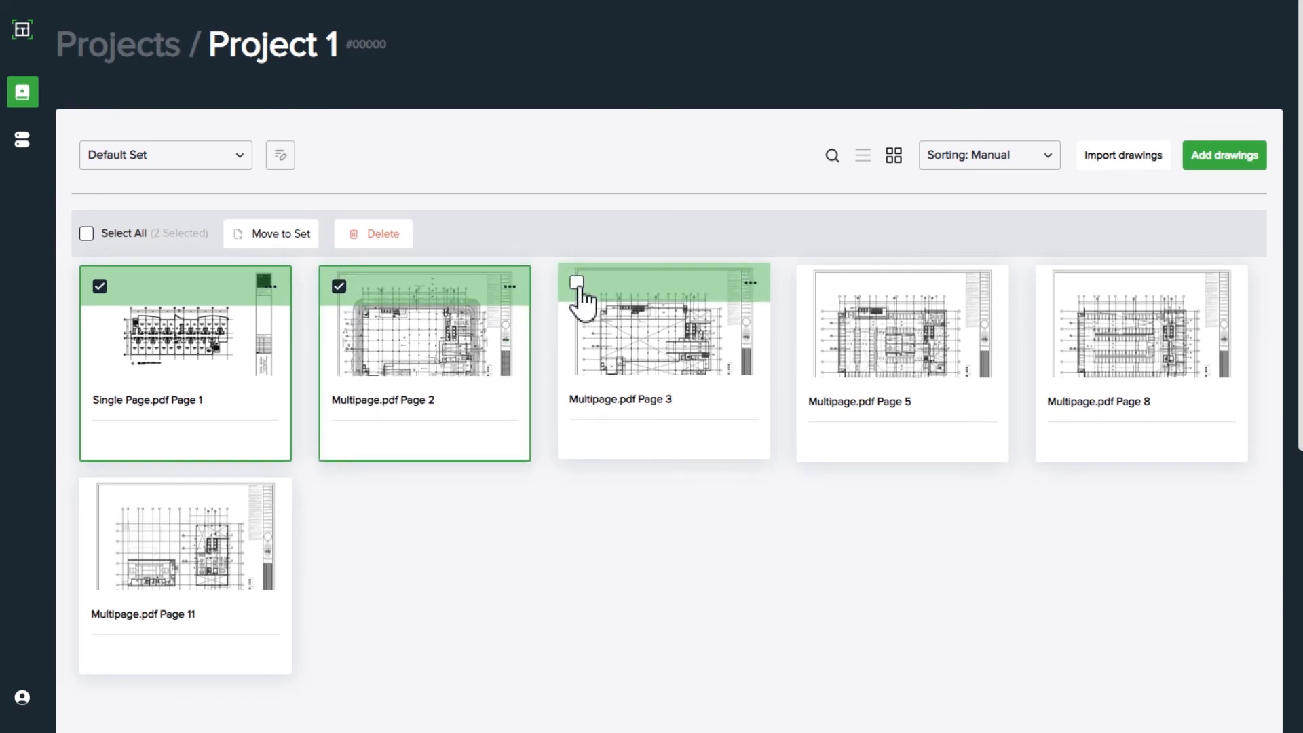
left_click(577, 286)
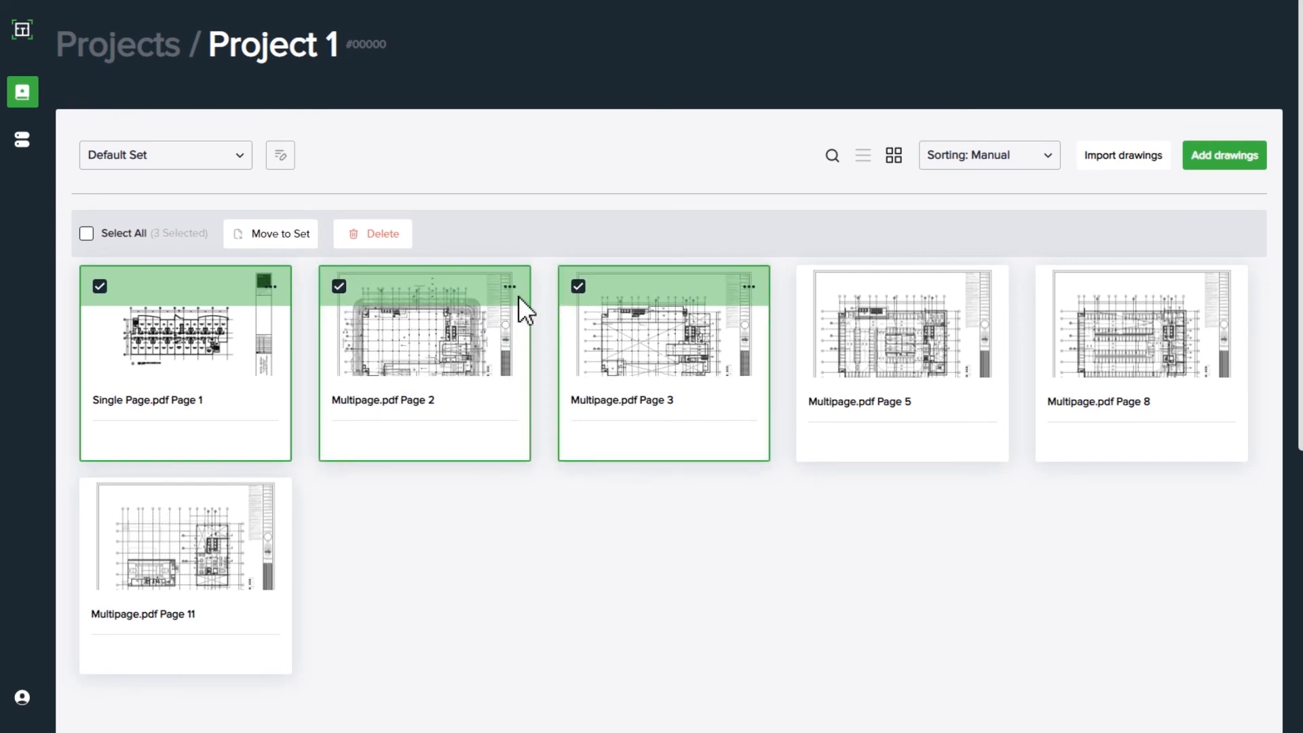
mouse_move(278, 249)
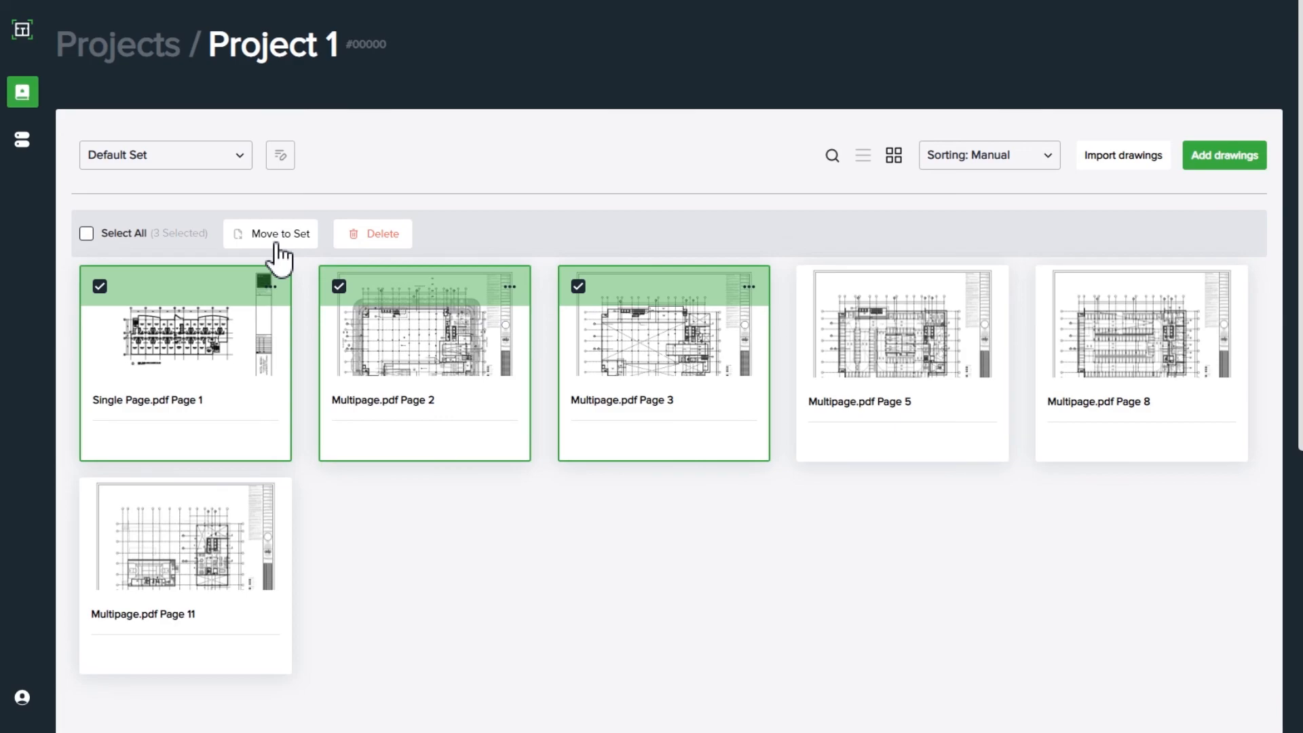
left_click(280, 233)
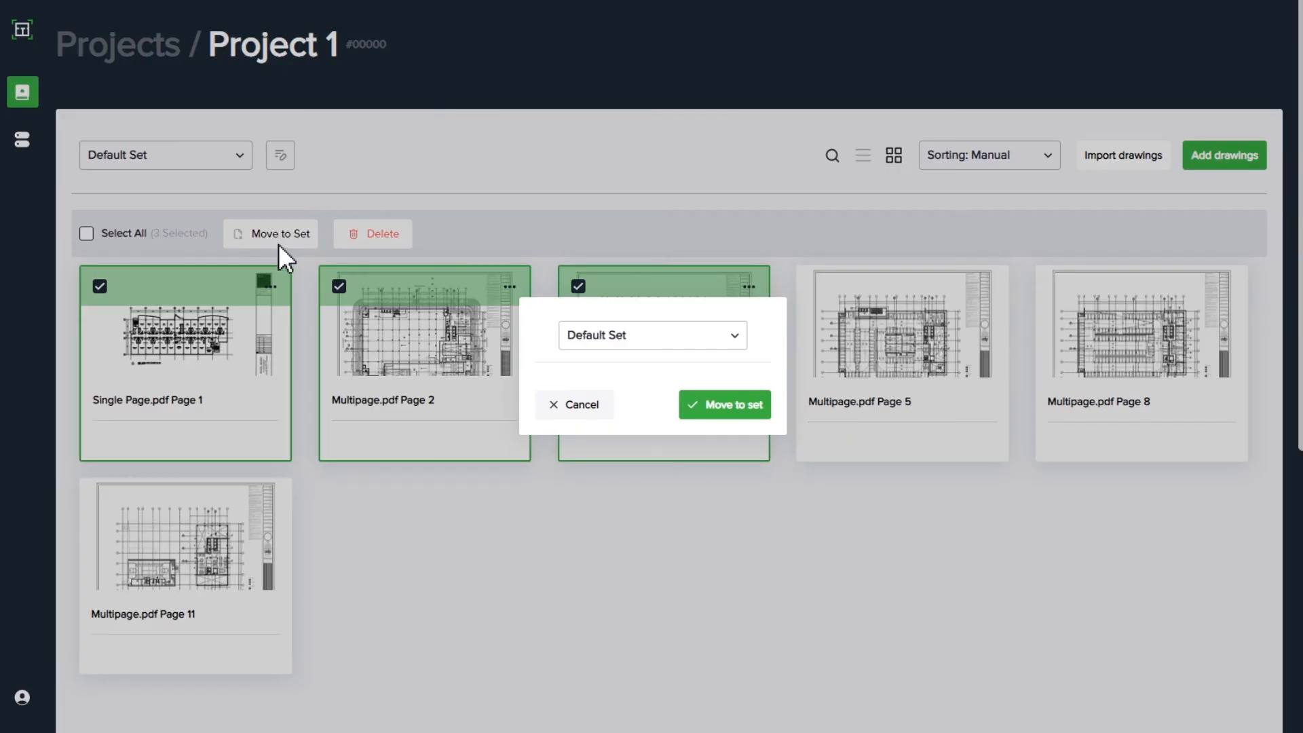
left_click(653, 335)
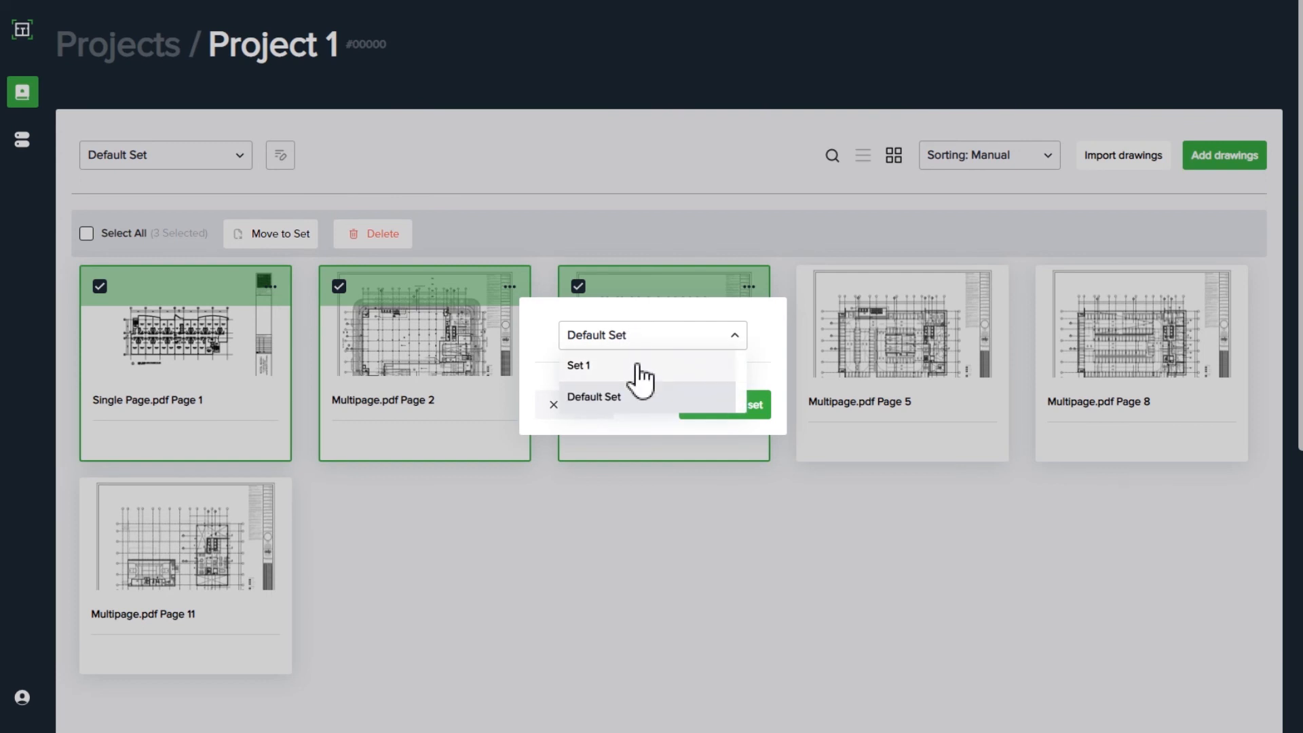
left_click(580, 365)
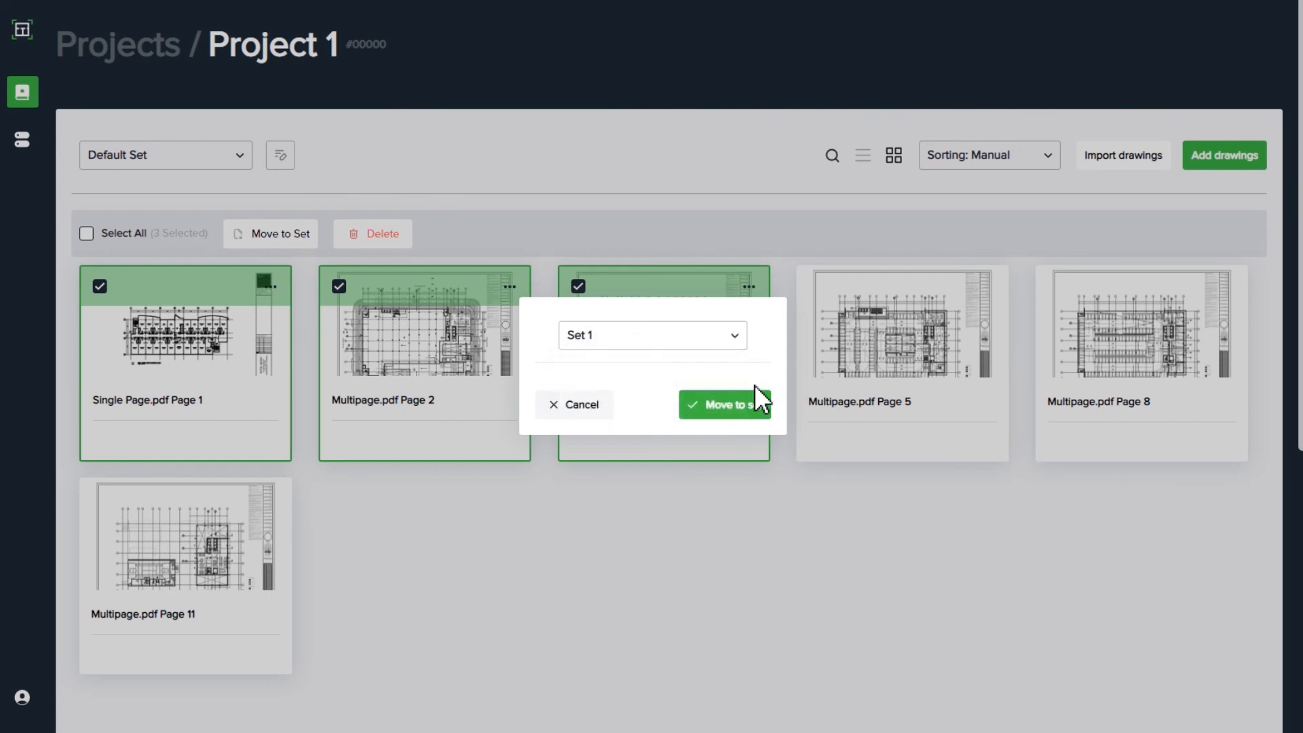
left_click(725, 405)
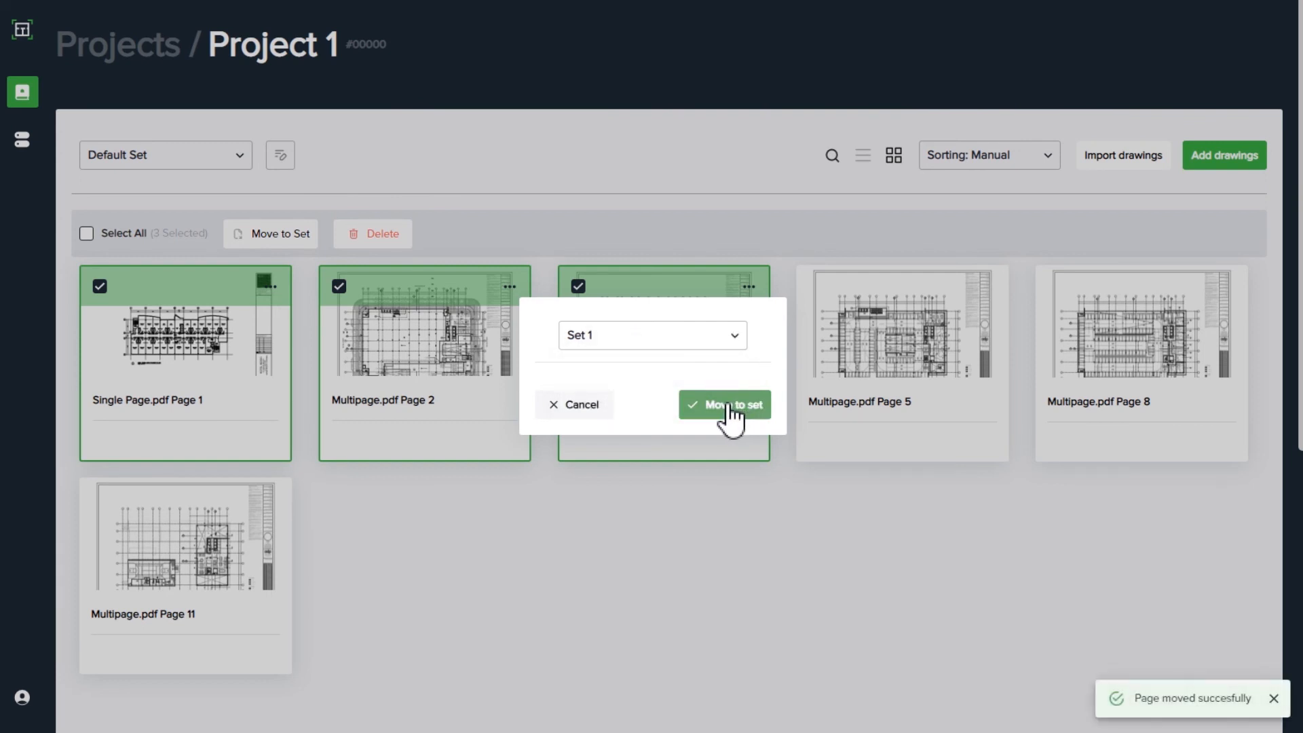
left_click(723, 405)
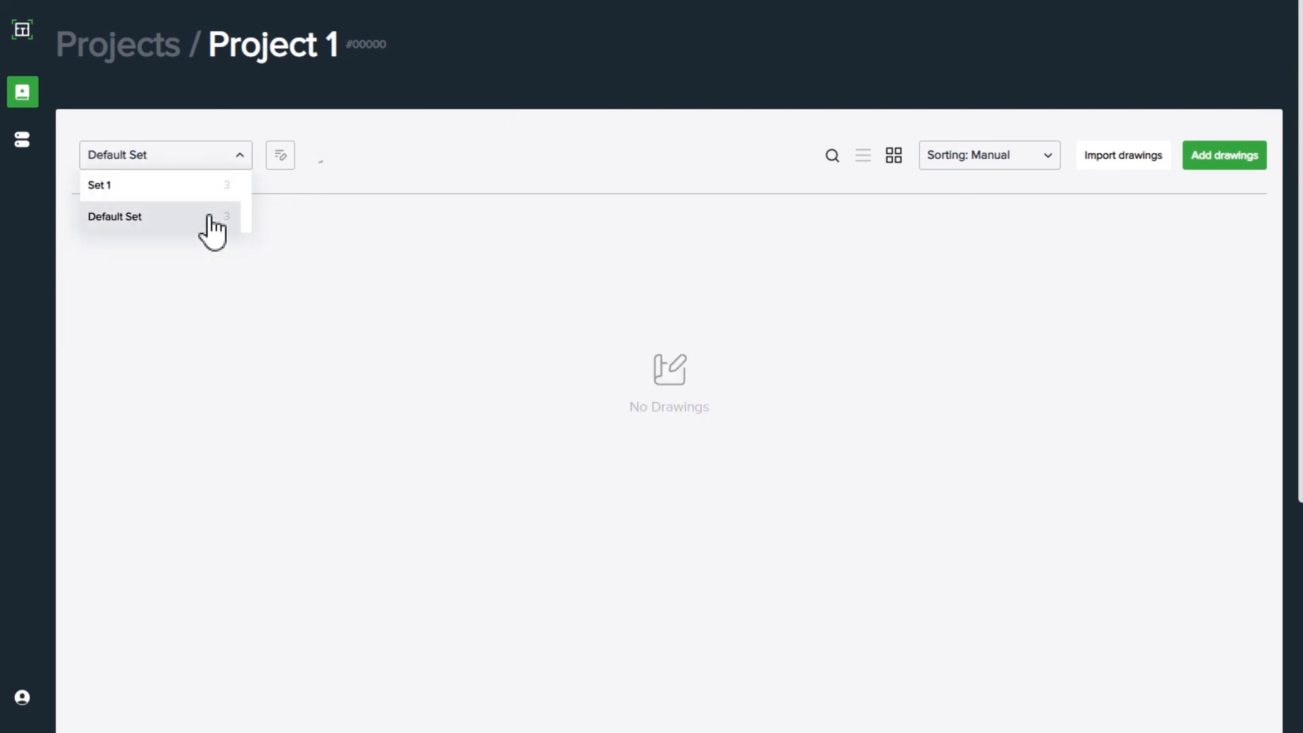
Return to Default Set and drag Multipage.pdf Page 5 to the end after Pages 8 and 11.
left_click(114, 216)
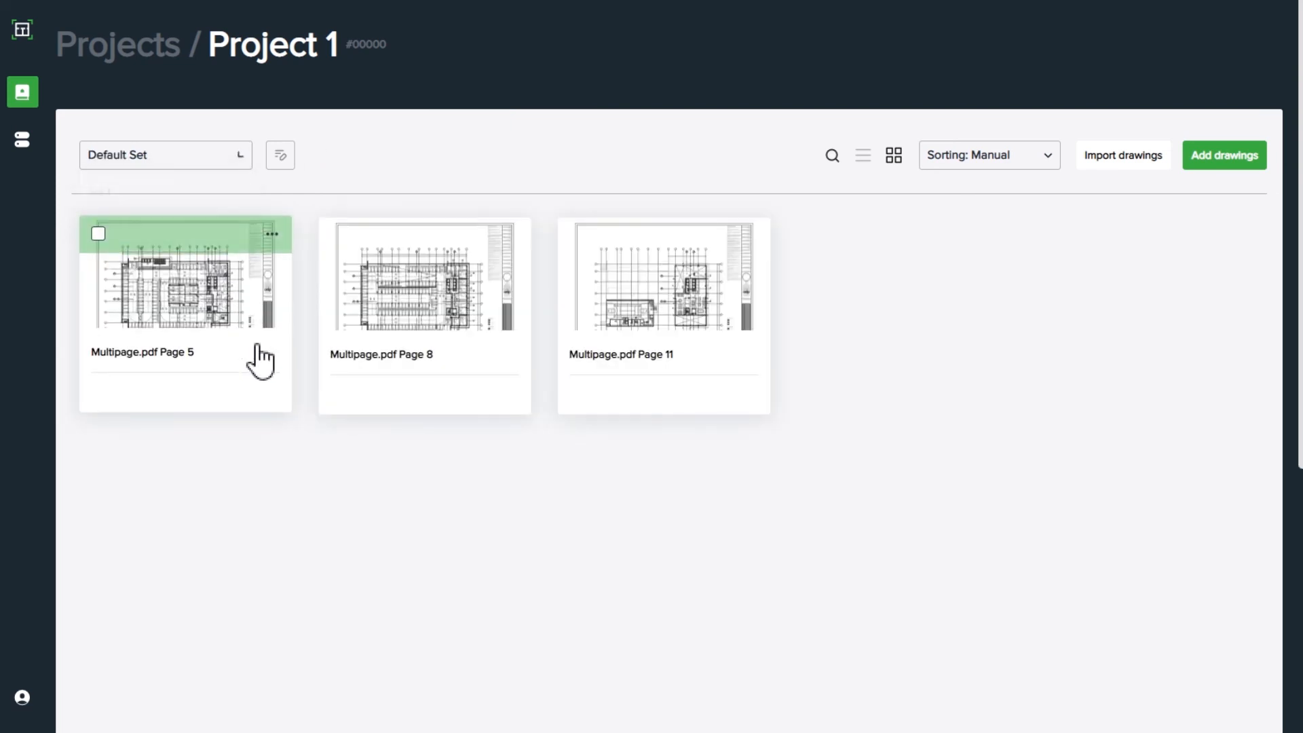
mouse_move(415, 466)
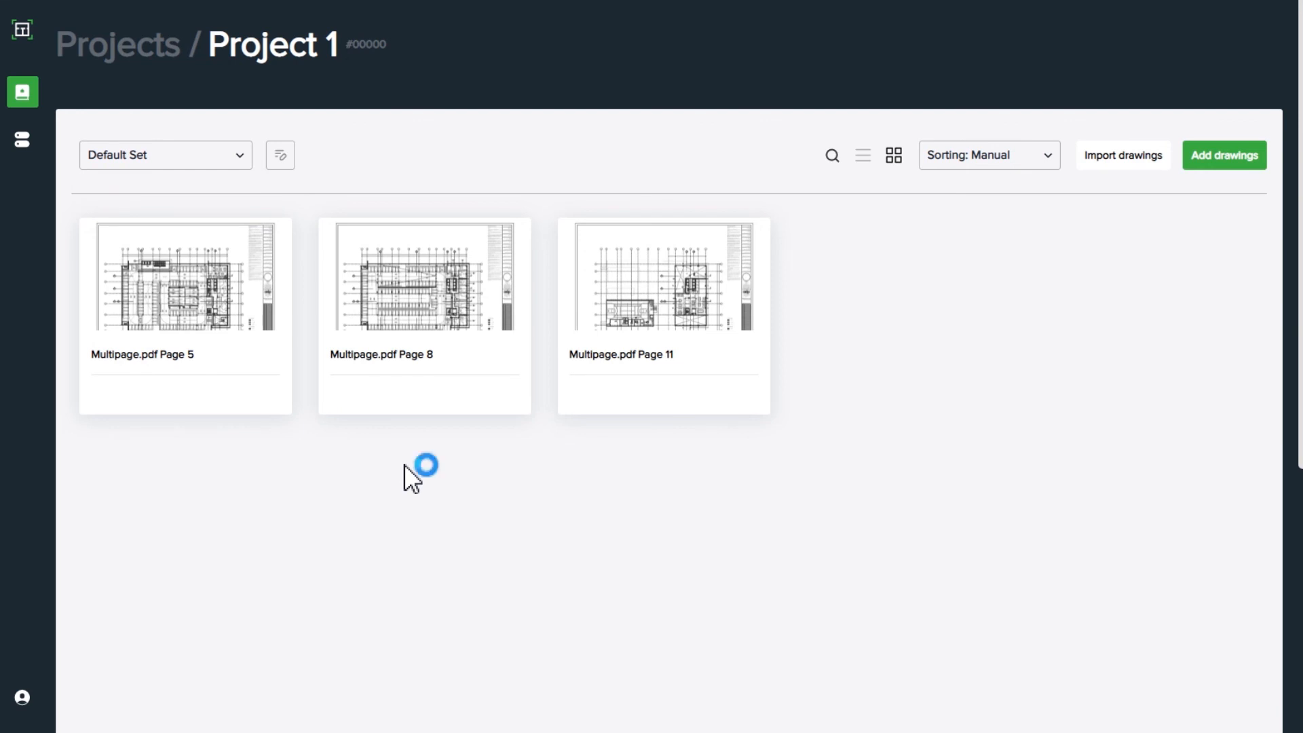
mouse_move(379, 333)
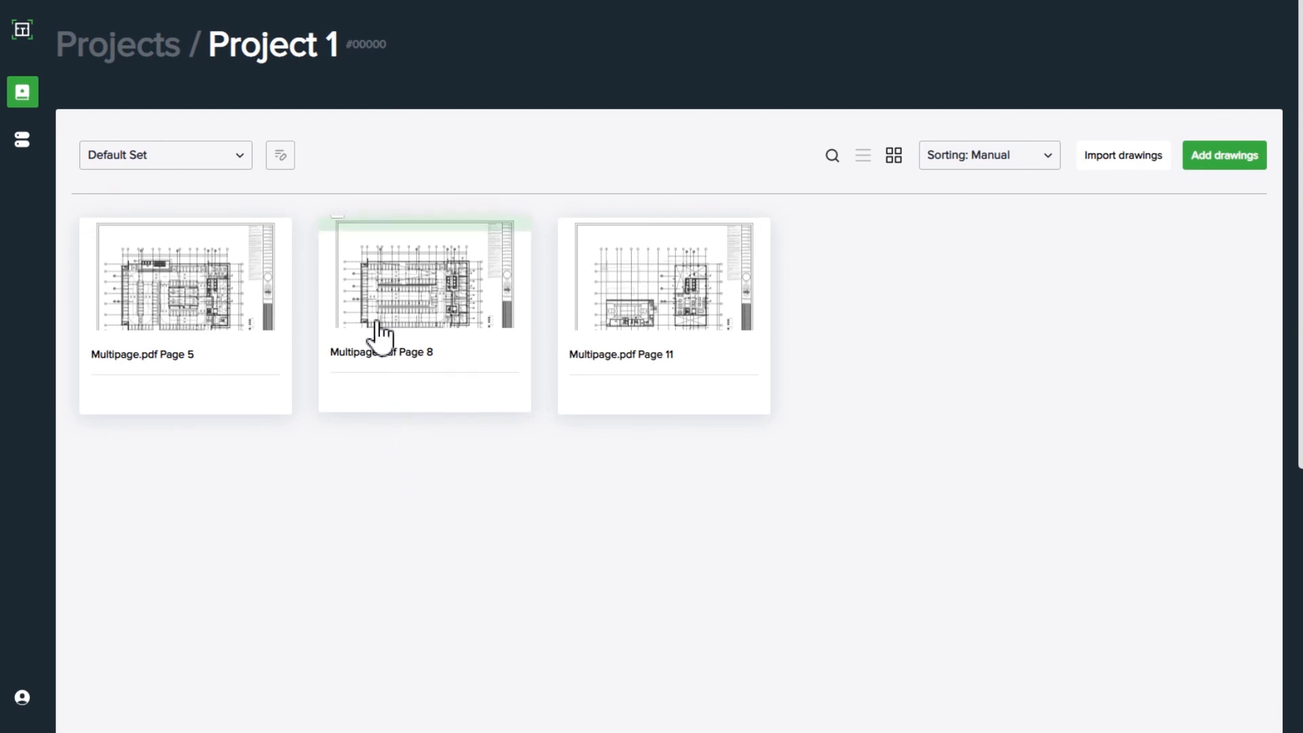
mouse_move(379, 246)
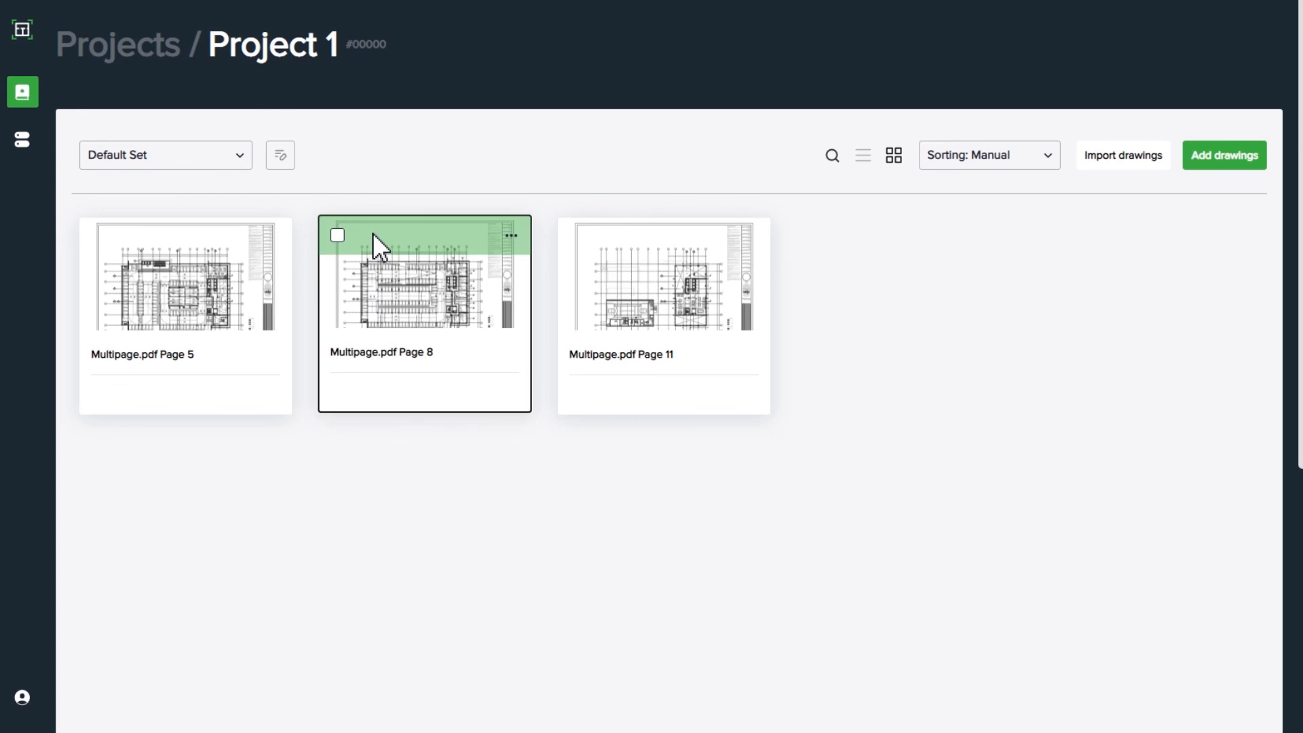
left_click_drag(423, 279, 171, 278)
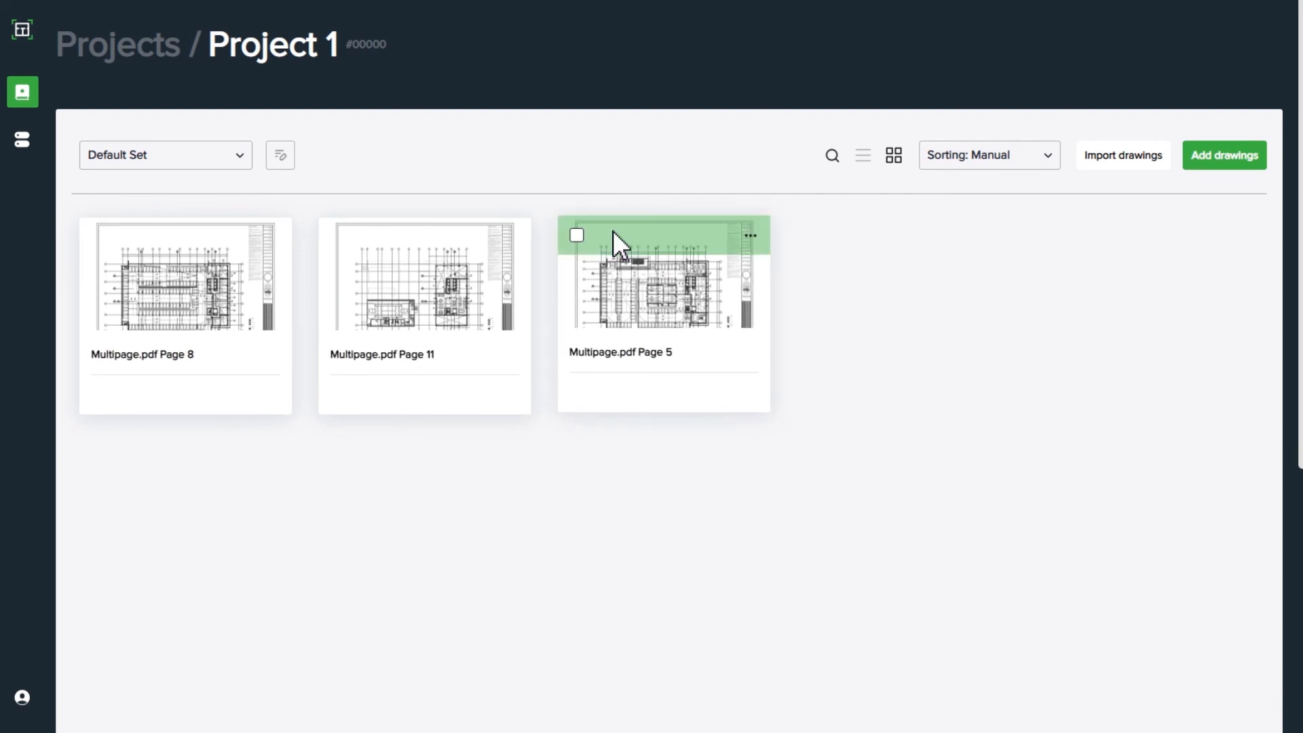
mouse_move(830, 323)
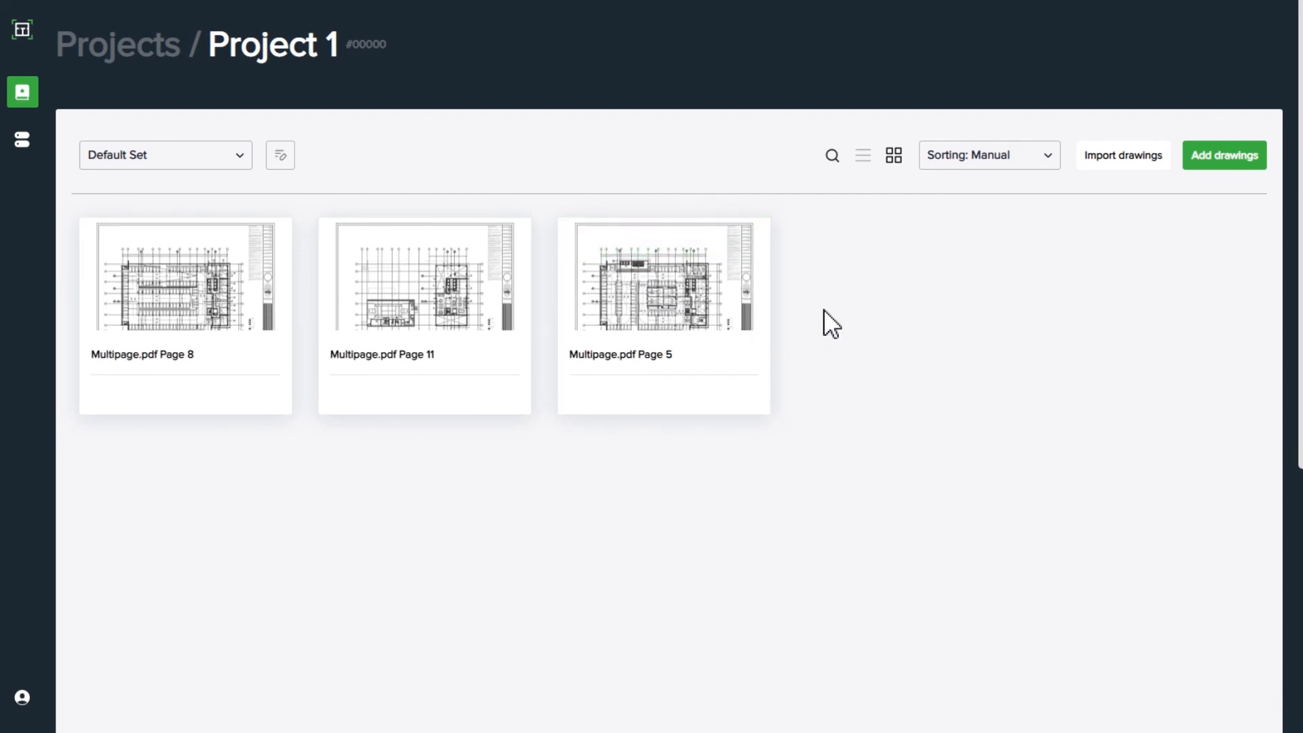